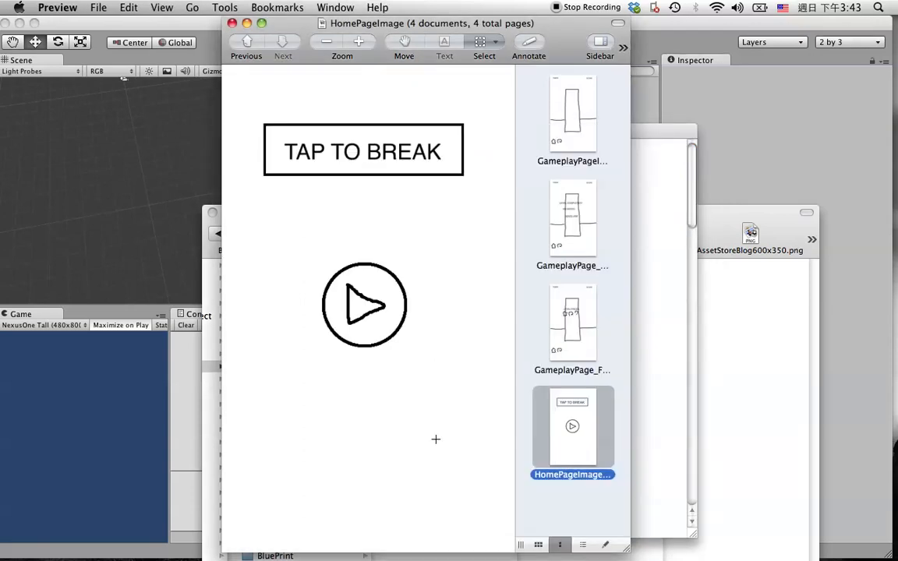
pyautogui.moveTo(305, 137)
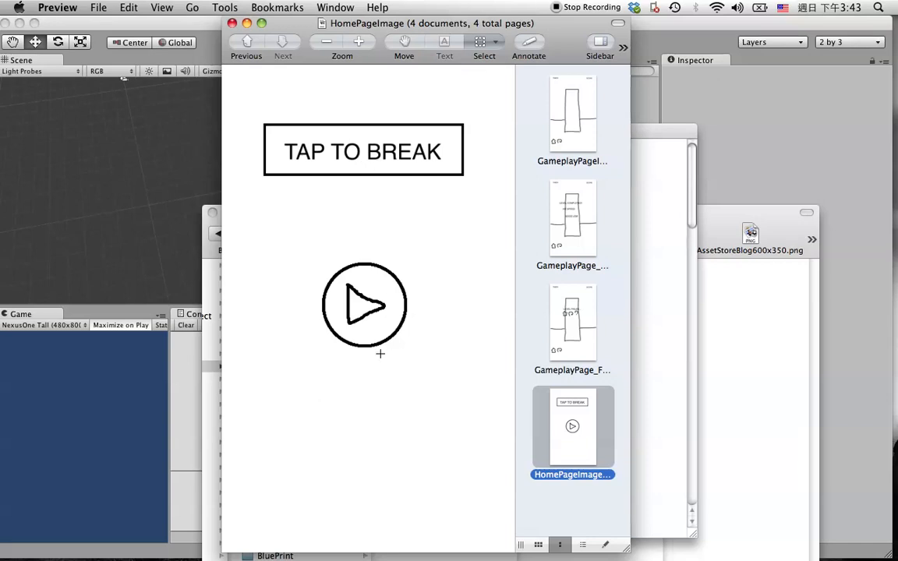
pyautogui.moveTo(352, 359)
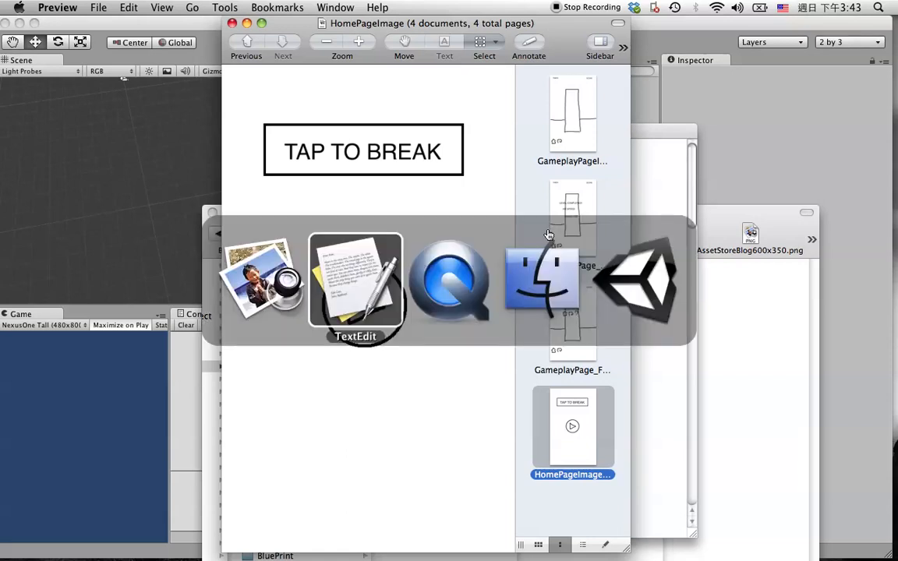
# Step: Start a new line under 'Start Page' and write 'Game Titel' in the notes
pyautogui.click(356, 281)
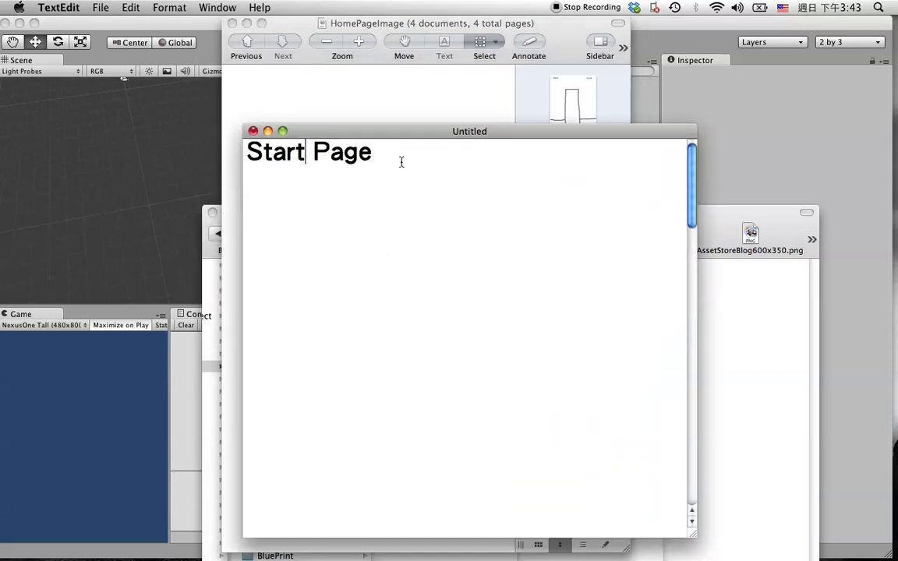
pyautogui.press('Return')
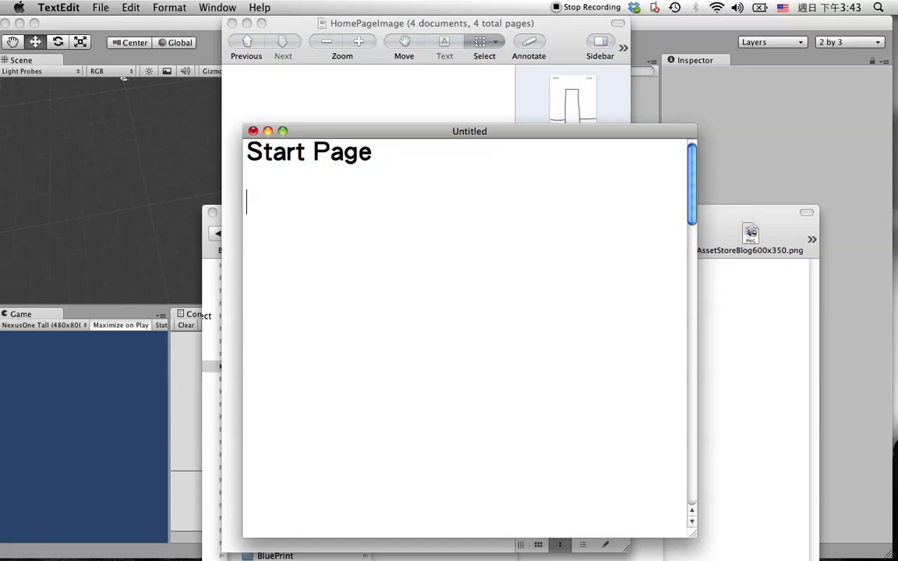
pyautogui.write('T')
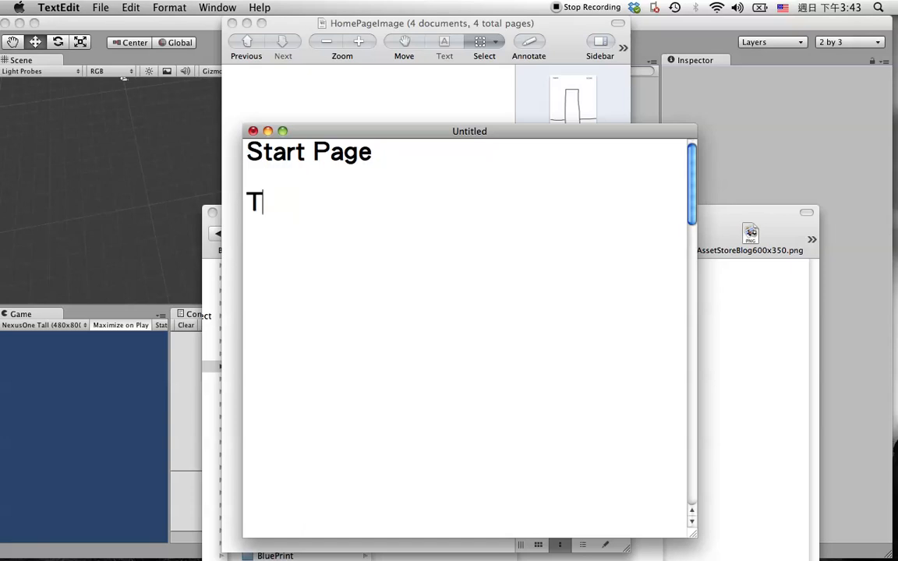
pyautogui.write('ame Tiel')
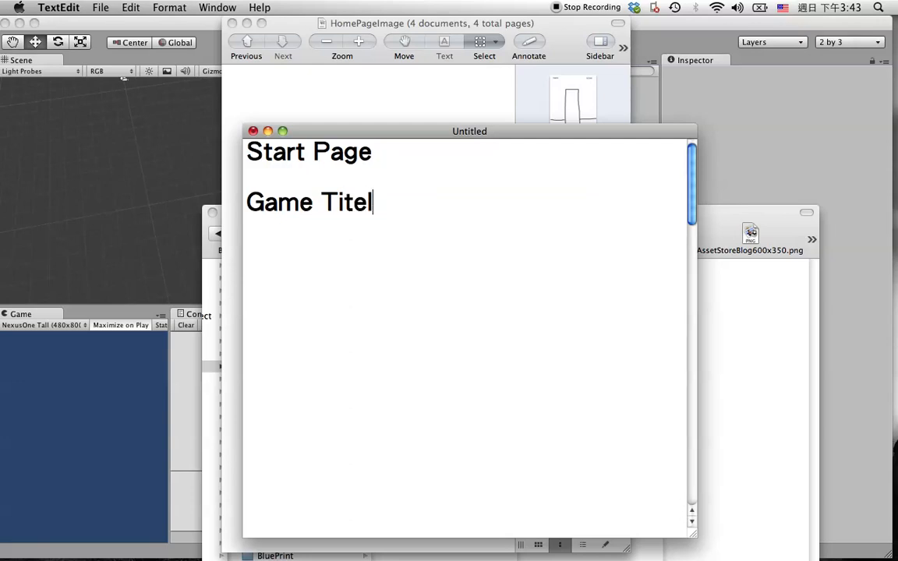
pyautogui.write('e')
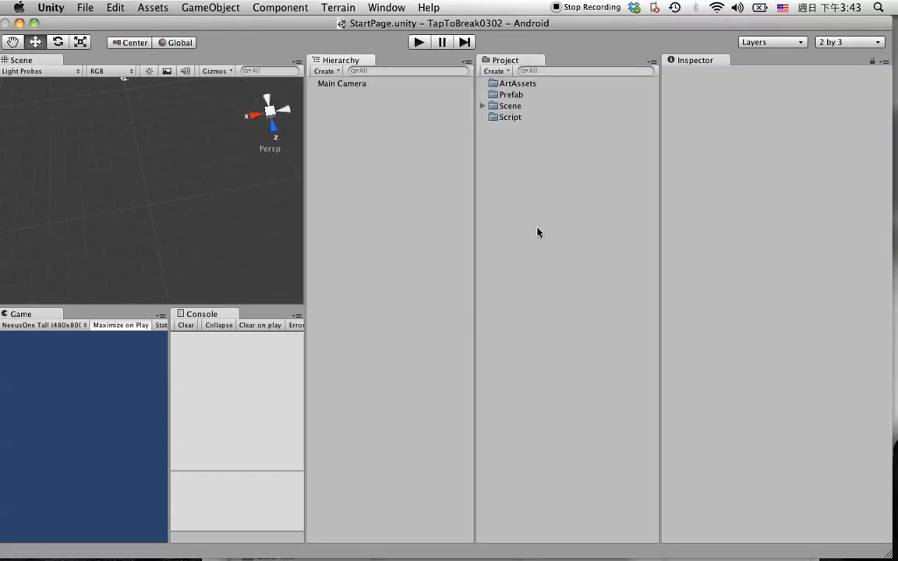
# Step: Select Main Camera and set its Background colour to white (RGB 255)
pyautogui.click(510, 117)
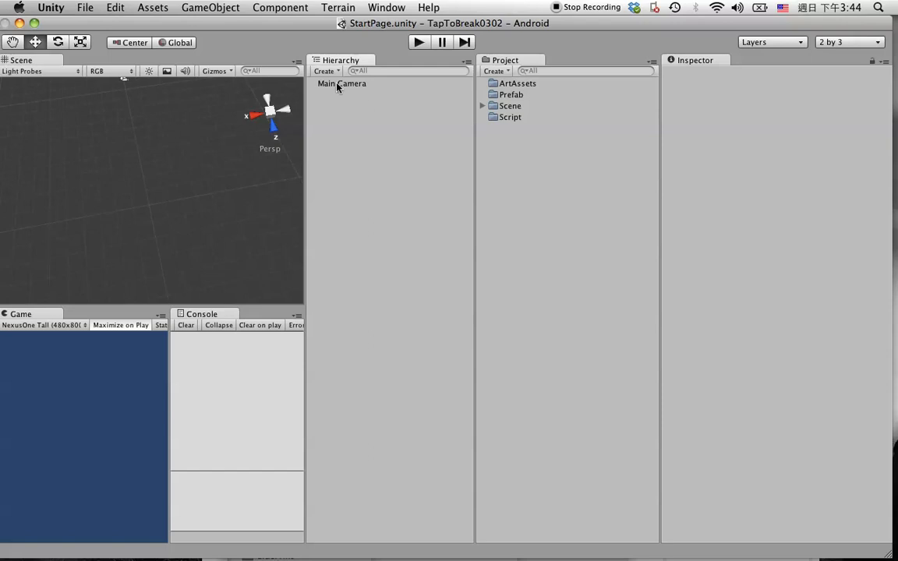
pyautogui.click(341, 84)
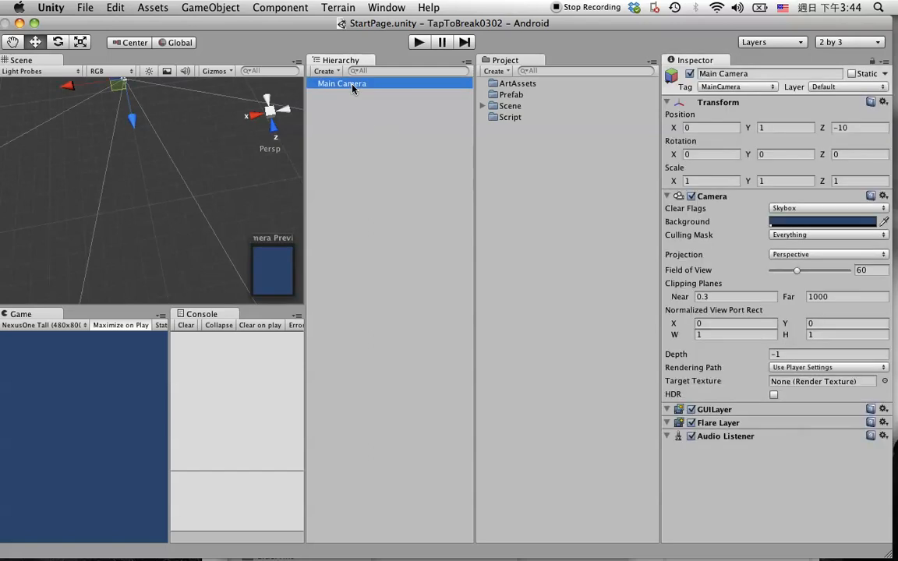
pyautogui.click(820, 221)
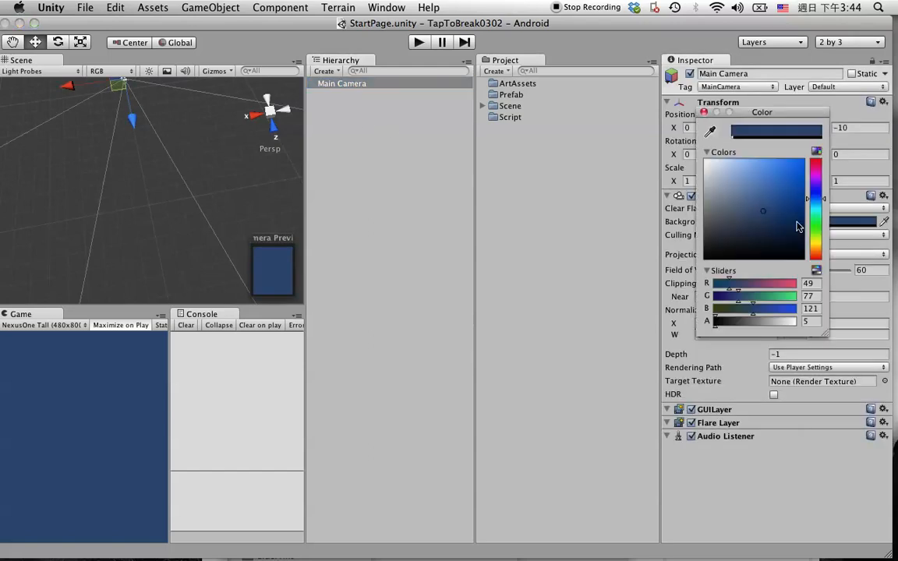
pyautogui.click(706, 161)
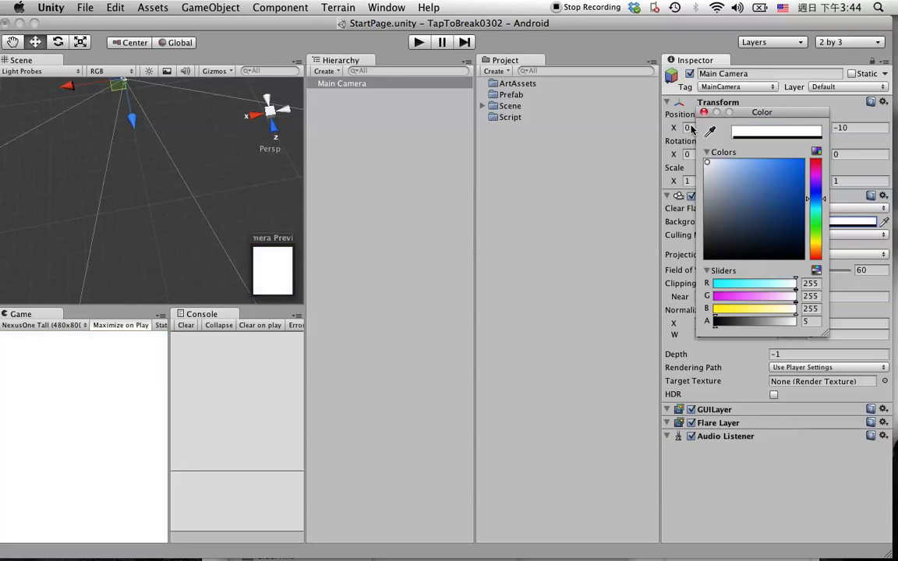
pyautogui.click(702, 113)
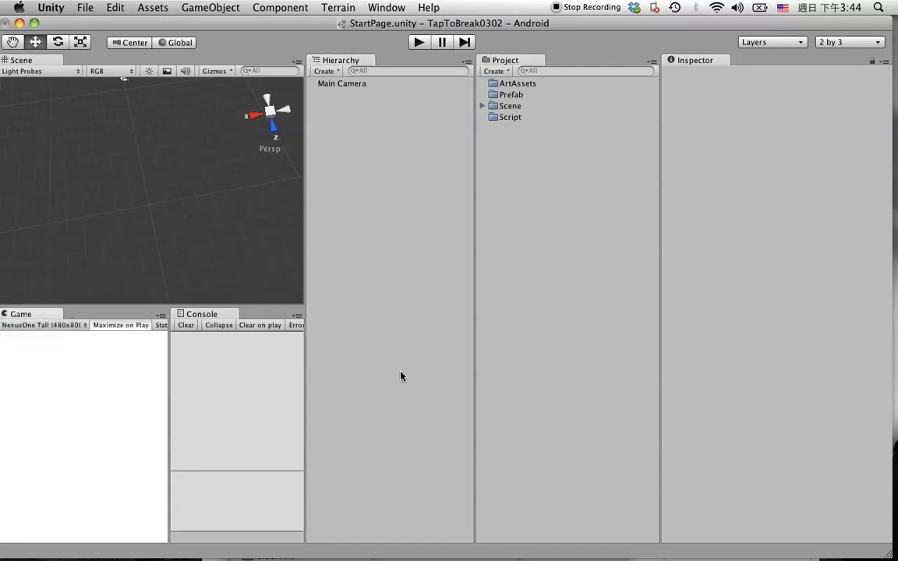
pyautogui.moveTo(100, 330)
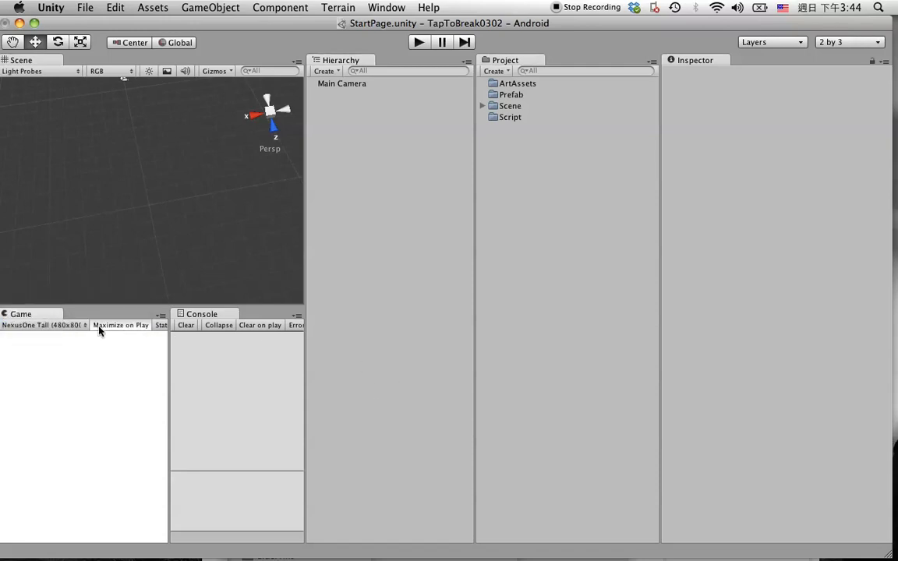
pyautogui.moveTo(106, 331)
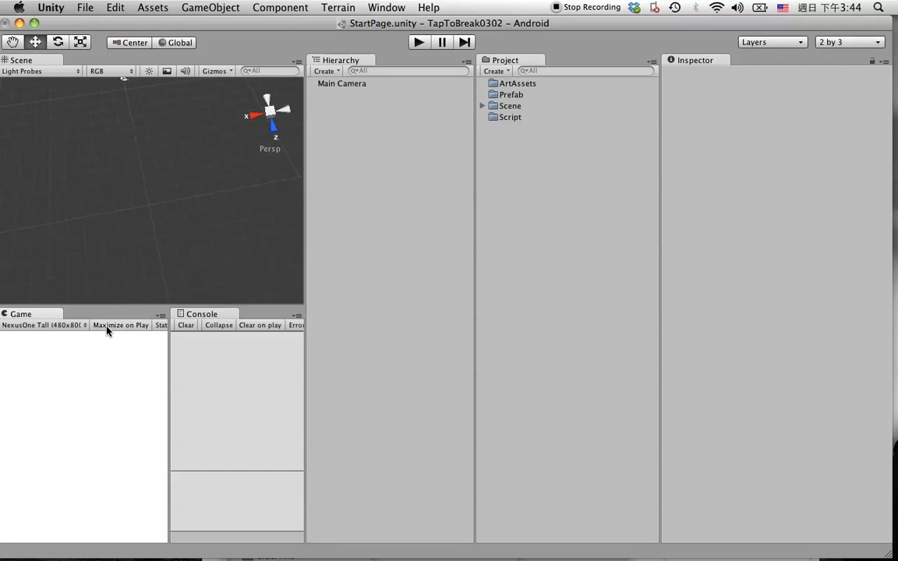
pyautogui.moveTo(390, 119)
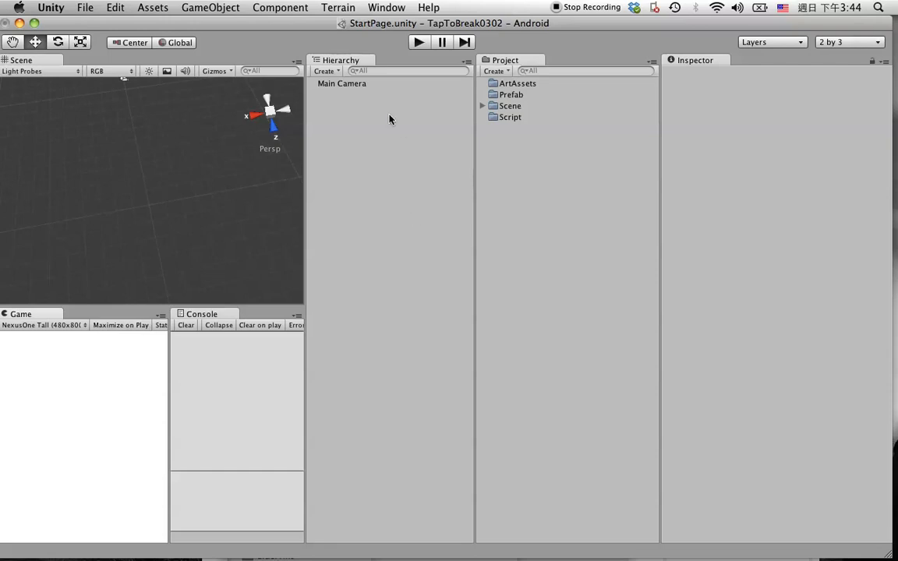
pyautogui.moveTo(351, 146)
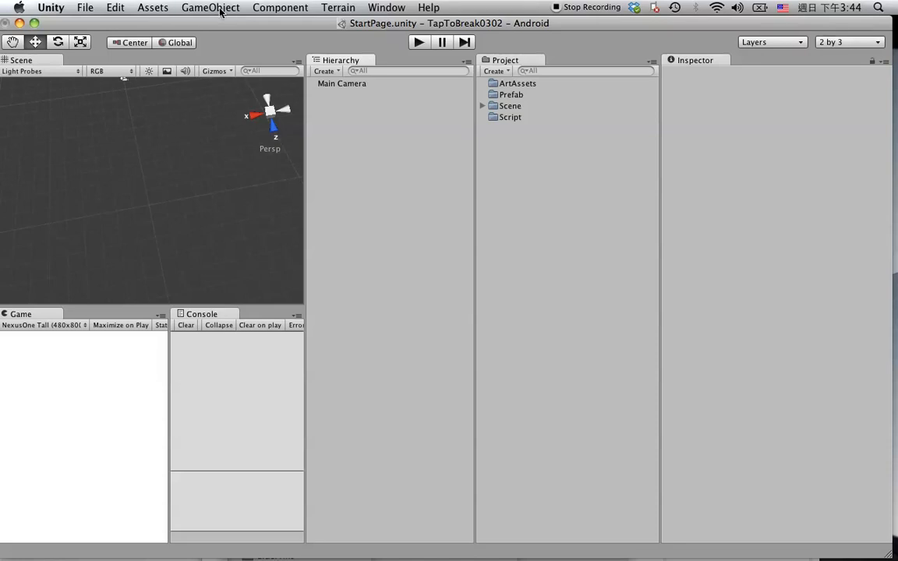
# Step: Create an empty game object and name it GameManager_Start
pyautogui.click(211, 6)
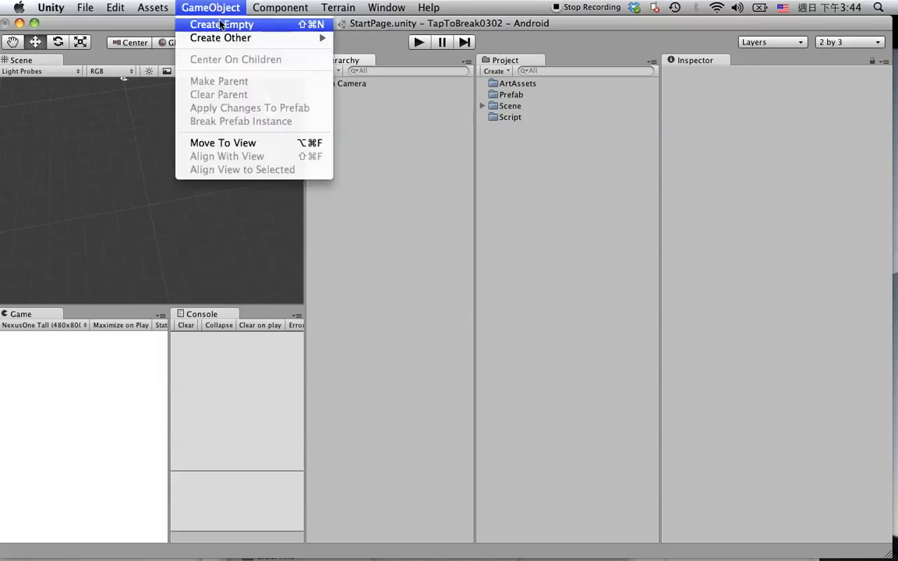
pyautogui.click(221, 25)
pyautogui.write('Game')
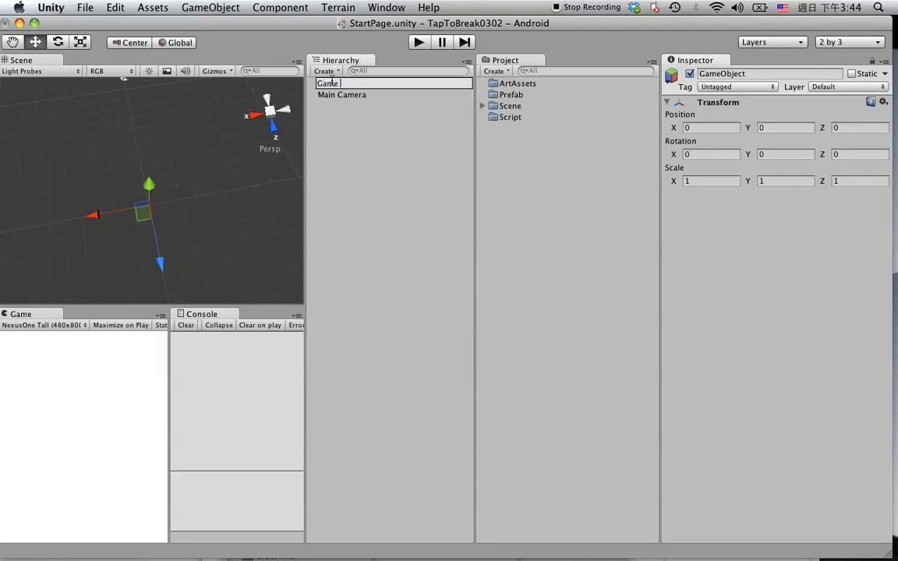
pyautogui.write('Ma')
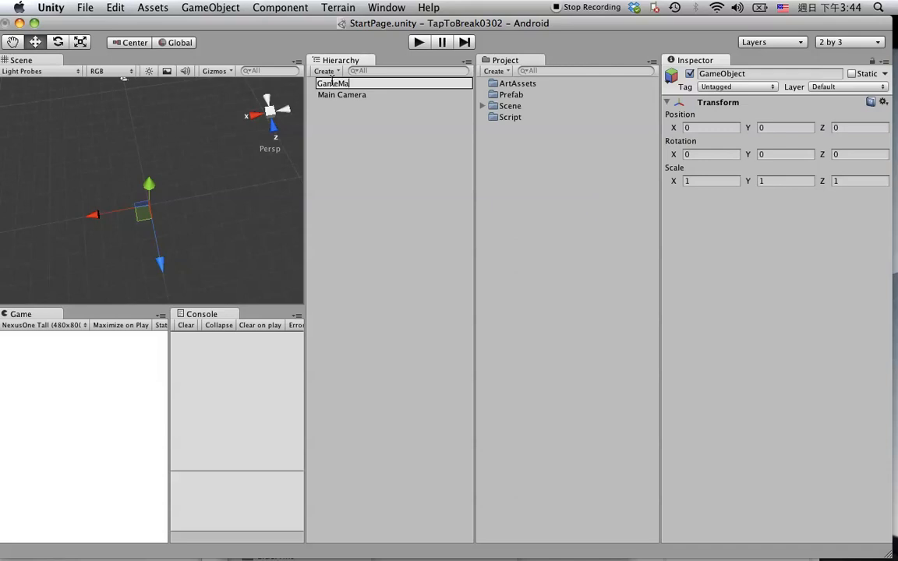
pyautogui.write('nager')
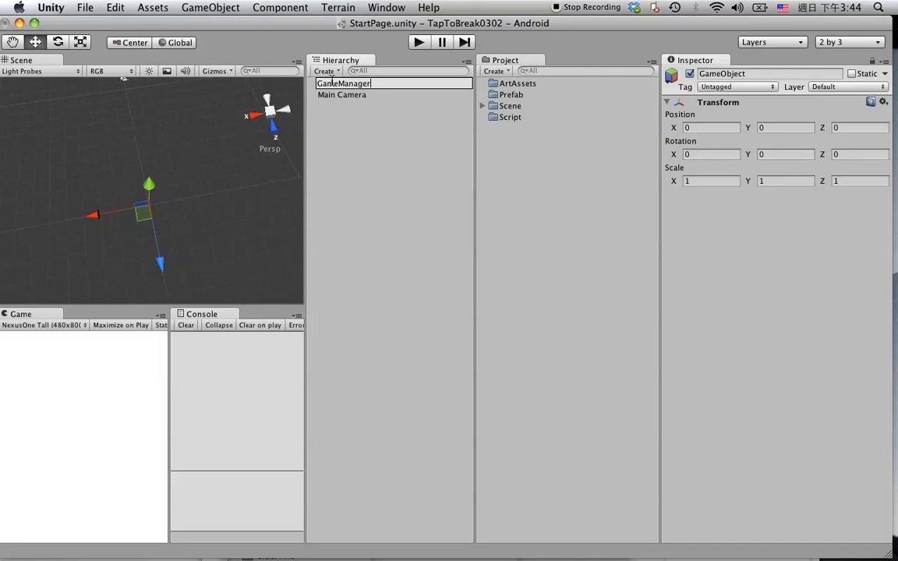
pyautogui.write('_Sta')
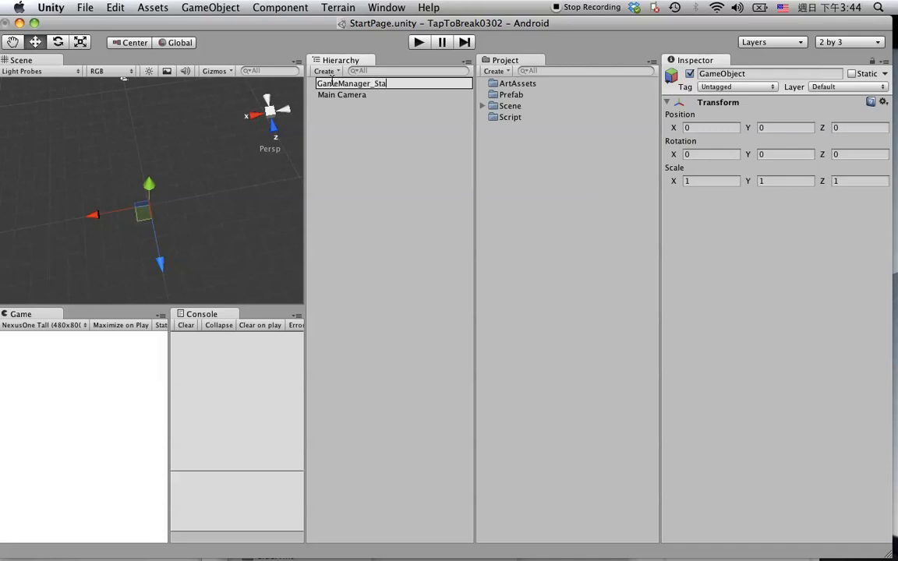
pyautogui.press('Return')
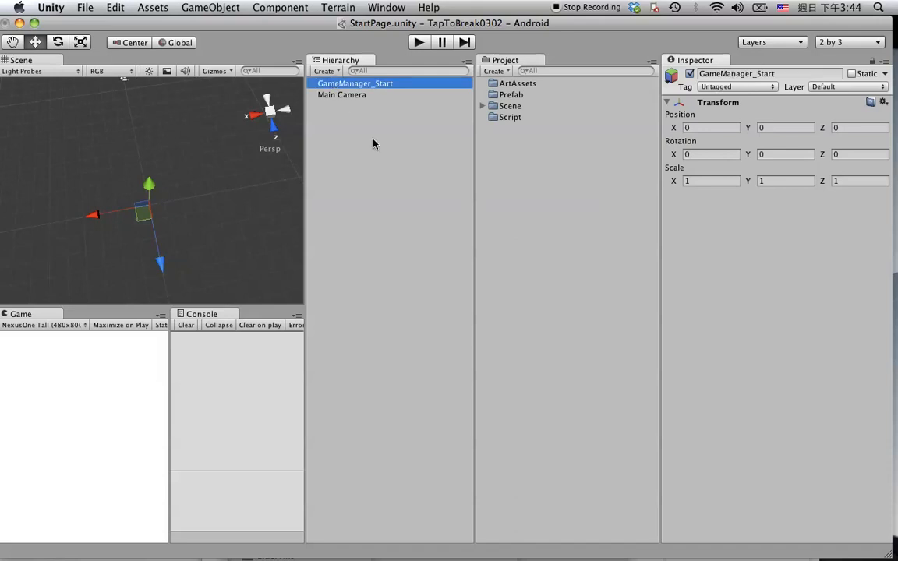
pyautogui.moveTo(437, 144)
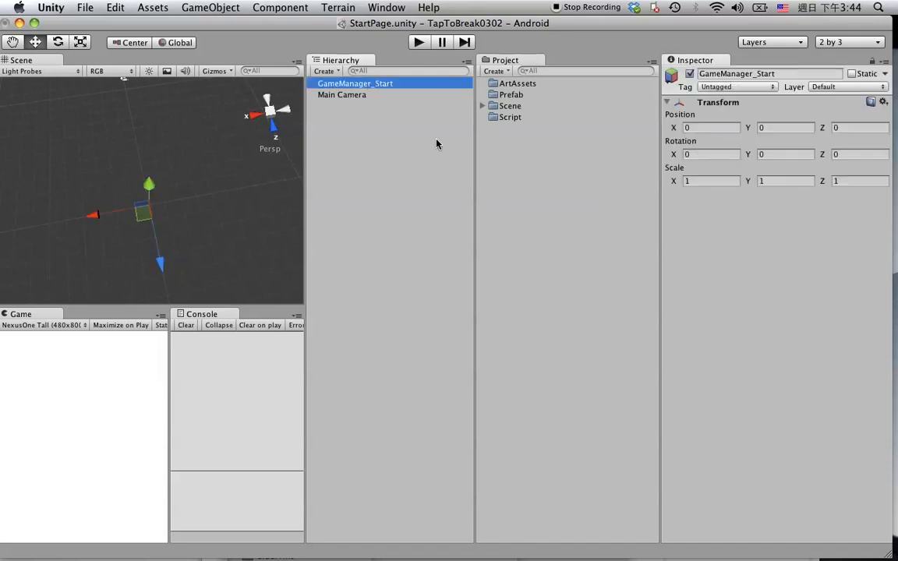
# Step: Create a new JavaScript asset in the Script folder named GUIControl_Start
pyautogui.click(516, 131)
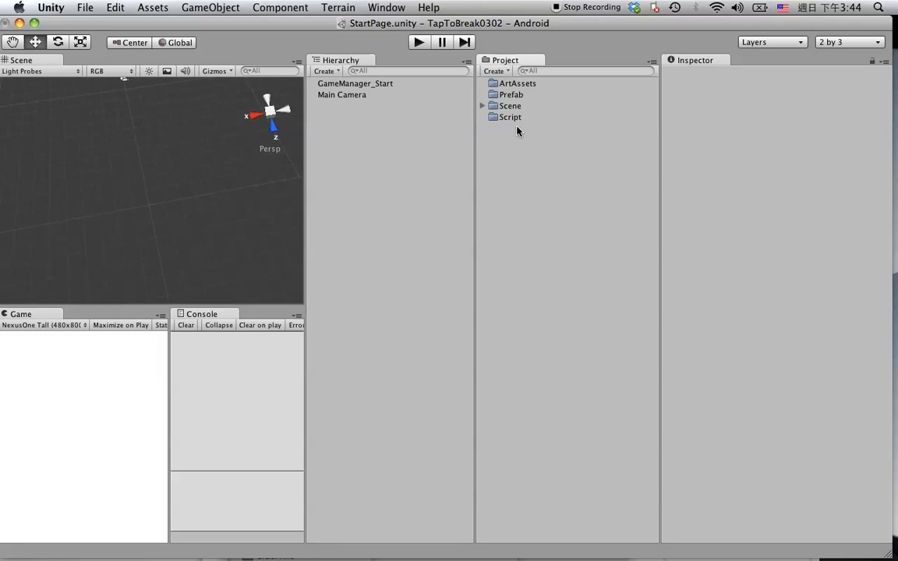
pyautogui.moveTo(514, 119)
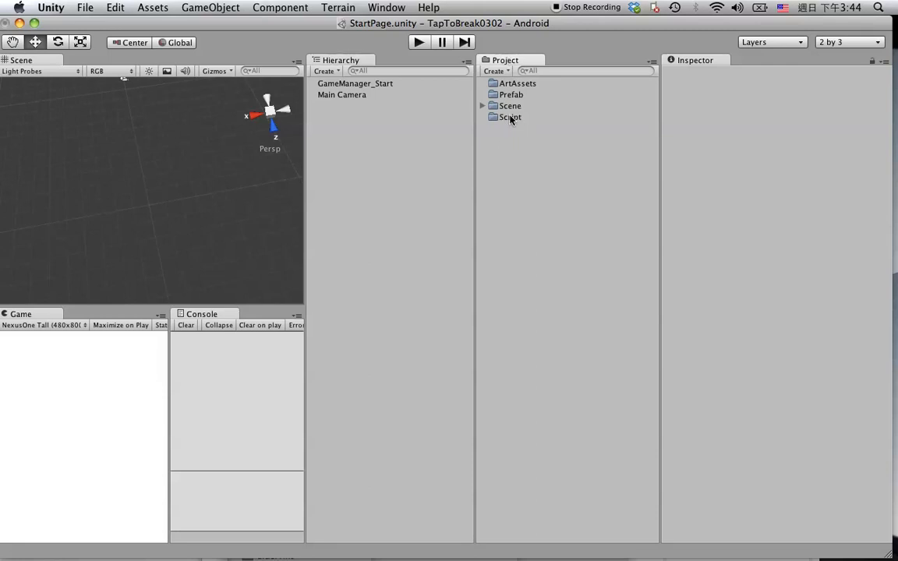
pyautogui.click(510, 117)
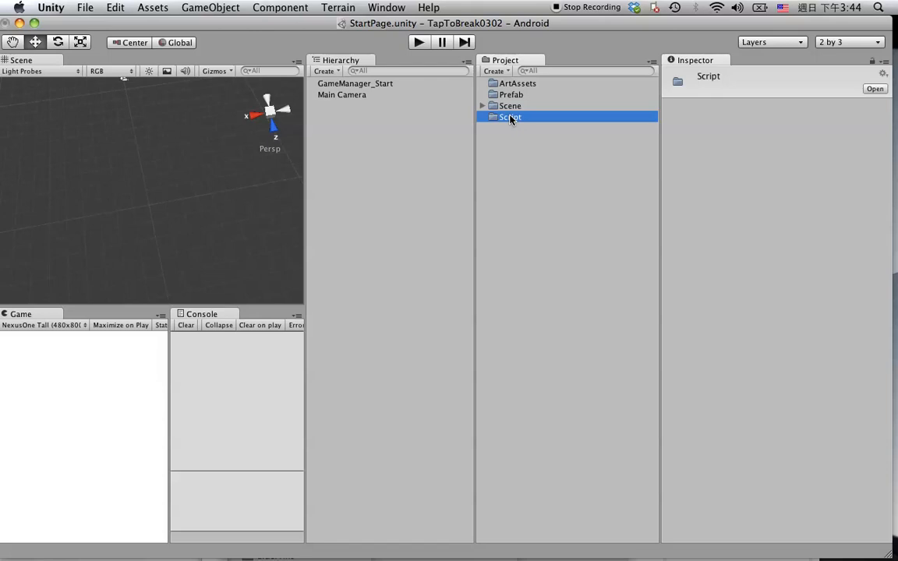
pyautogui.rightClick(510, 117)
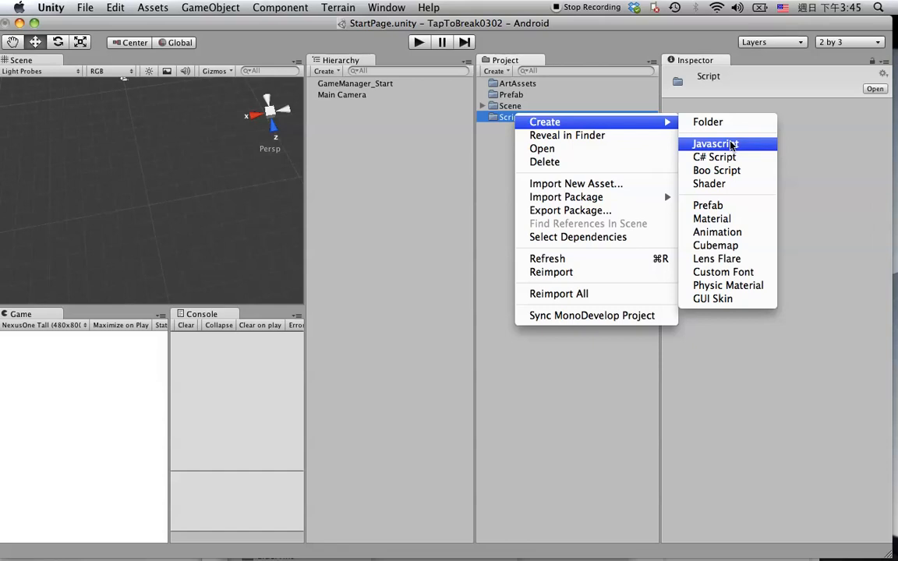
pyautogui.click(715, 144)
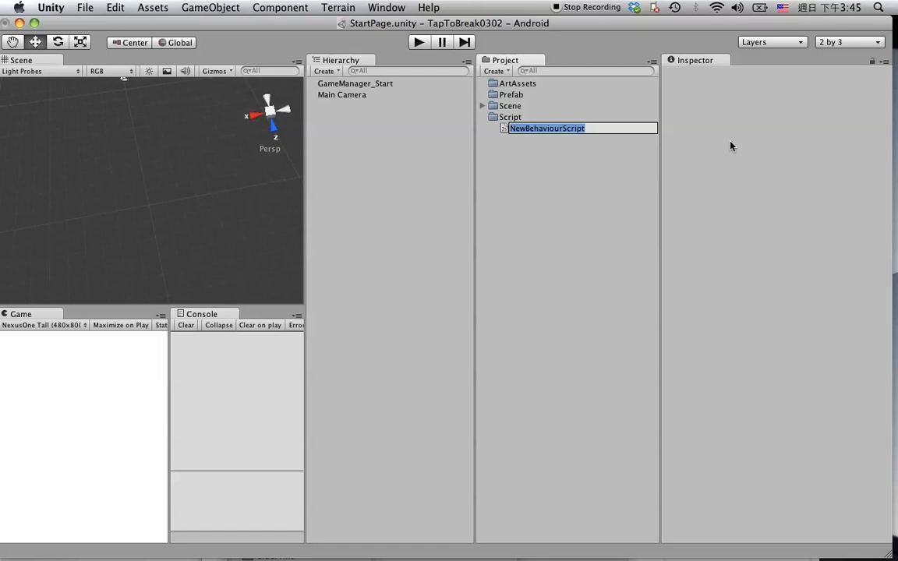
pyautogui.write('C')
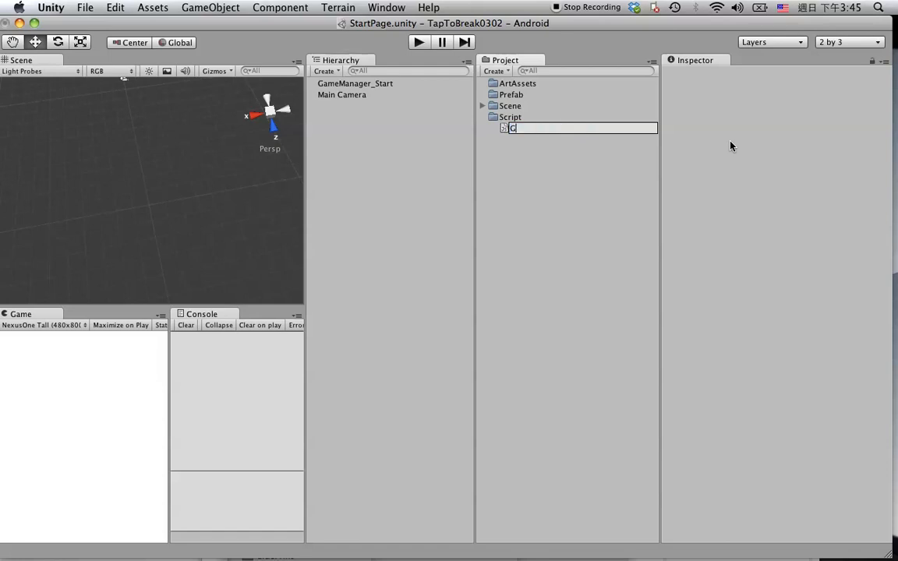
pyautogui.write('UICont')
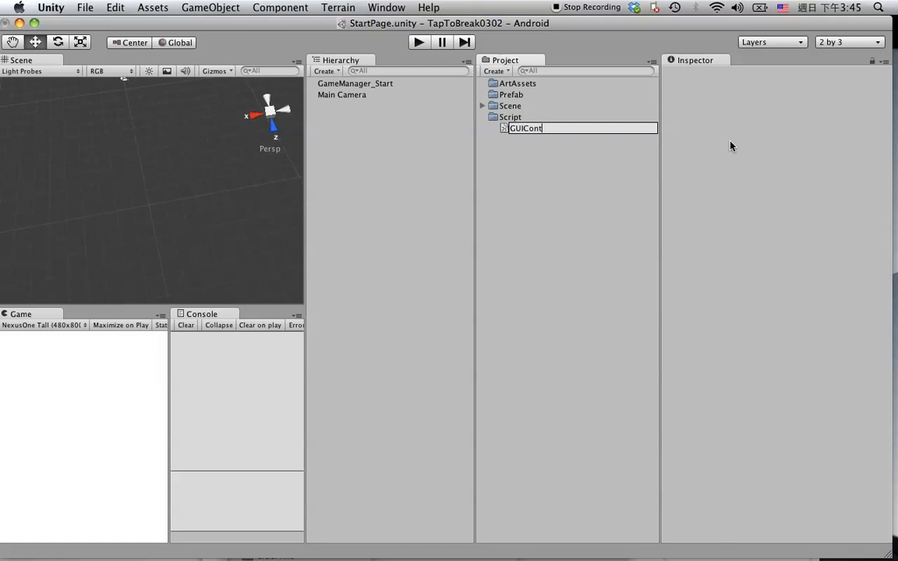
pyautogui.write('rol_Start')
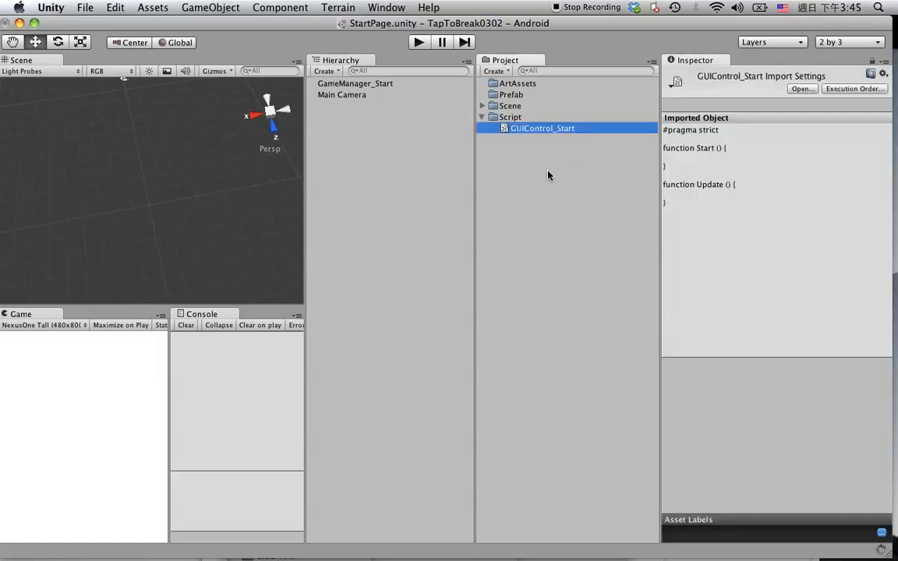
pyautogui.moveTo(505, 134)
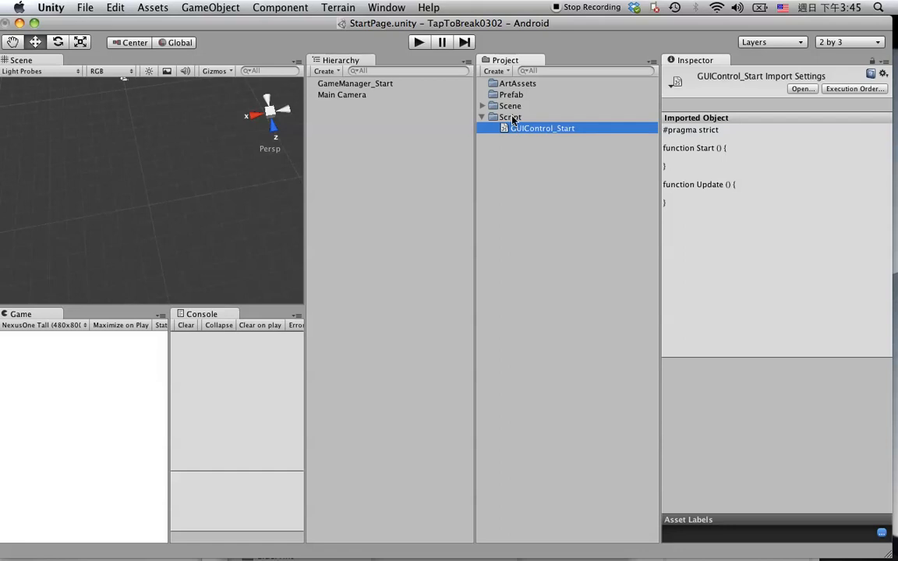
# Step: Select the new GUIControl_Start script in the Script folder
pyautogui.click(510, 117)
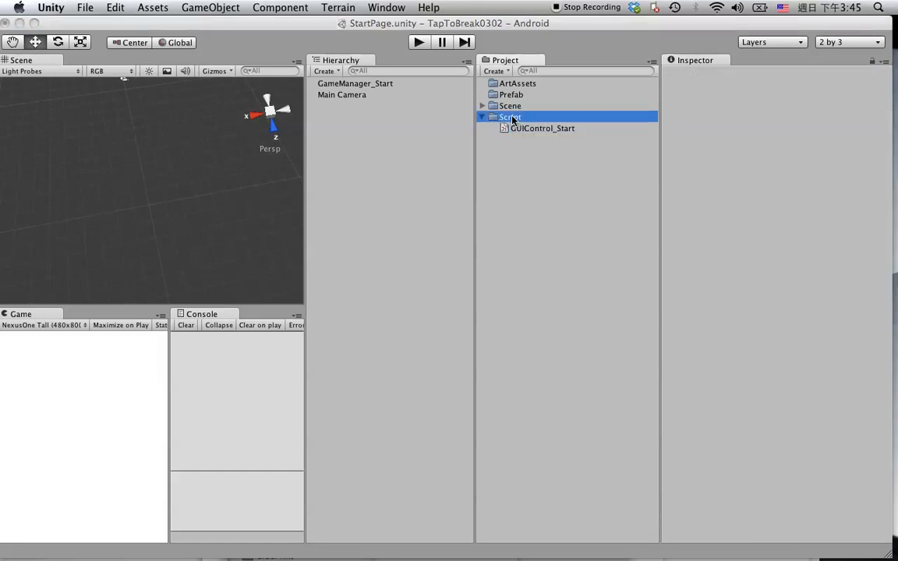
pyautogui.click(510, 117)
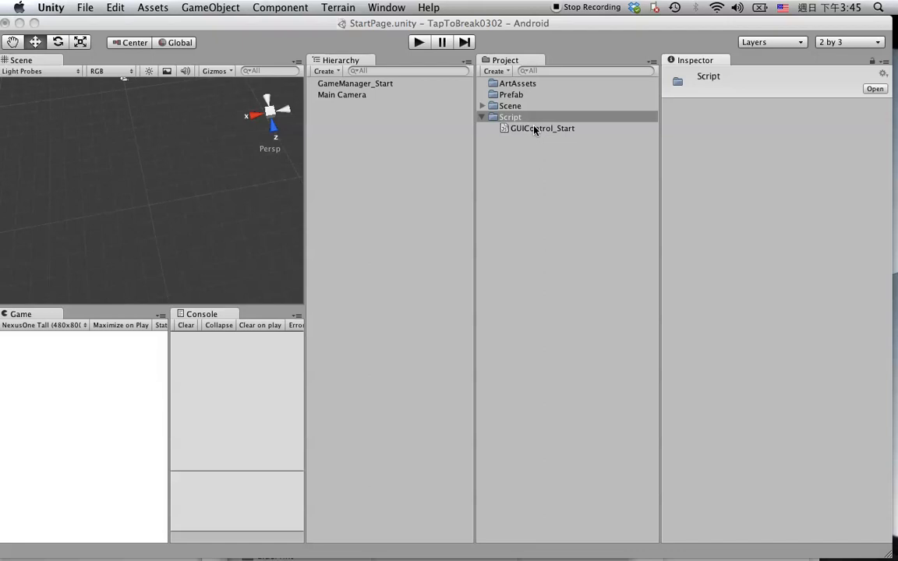
pyautogui.click(543, 128)
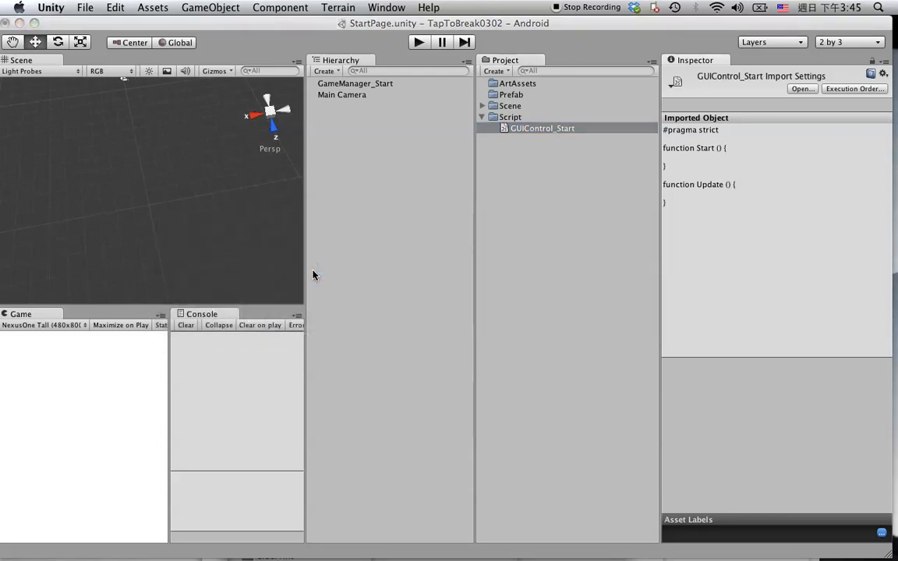
pyautogui.moveTo(555, 128)
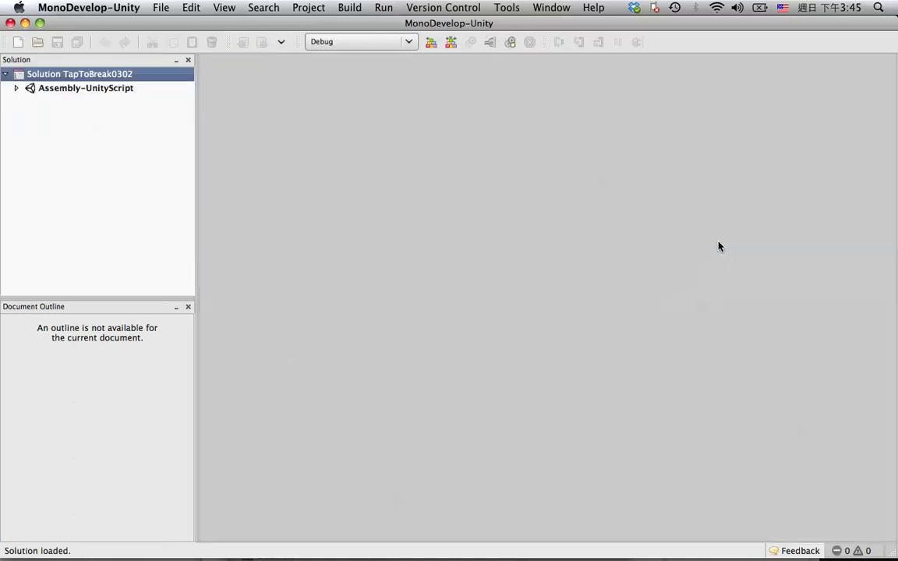
pyautogui.moveTo(134, 44)
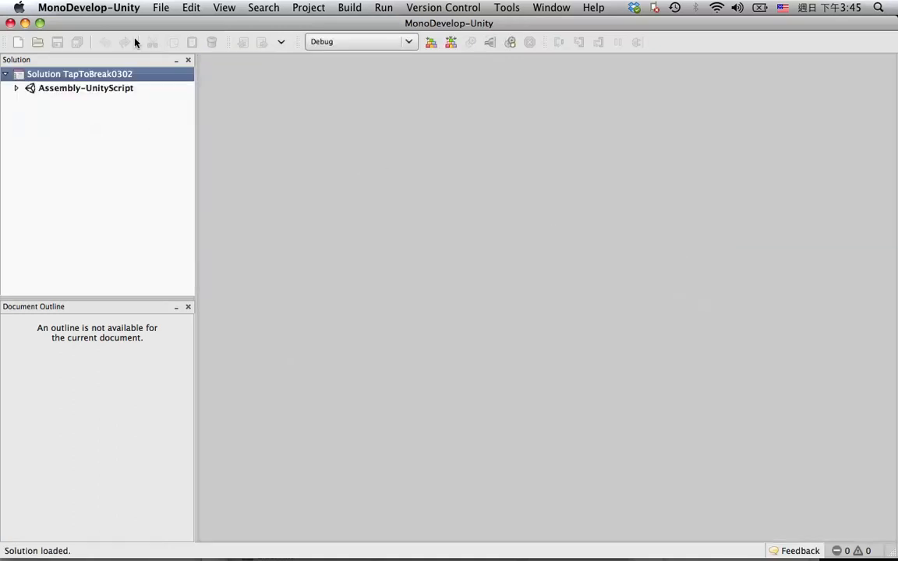
# Step: Open GUIControl_Start.js and move the Start and Update opening braces onto their own lines
pyautogui.doubleClick(110, 143)
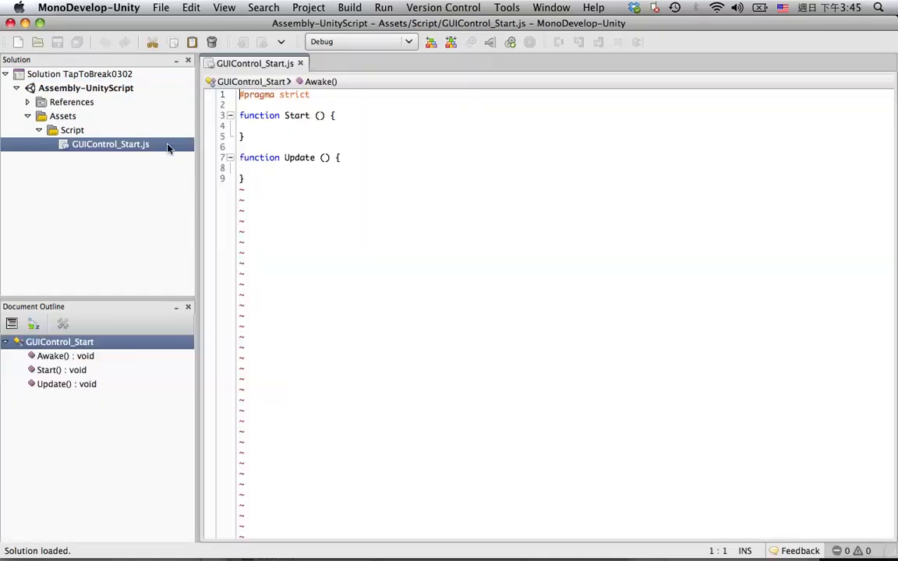
pyautogui.moveTo(243, 136); pyautogui.dragTo(243, 177)
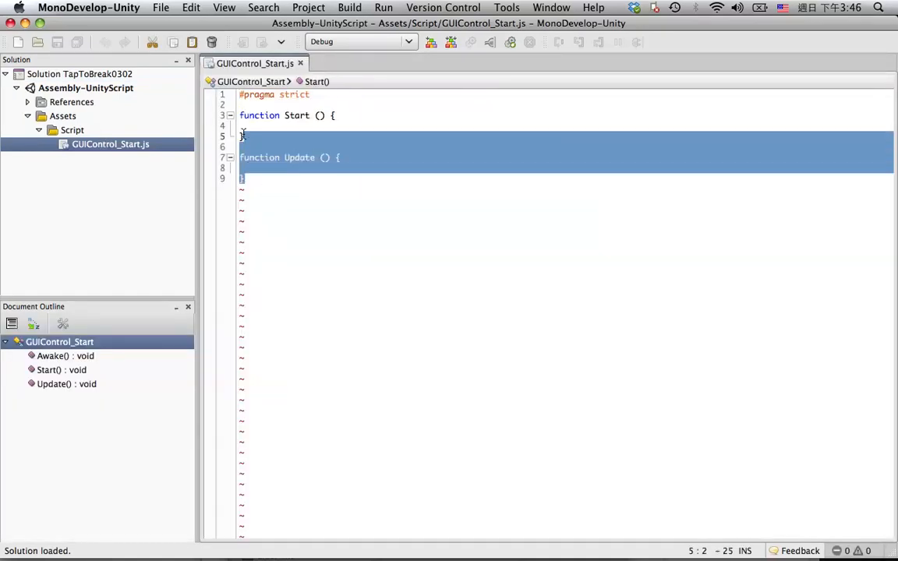
pyautogui.click(243, 178)
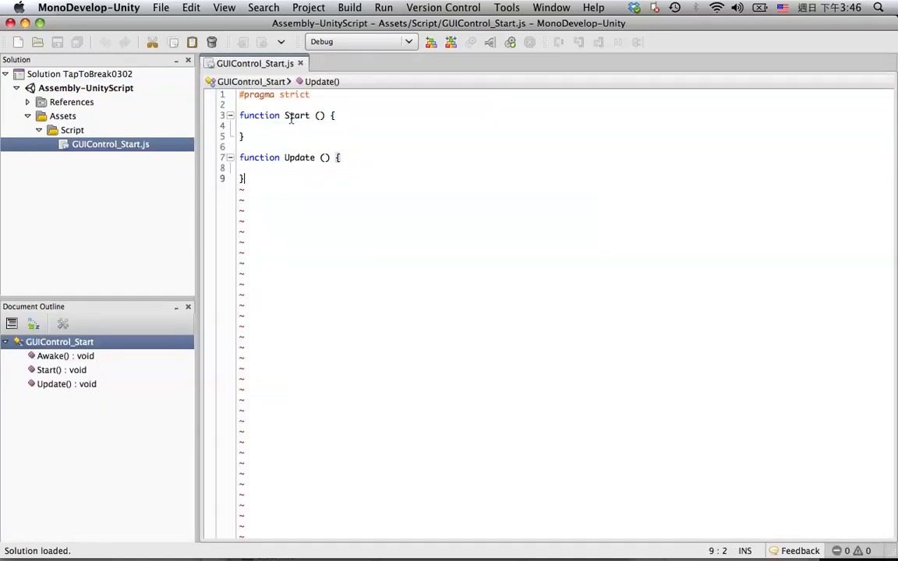
pyautogui.click(309, 115)
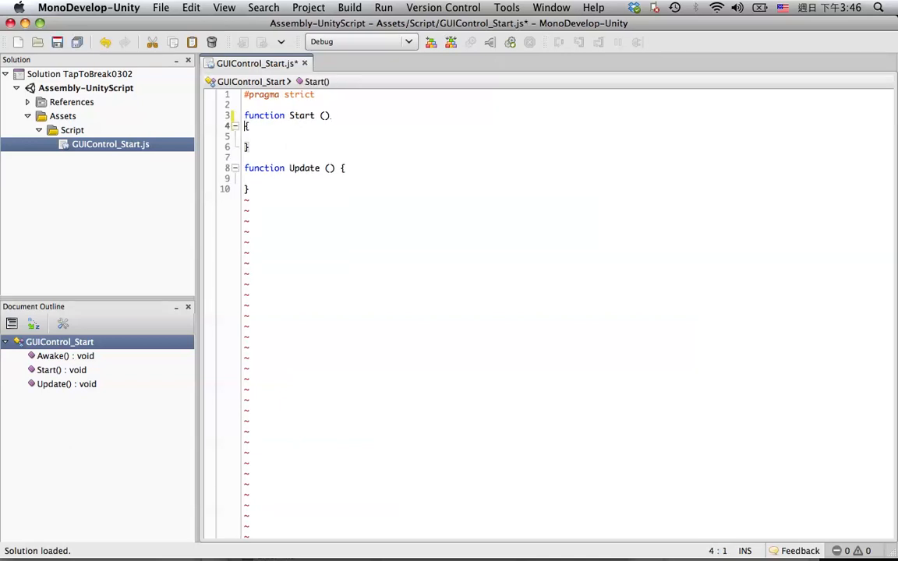
pyautogui.click(341, 168)
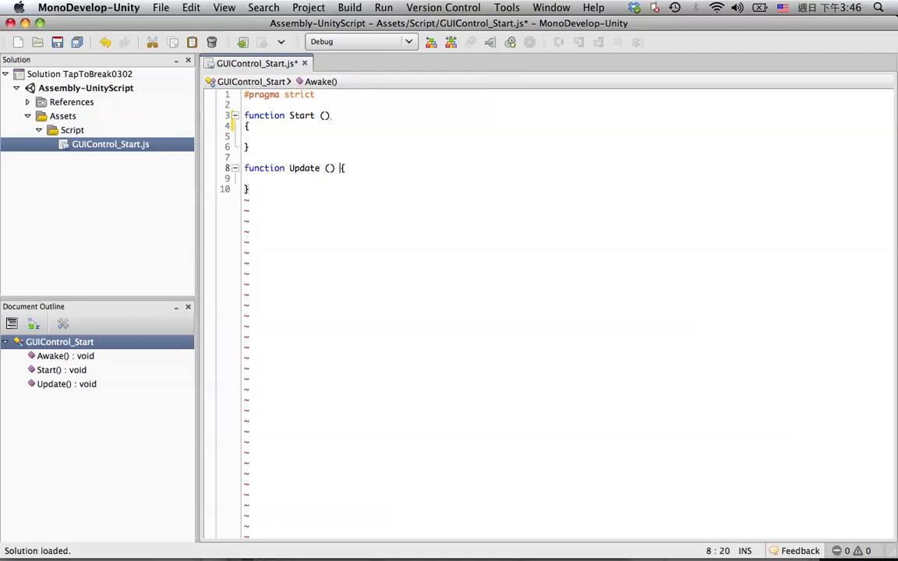
pyautogui.press('Return')
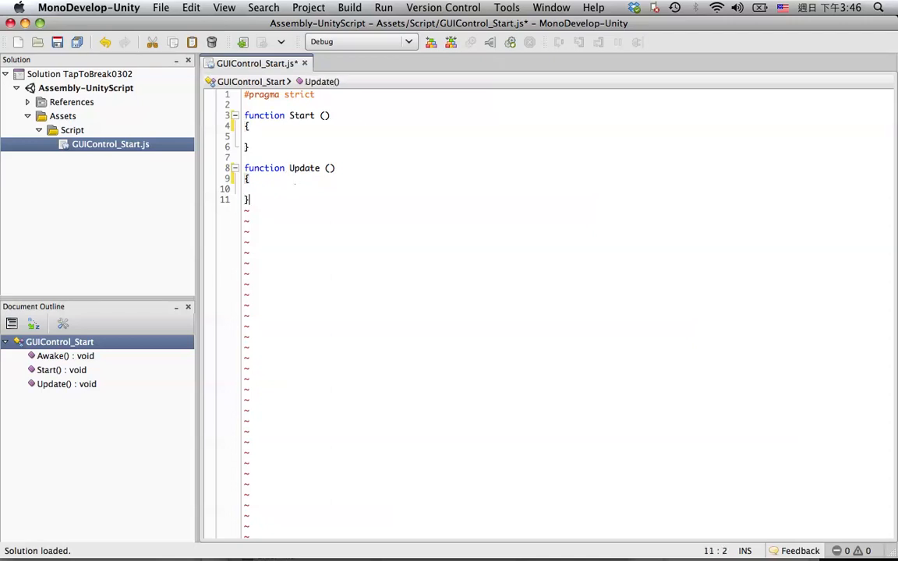
# Step: Add an empty function OnGUI() below Update and place the cursor in its body
pyautogui.press('Return')
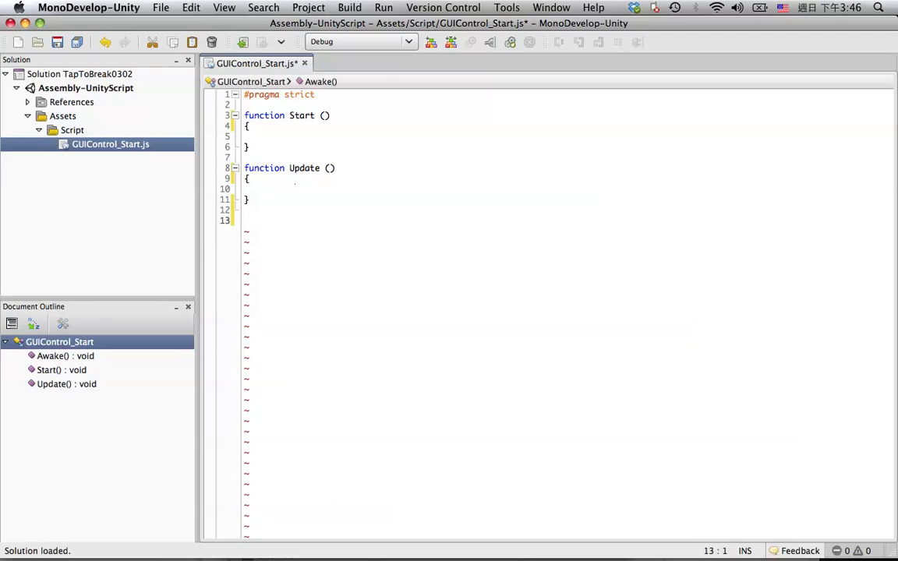
pyautogui.write('func')
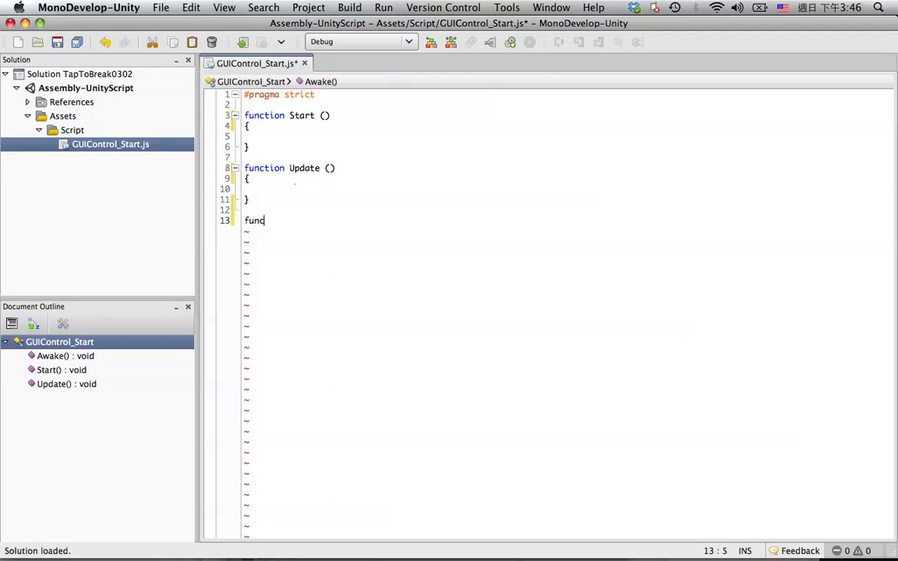
pyautogui.write('tion')
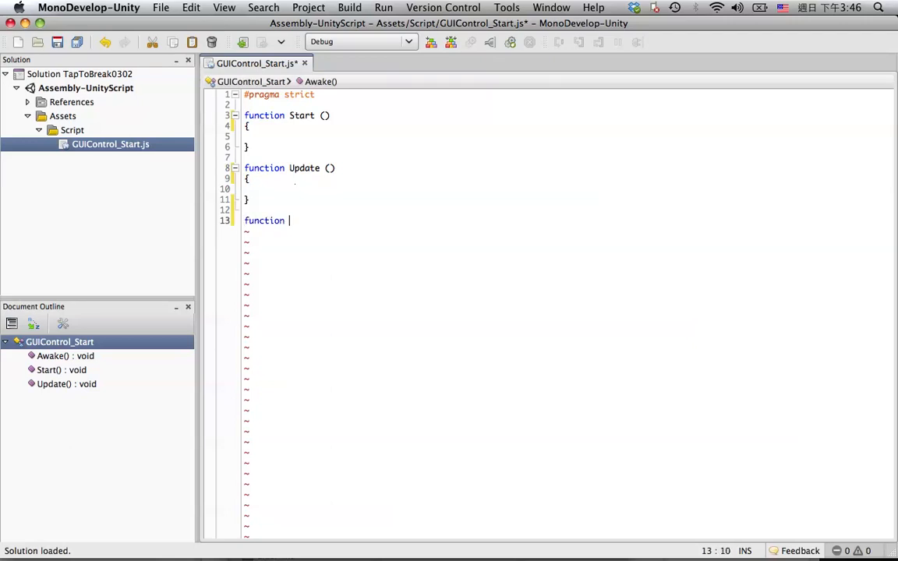
pyautogui.write('OnGUI(')
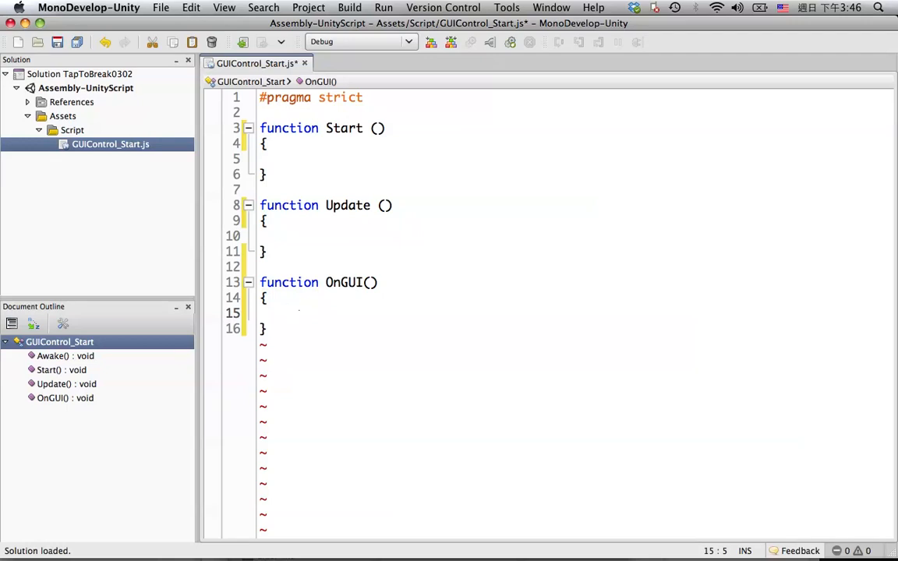
pyautogui.click(290, 312)
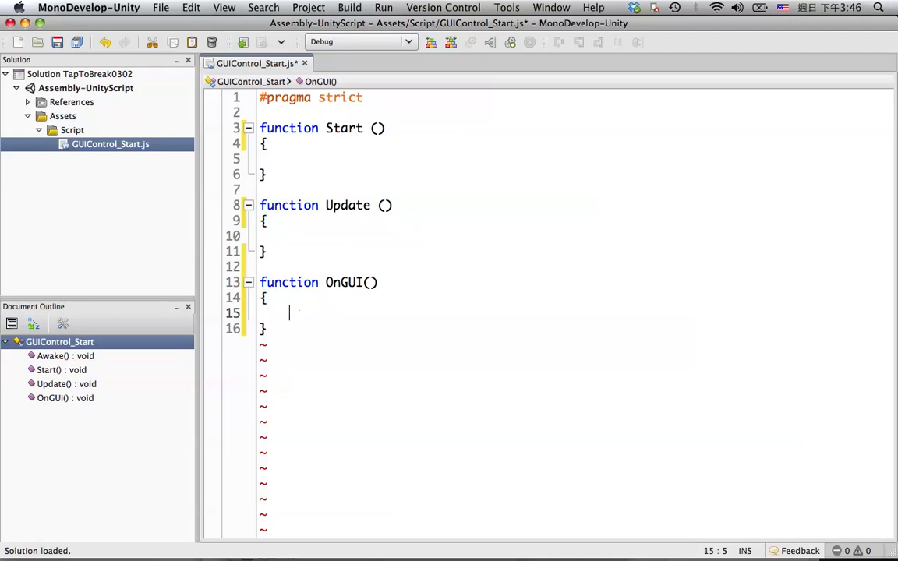
pyautogui.moveTo(306, 312)
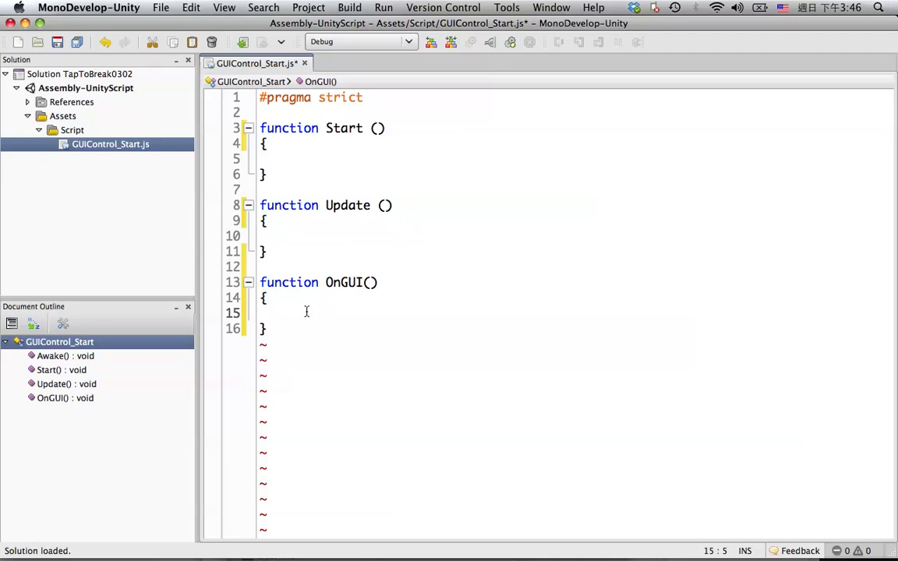
# Step: Write GUI.Label(Rect(Posx, PosY, SizeW, SizeH inside OnGUI
pyautogui.write('GUI')
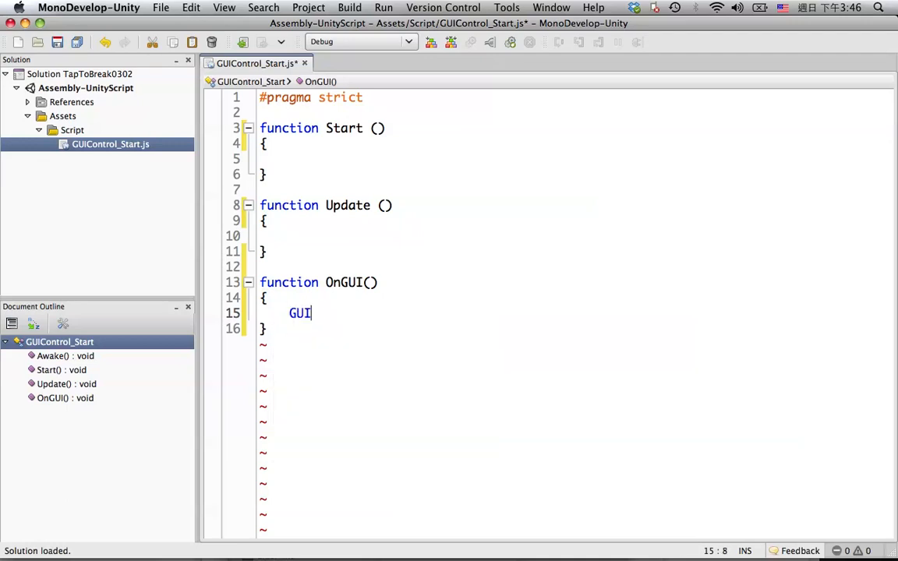
pyautogui.write('.Label')
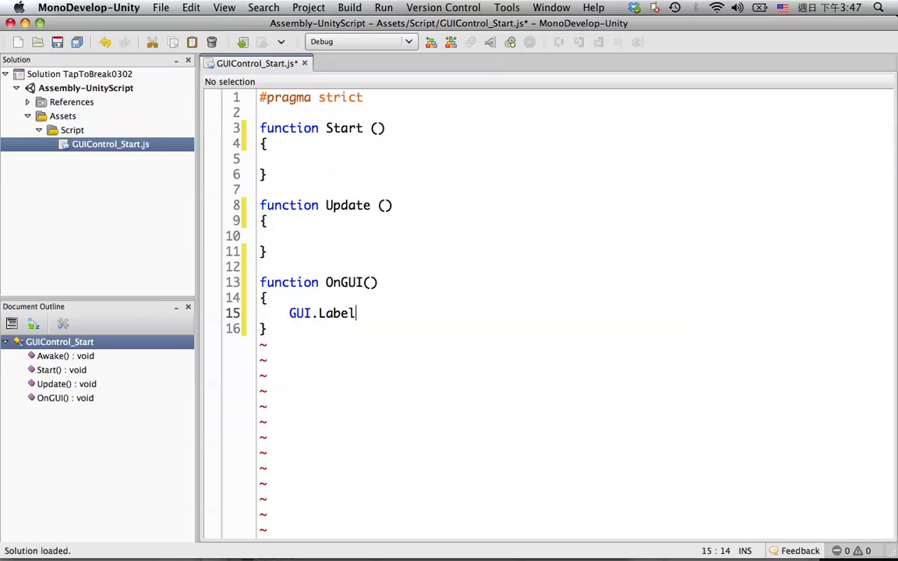
pyautogui.write('(Rect')
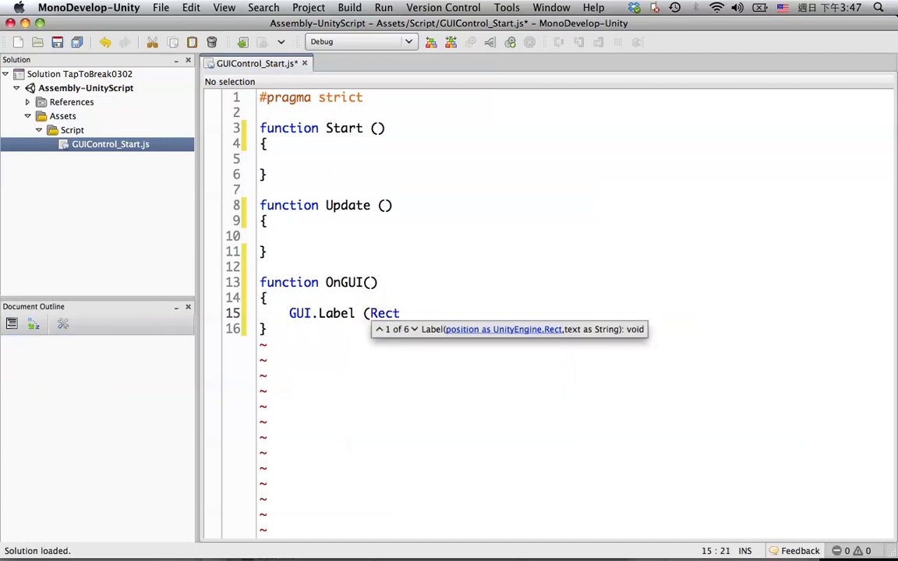
pyautogui.write('(')
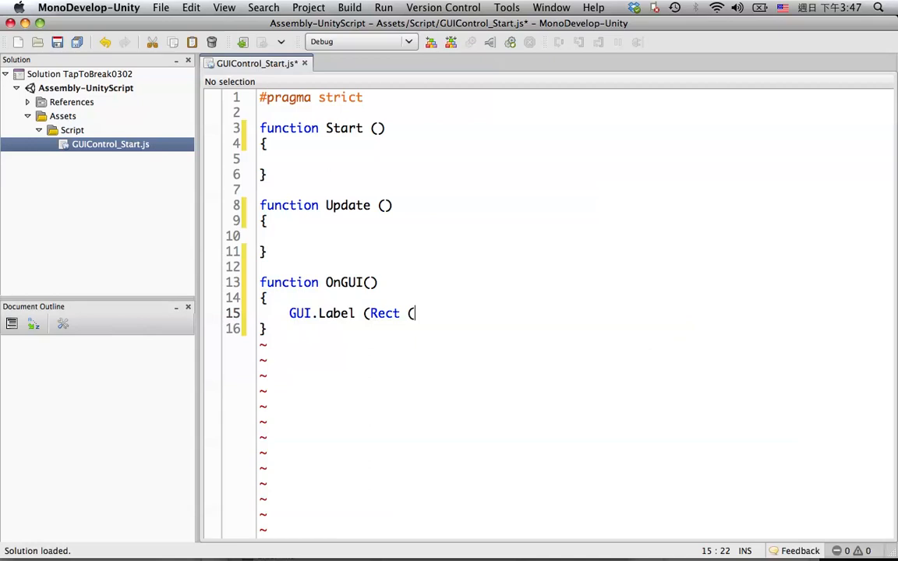
pyautogui.write('Sc')
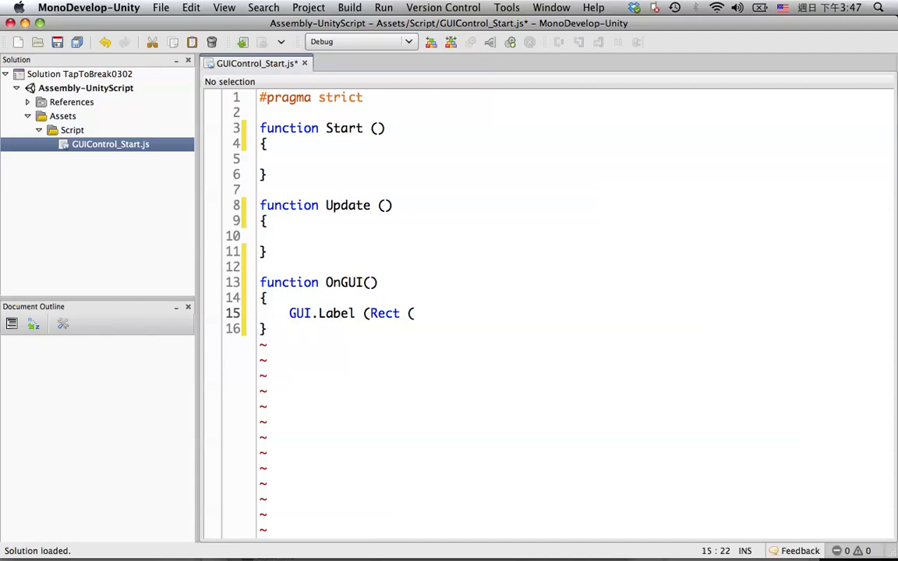
pyautogui.write('px')
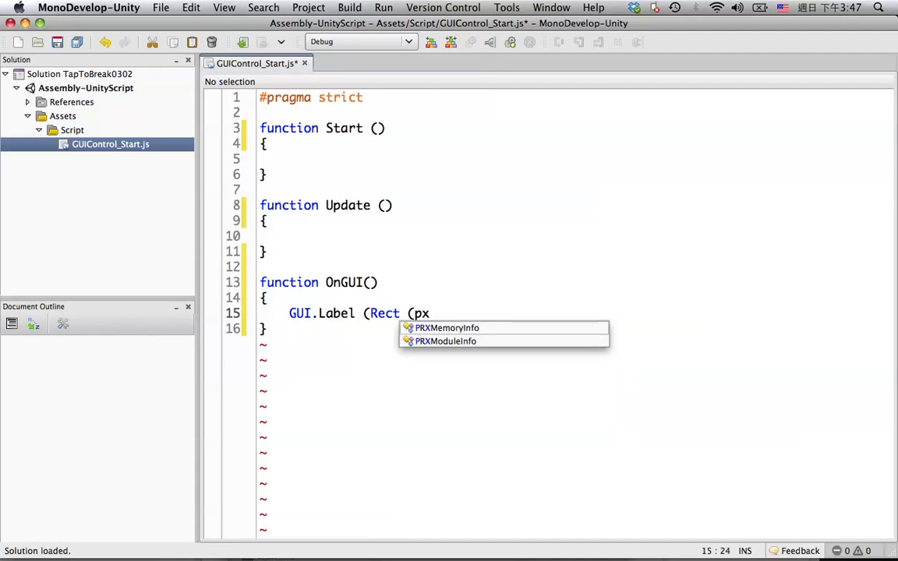
pyautogui.write('osx, Pos')
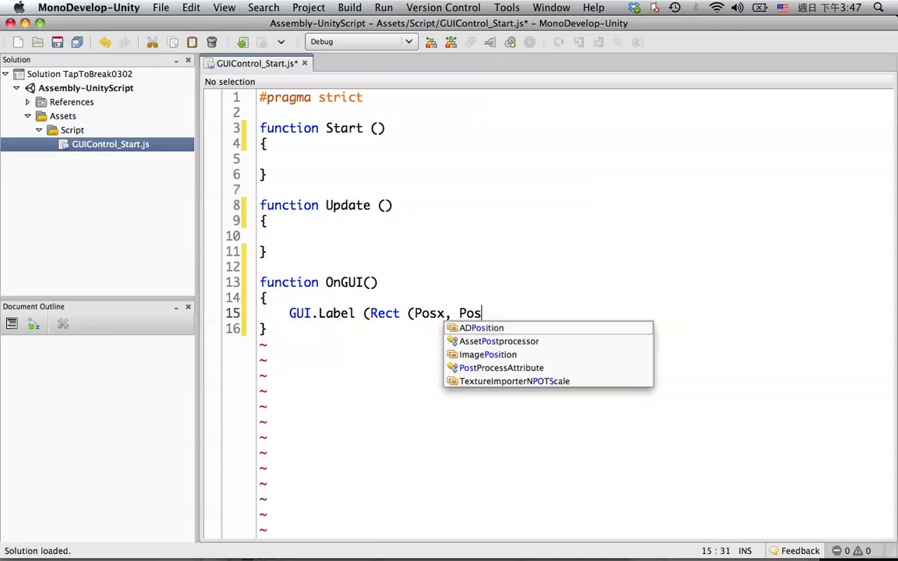
pyautogui.write('Y,')
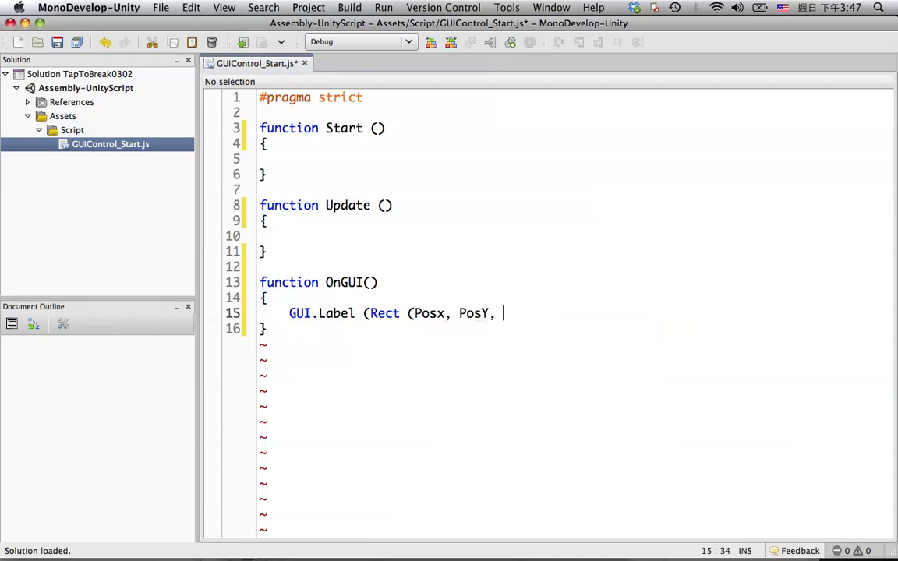
pyautogui.write('Size')
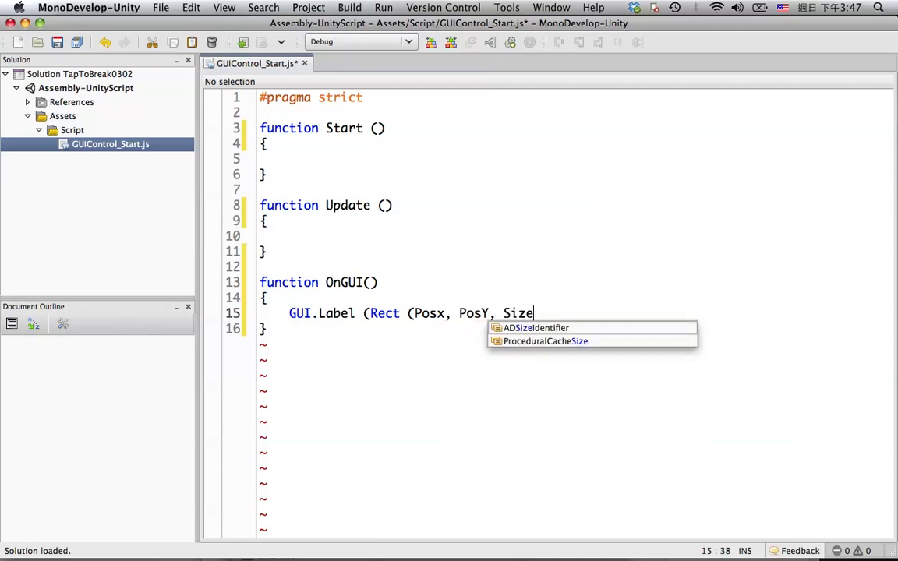
pyautogui.write('W,')
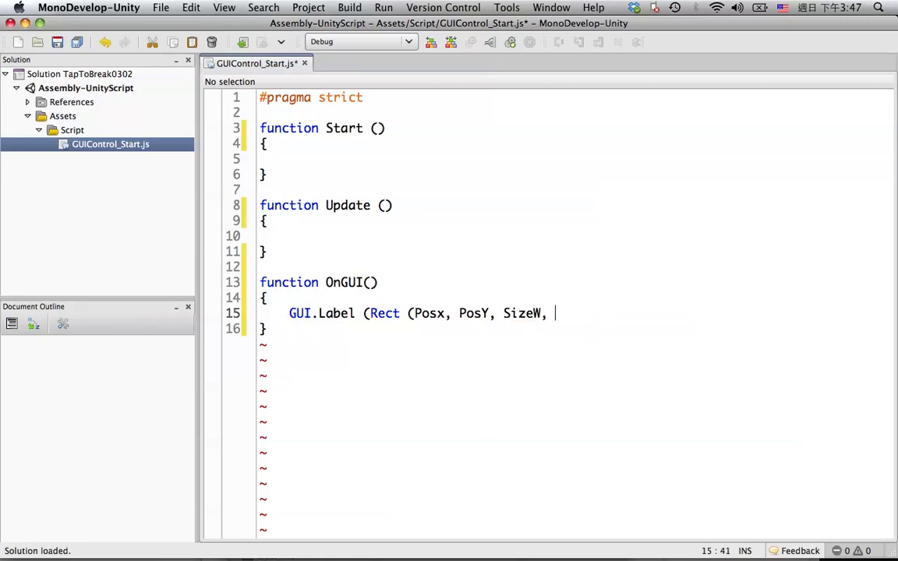
pyautogui.write('SizeH')
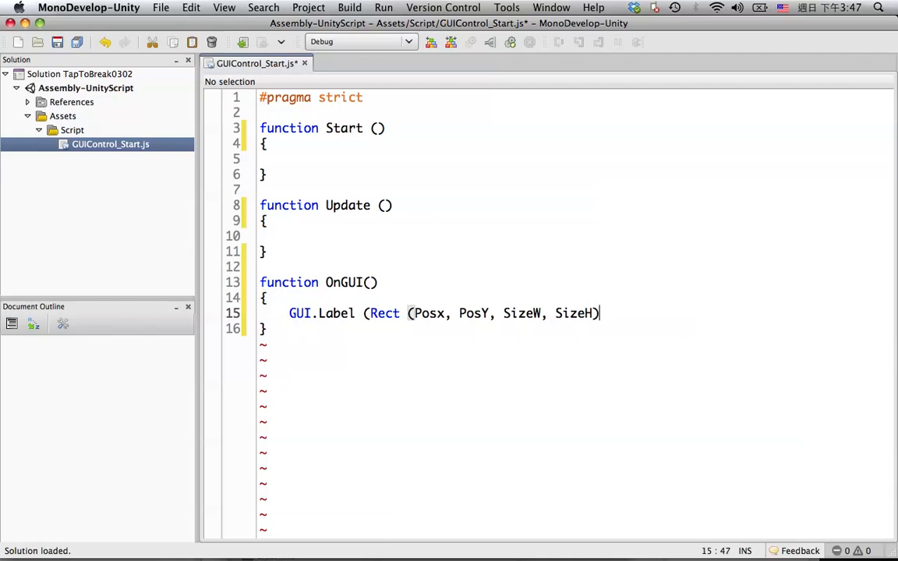
# Step: Finish the call with gameTitle); and select the Posx placeholder for replacement
pyautogui.write(',')
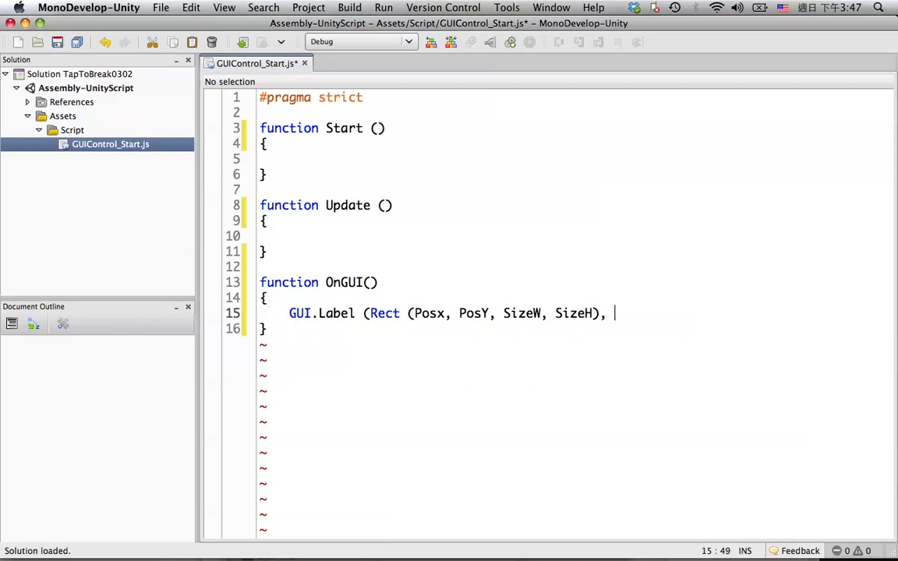
pyautogui.write('game')
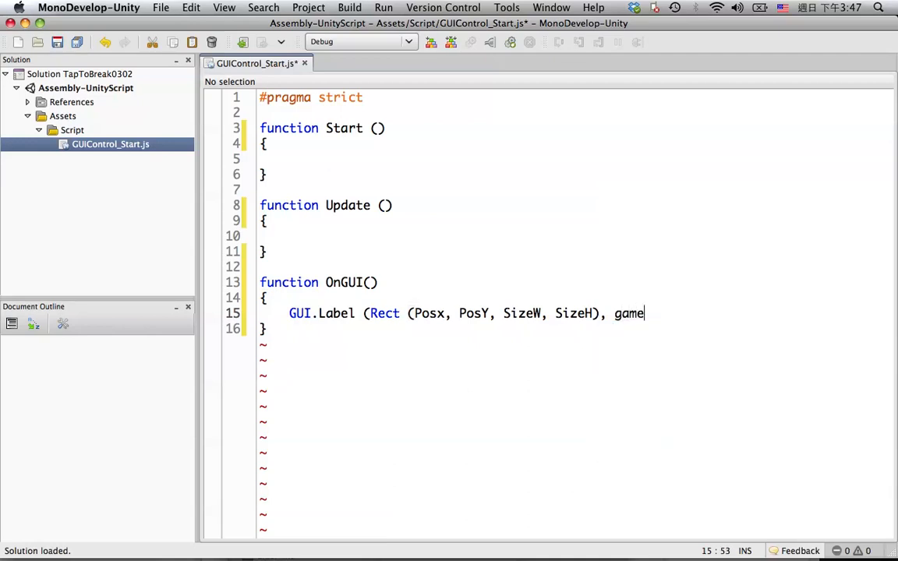
pyautogui.write('Title')
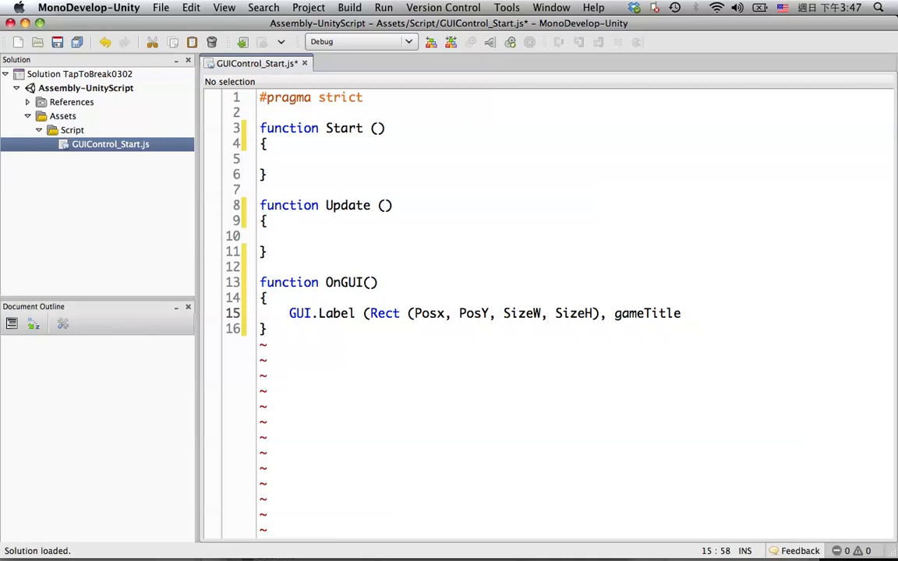
pyautogui.moveTo(624, 345)
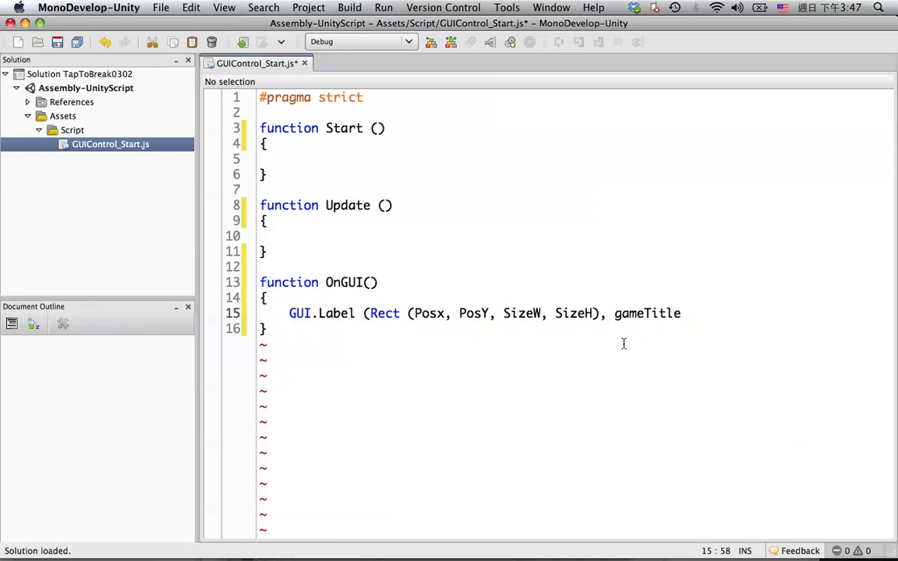
pyautogui.doubleClick(647, 312)
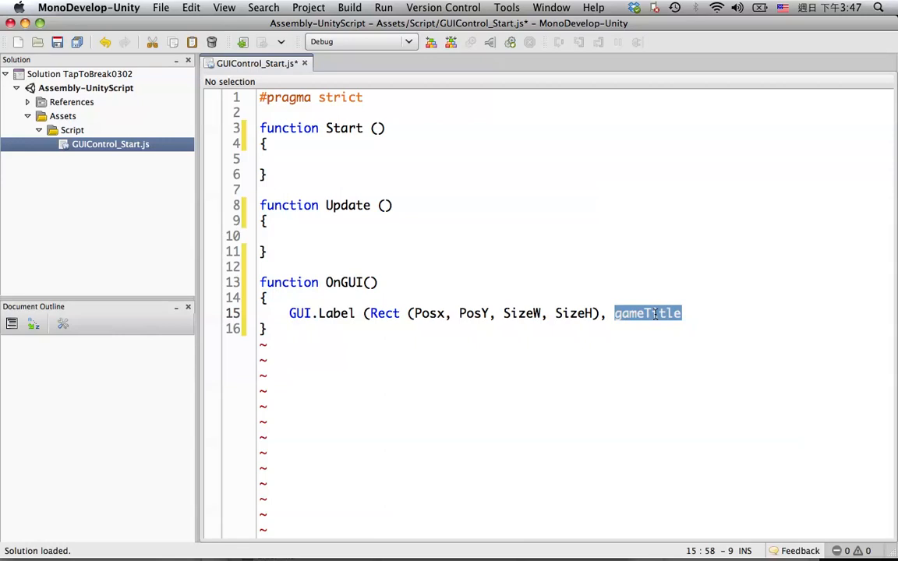
pyautogui.write(');')
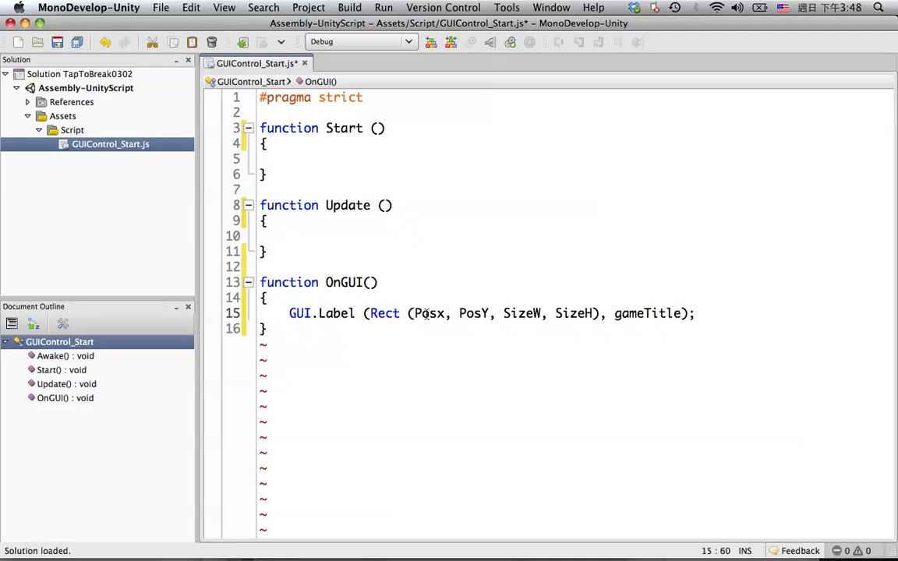
pyautogui.doubleClick(428, 314)
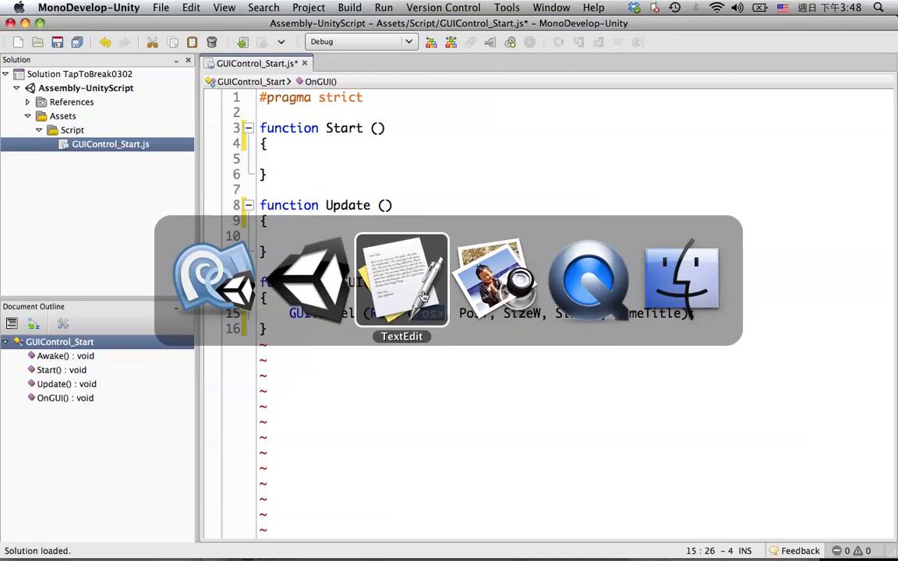
pyautogui.moveTo(496, 280)
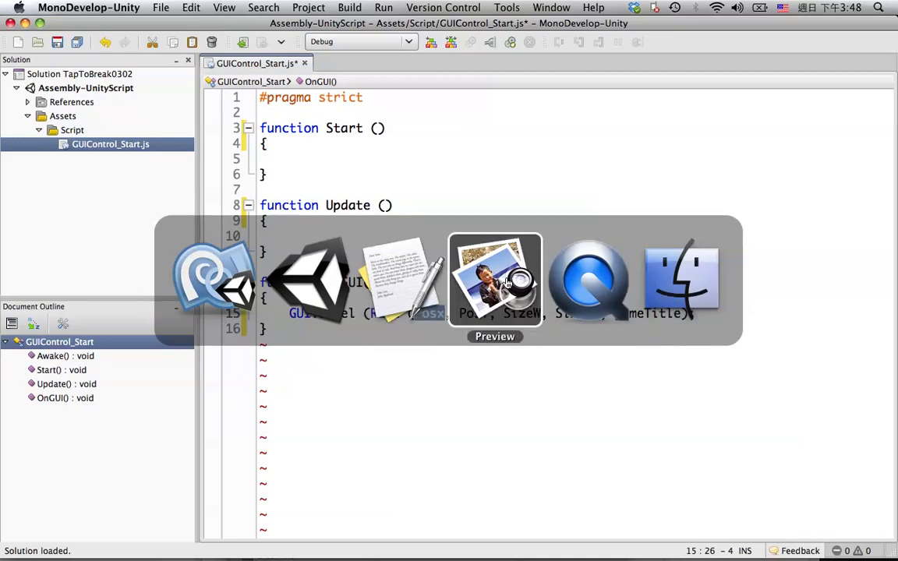
pyautogui.click(496, 281)
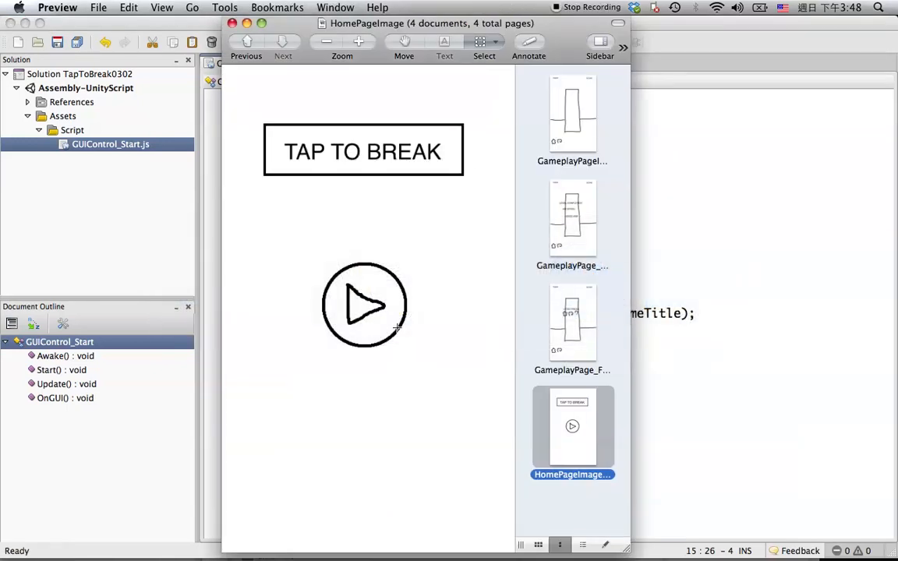
pyautogui.moveTo(367, 112)
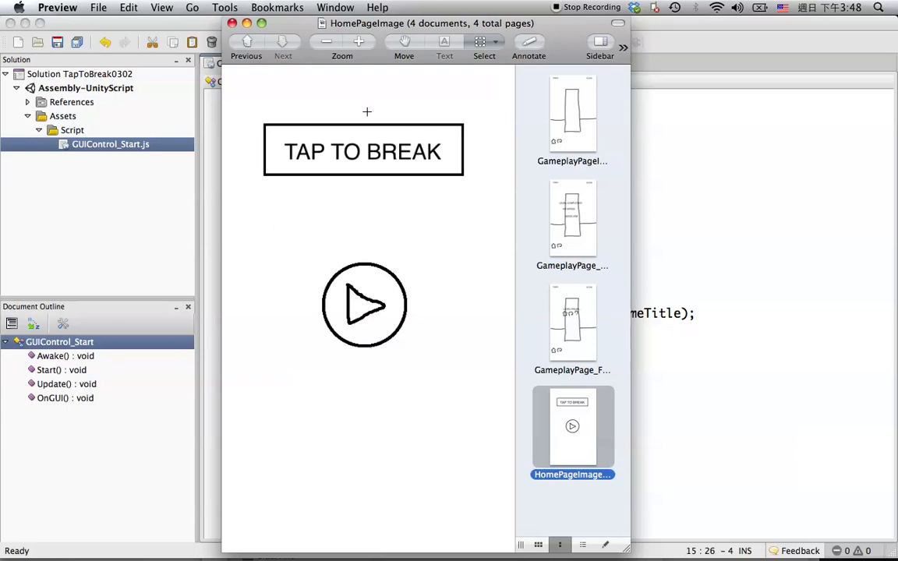
pyautogui.moveTo(359, 170)
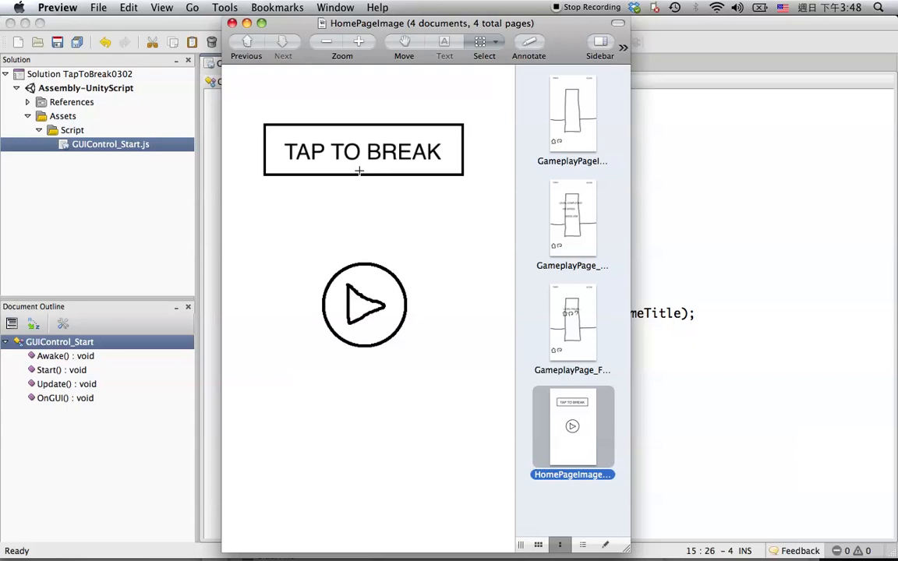
pyautogui.moveTo(225, 70)
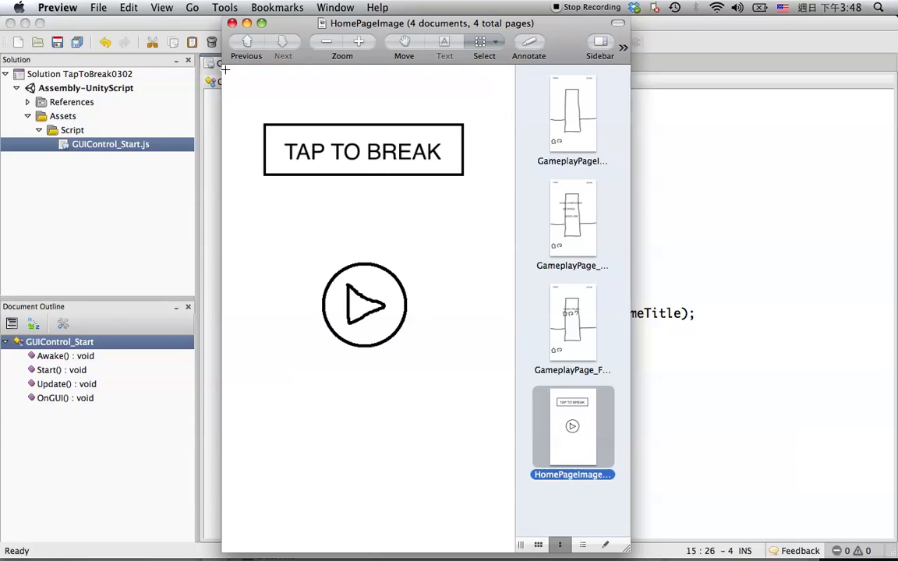
pyautogui.moveTo(493, 527)
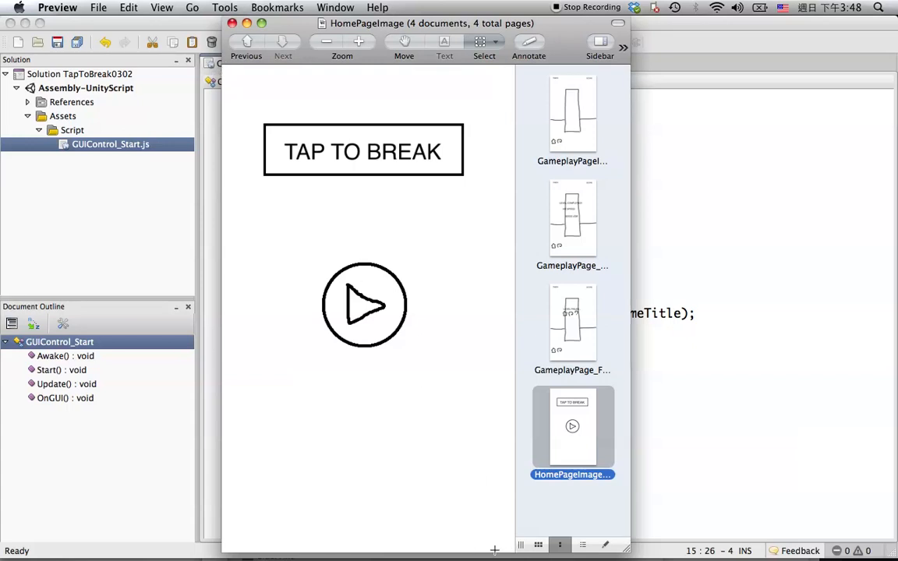
pyautogui.moveTo(349, 119)
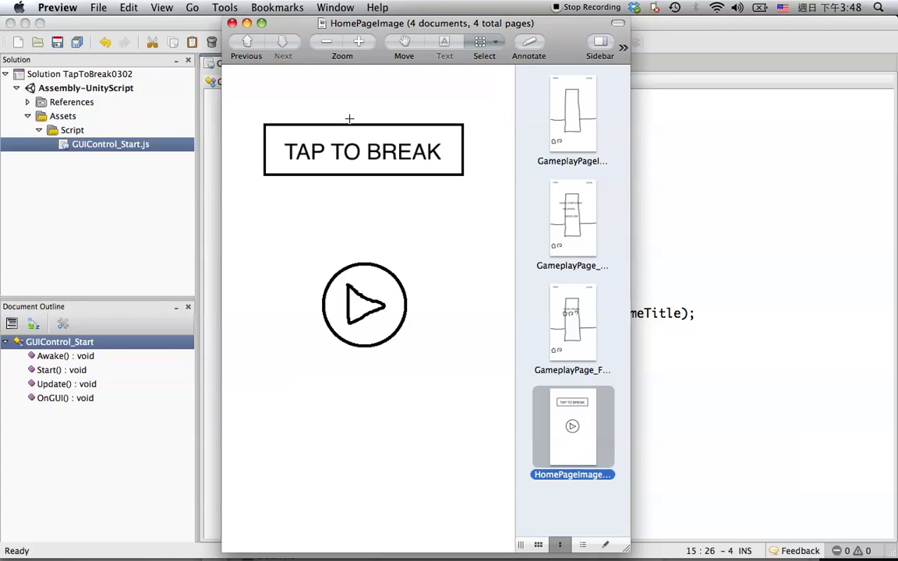
pyautogui.moveTo(227, 69)
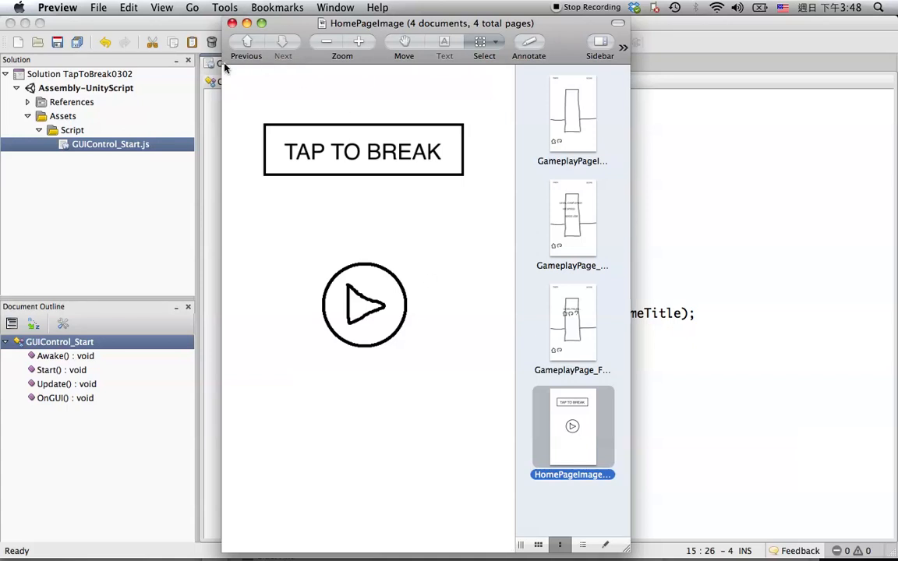
pyautogui.moveTo(502, 70)
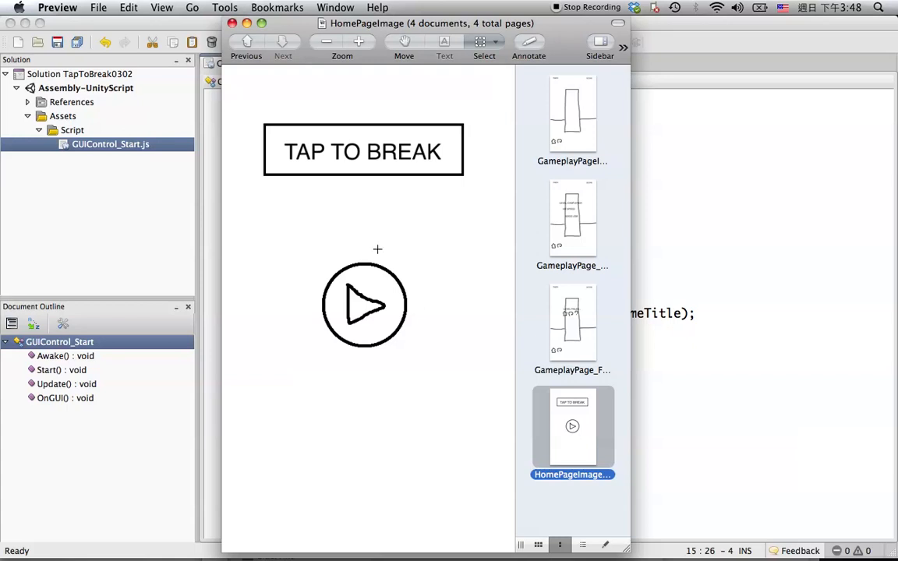
pyautogui.moveTo(337, 184)
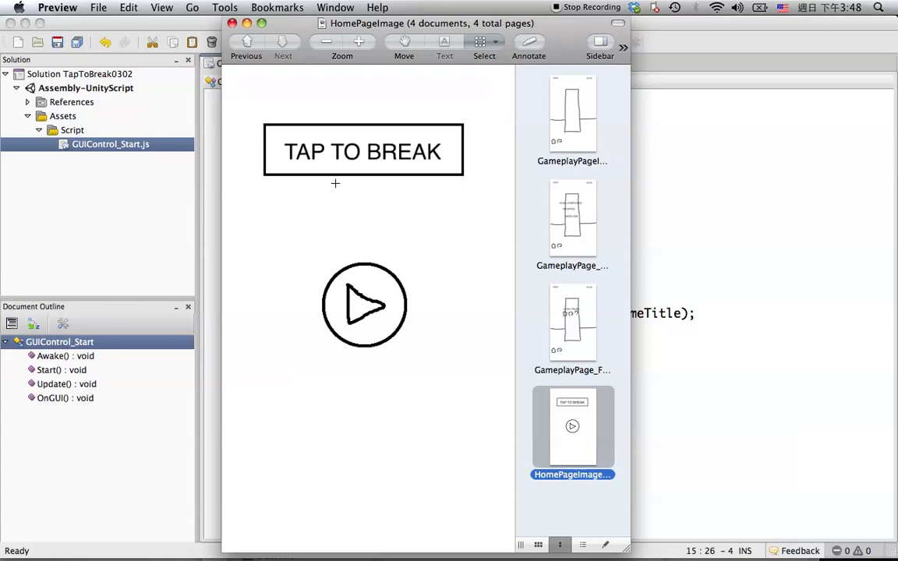
pyautogui.moveTo(321, 175)
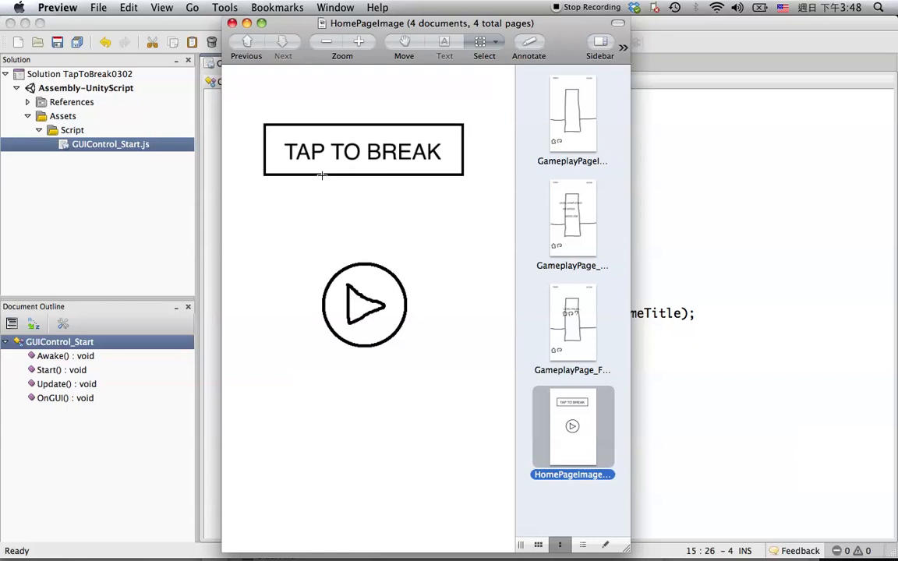
pyautogui.moveTo(387, 193)
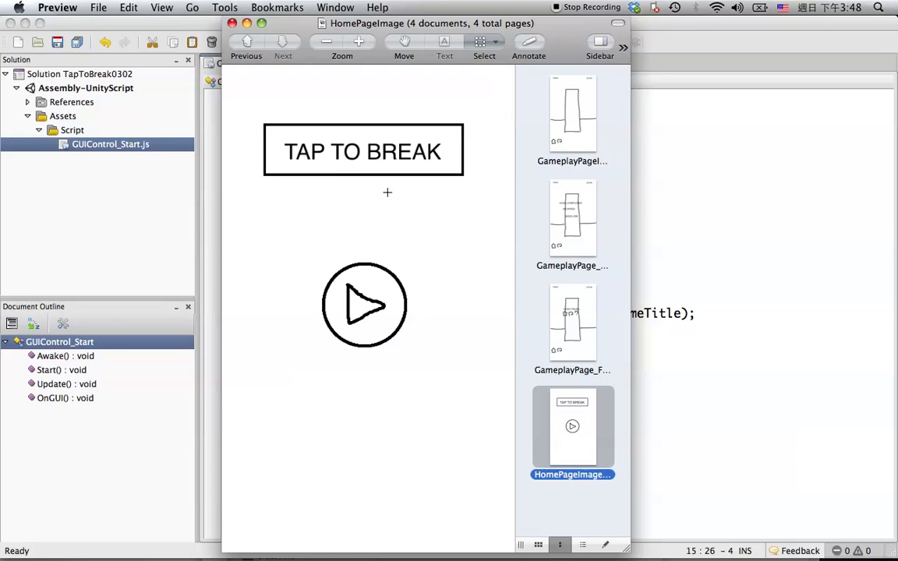
pyautogui.moveTo(357, 174)
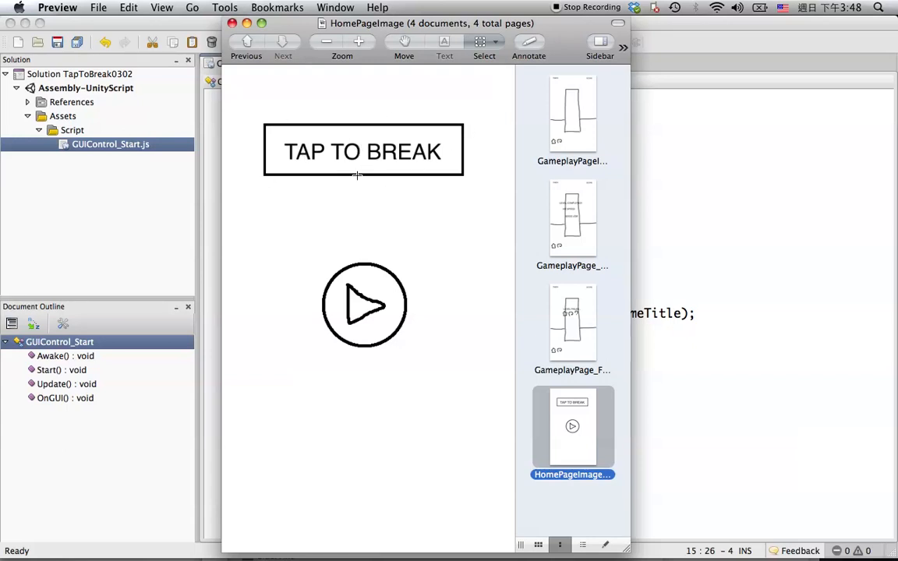
pyautogui.moveTo(362, 65)
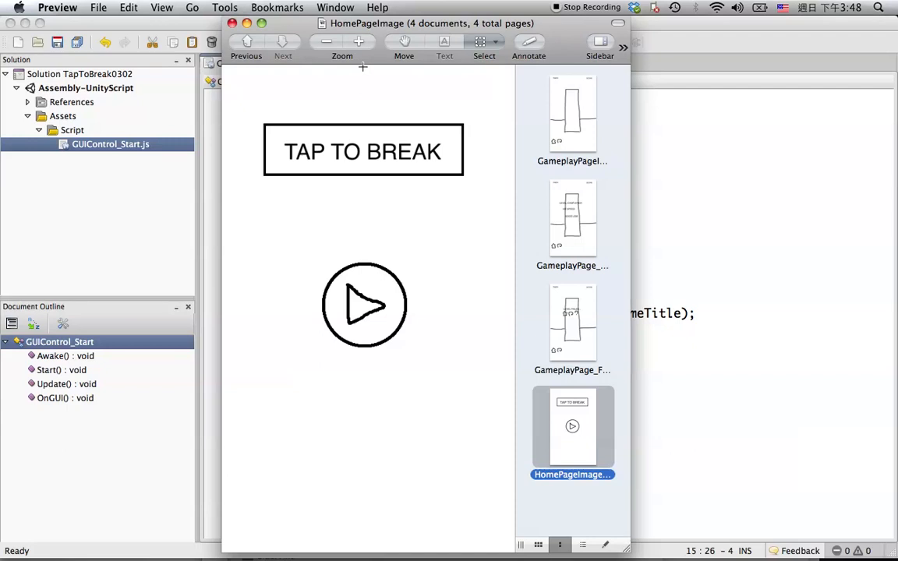
pyautogui.moveTo(365, 259)
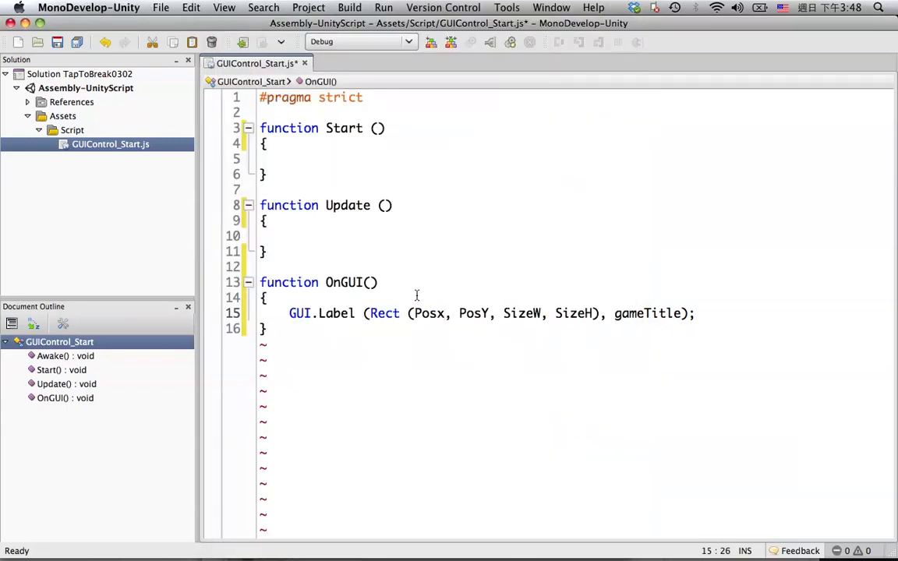
# Step: Replace Posx with Screen.width/2 as the label's x position
pyautogui.press('Backspace')
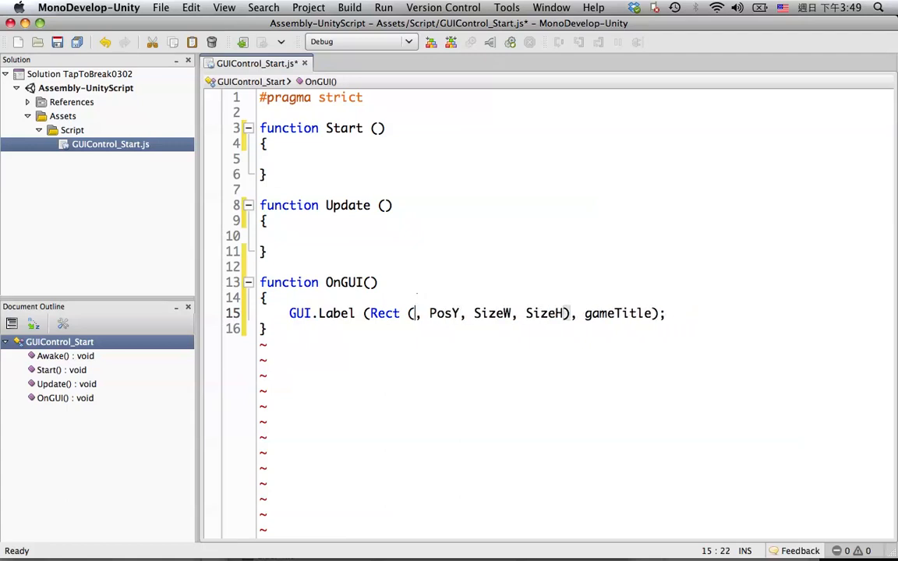
pyautogui.write('Screen')
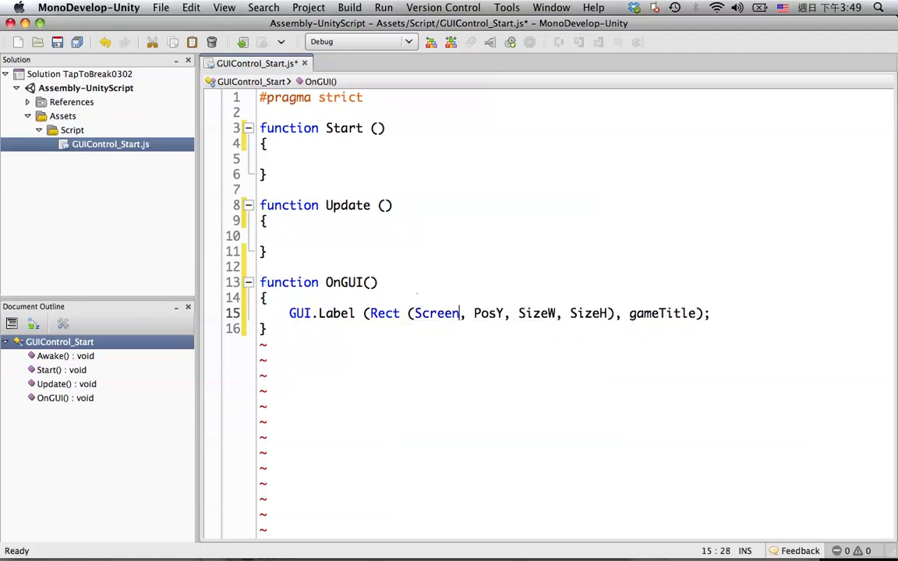
pyautogui.write('.wi')
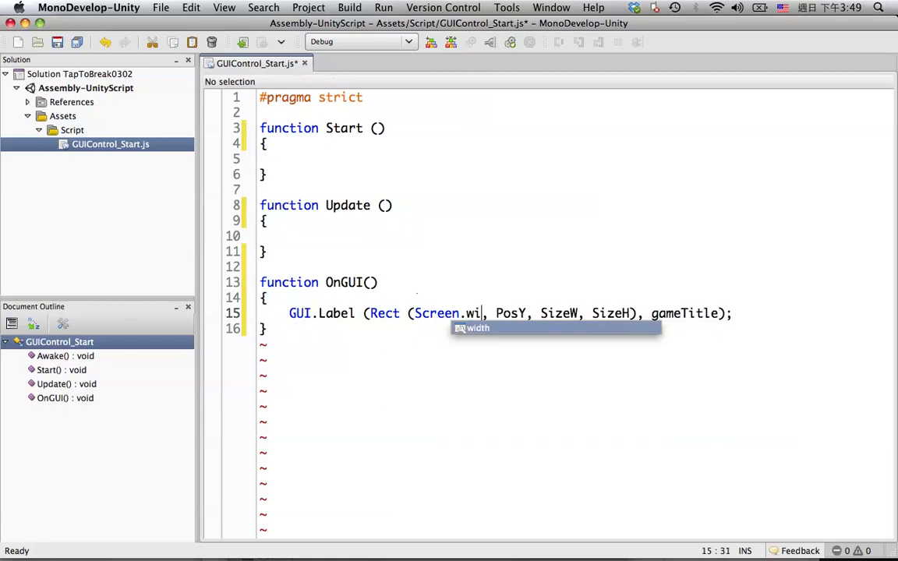
pyautogui.write('dth/2')
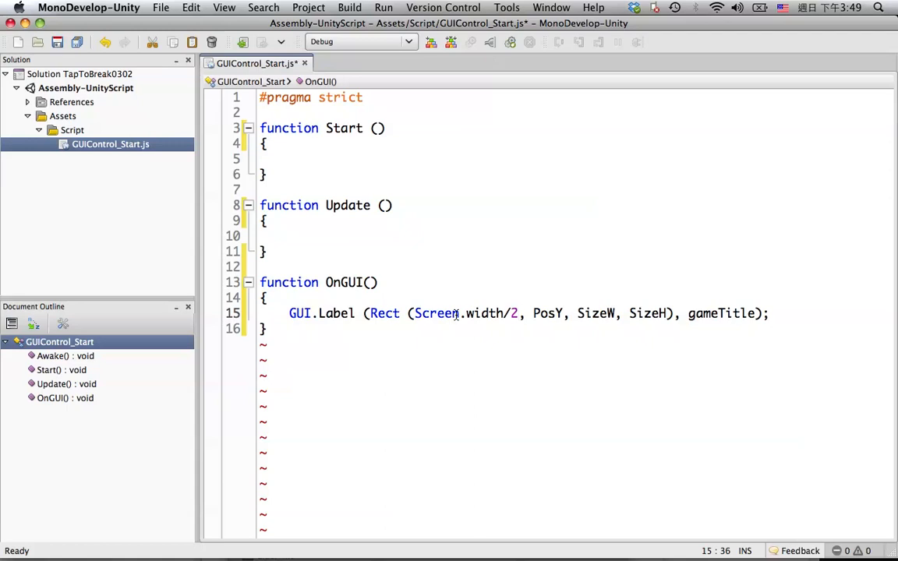
pyautogui.doubleClick(437, 313)
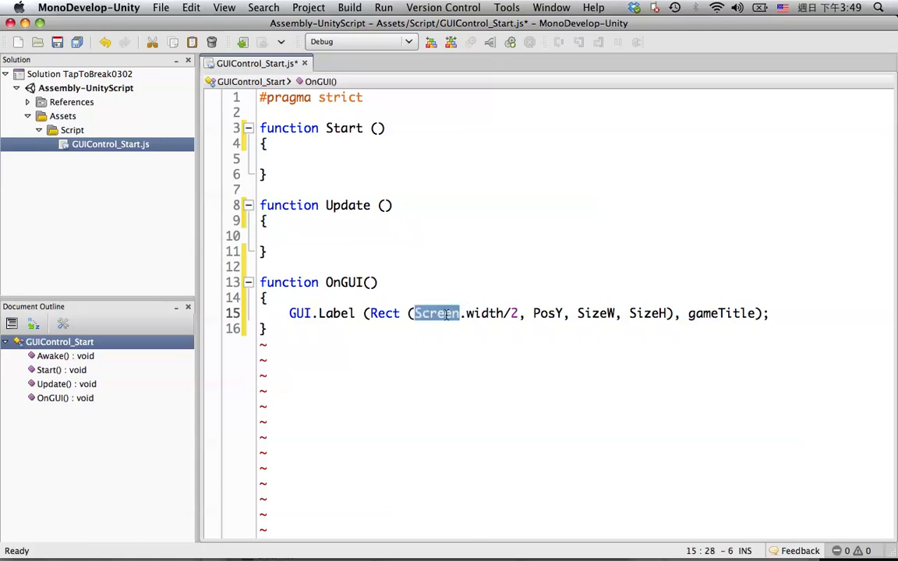
pyautogui.doubleClick(485, 311)
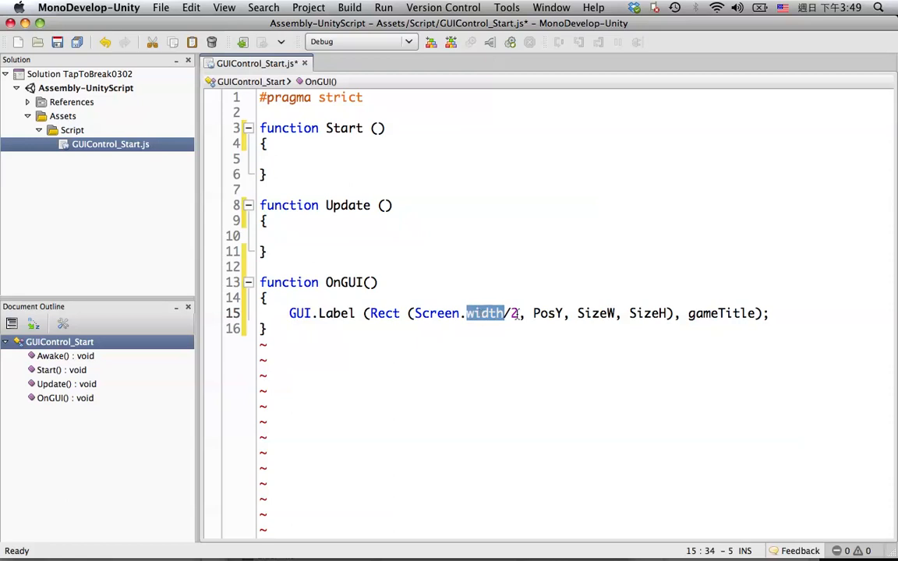
pyautogui.click(480, 336)
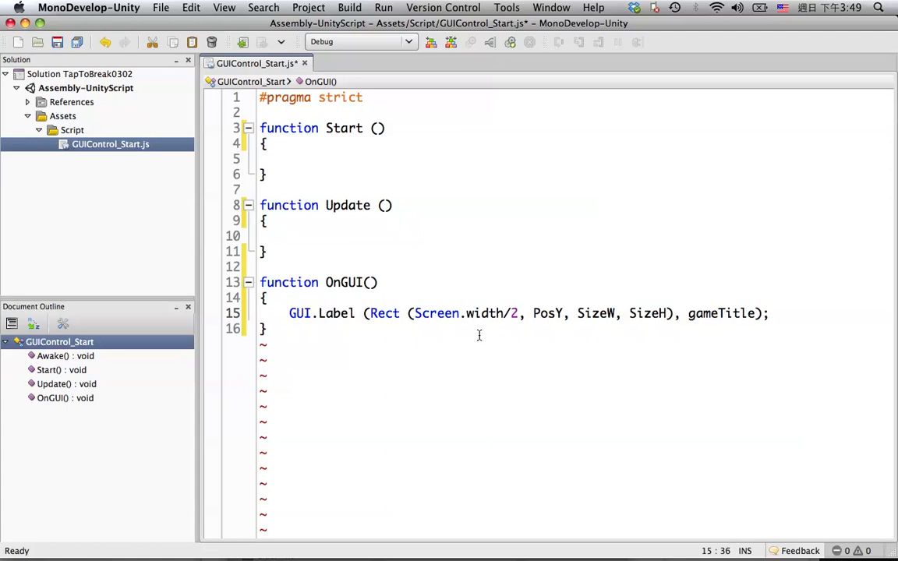
pyautogui.click(518, 314)
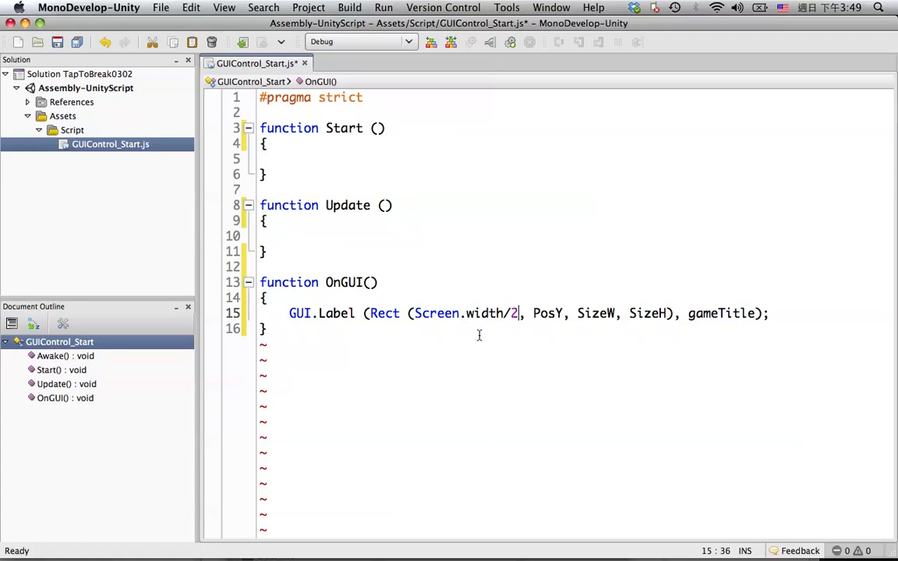
pyautogui.click(689, 314)
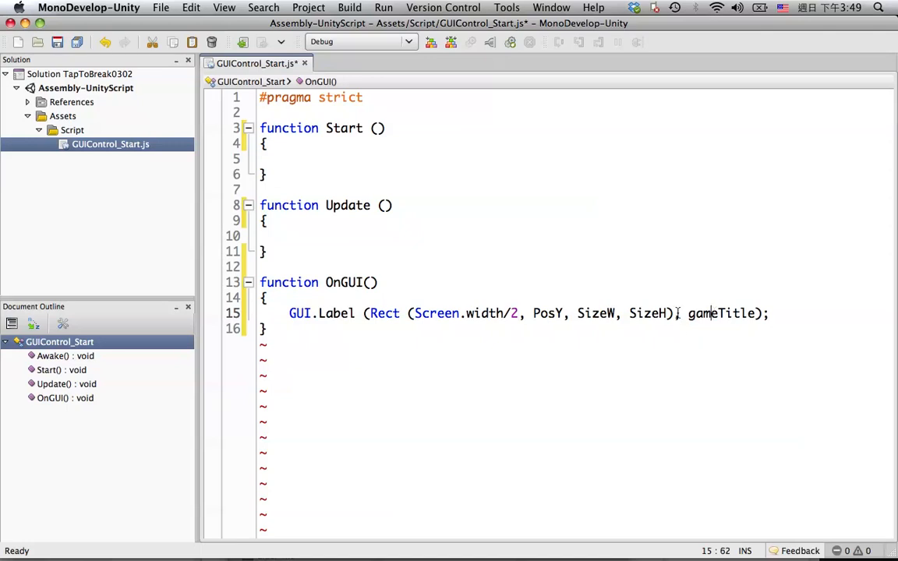
# Step: Set PosY to 0, size to 256 by 128, and shift x by -128
pyautogui.doubleClick(548, 314)
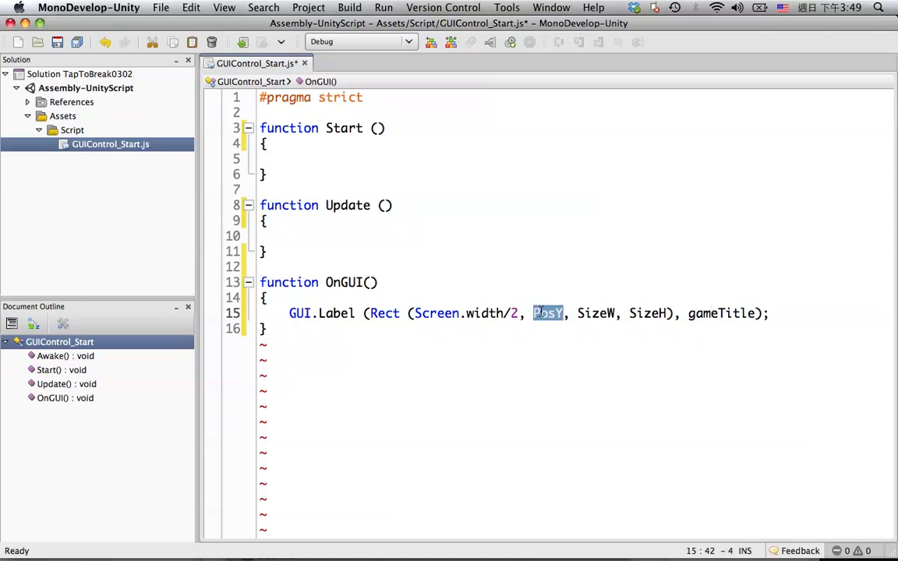
pyautogui.write('Scre')
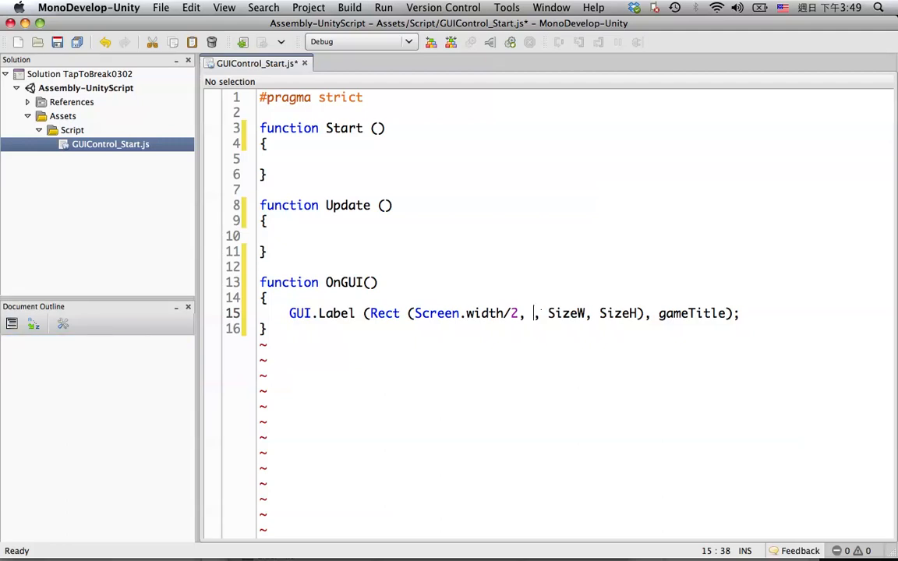
pyautogui.write('0')
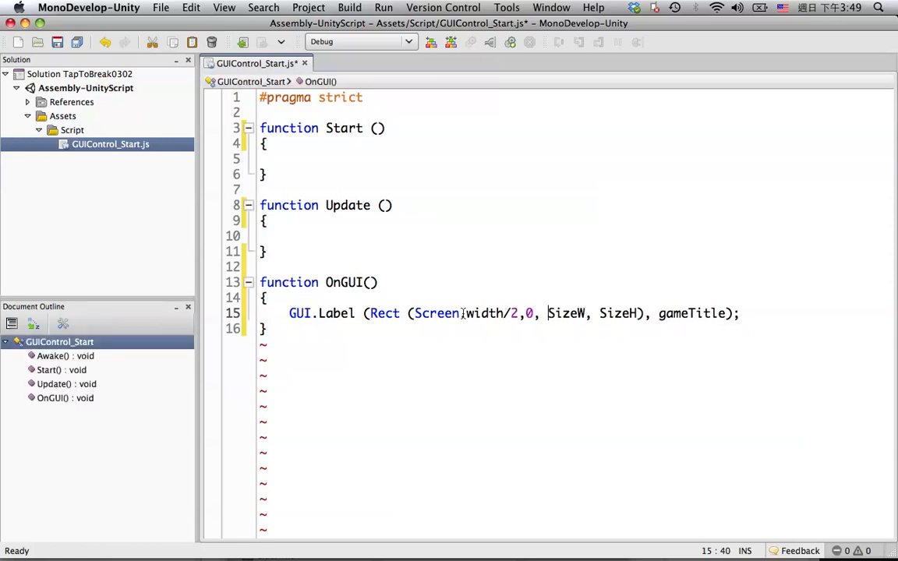
pyautogui.doubleClick(568, 312)
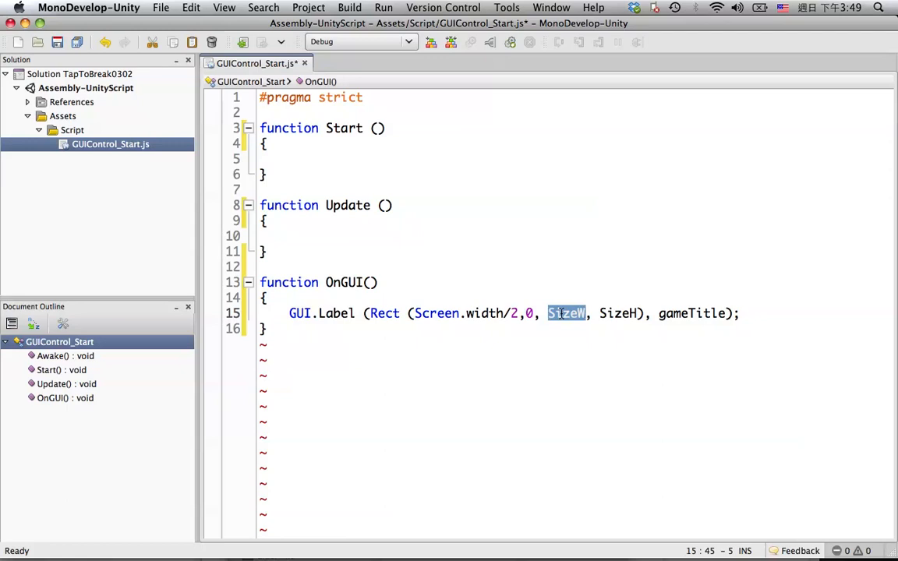
pyautogui.write('256')
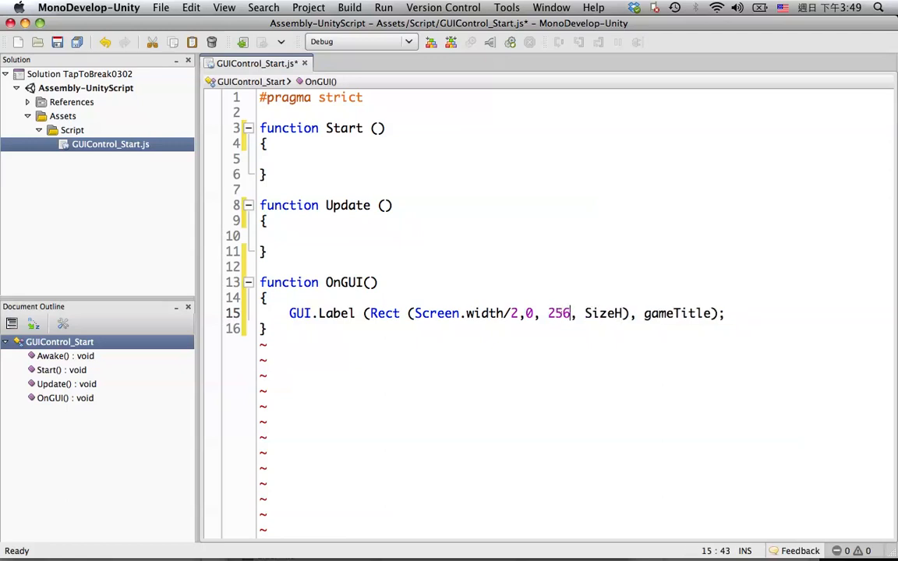
pyautogui.doubleClick(602, 312)
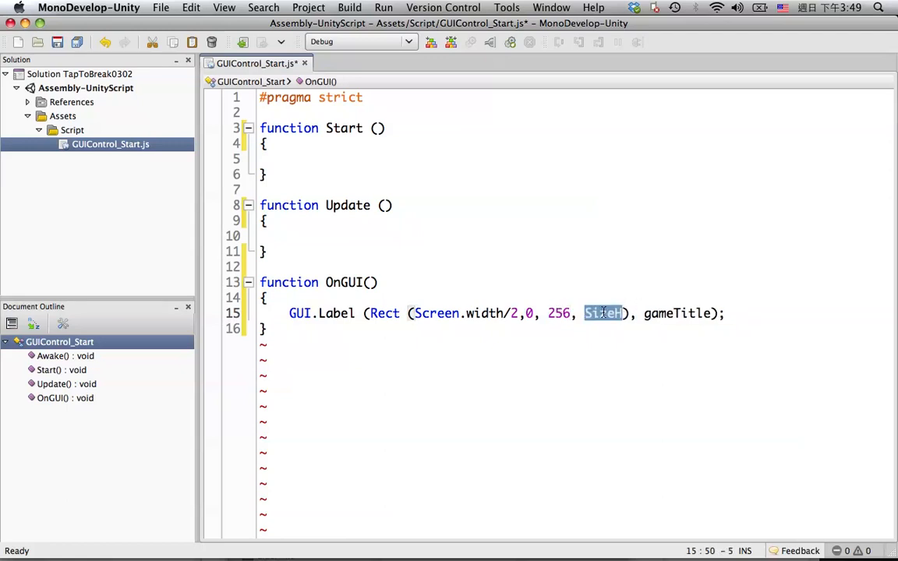
pyautogui.write('128')
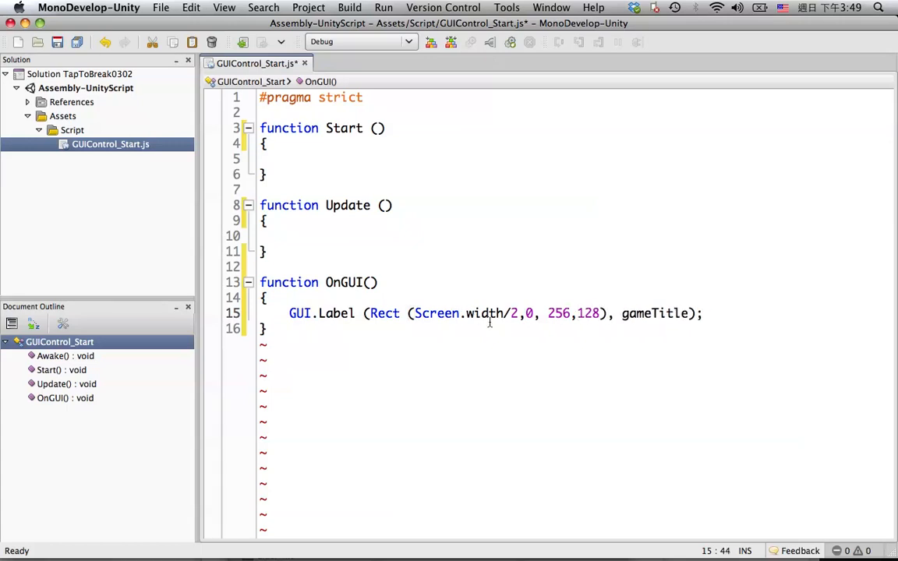
pyautogui.click(512, 313)
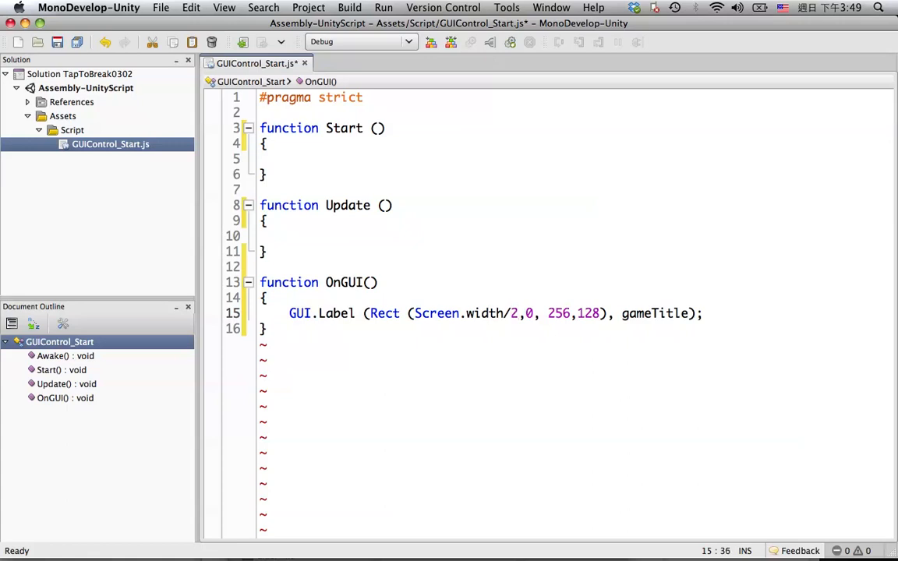
pyautogui.write('-1')
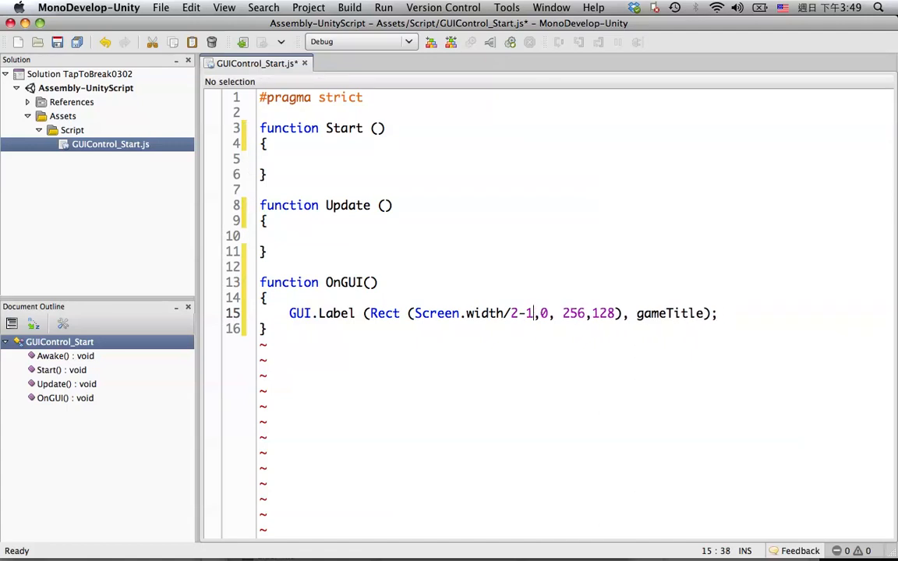
pyautogui.write('28')
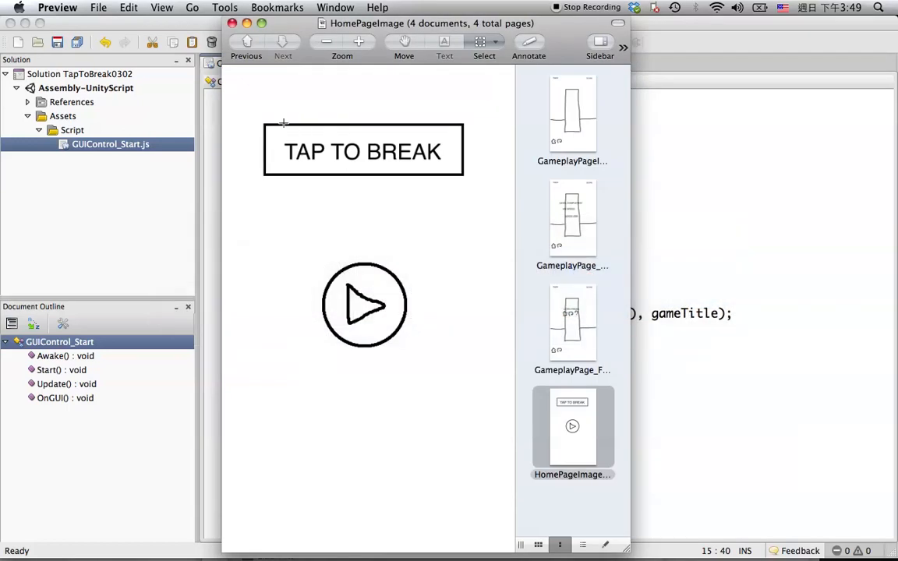
pyautogui.moveTo(382, 118)
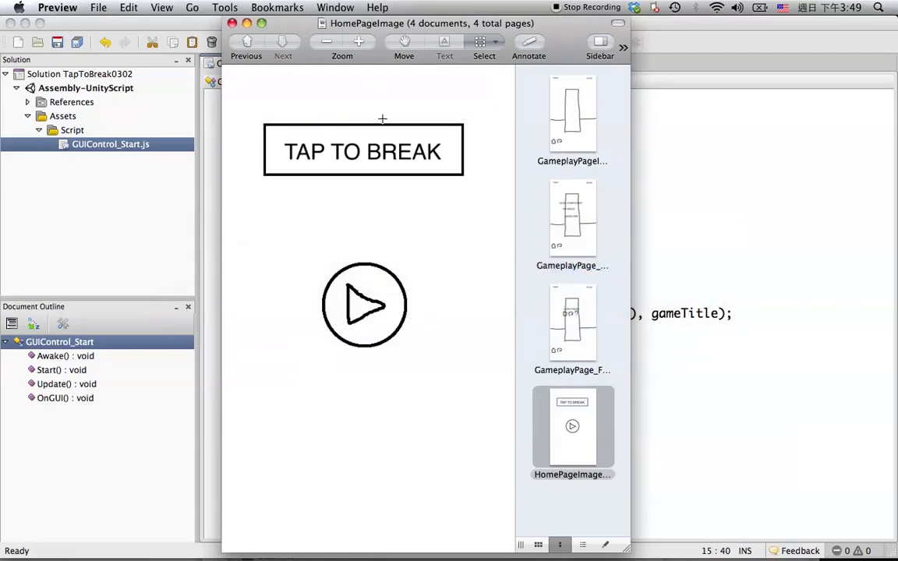
pyautogui.moveTo(357, 187)
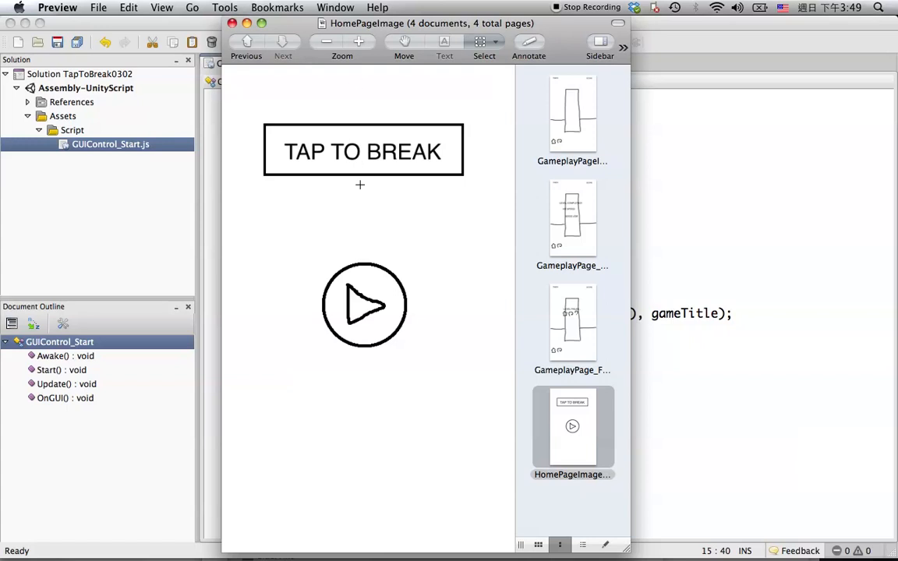
pyautogui.moveTo(356, 105)
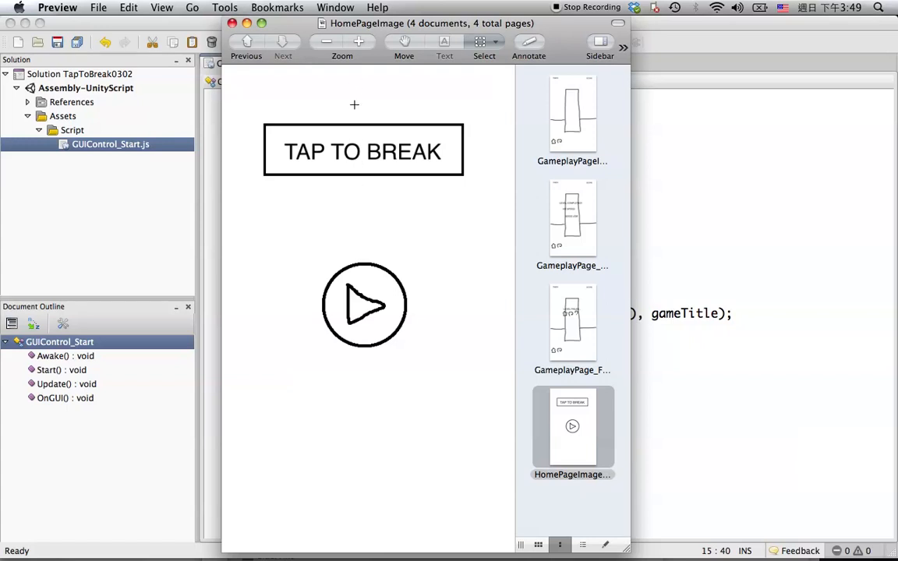
pyautogui.moveTo(362, 115)
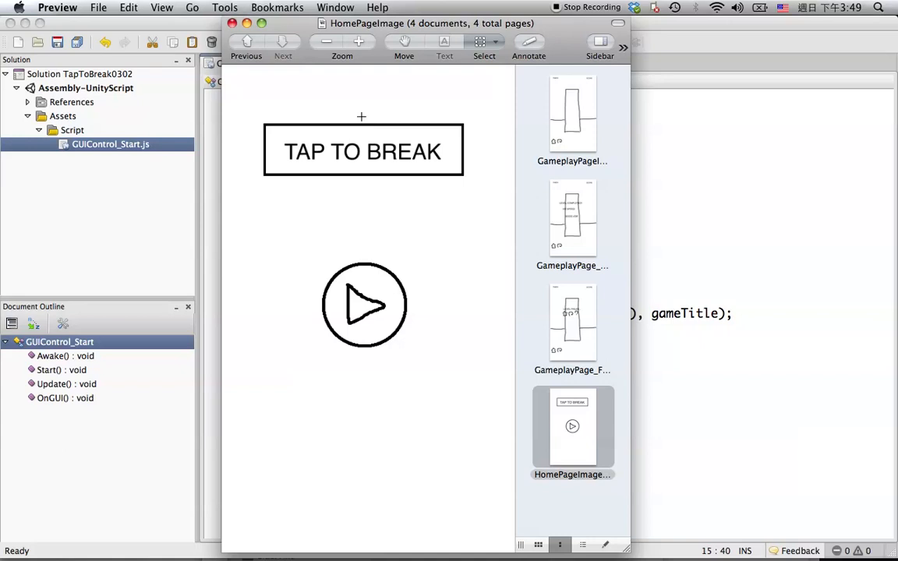
pyautogui.moveTo(365, 119)
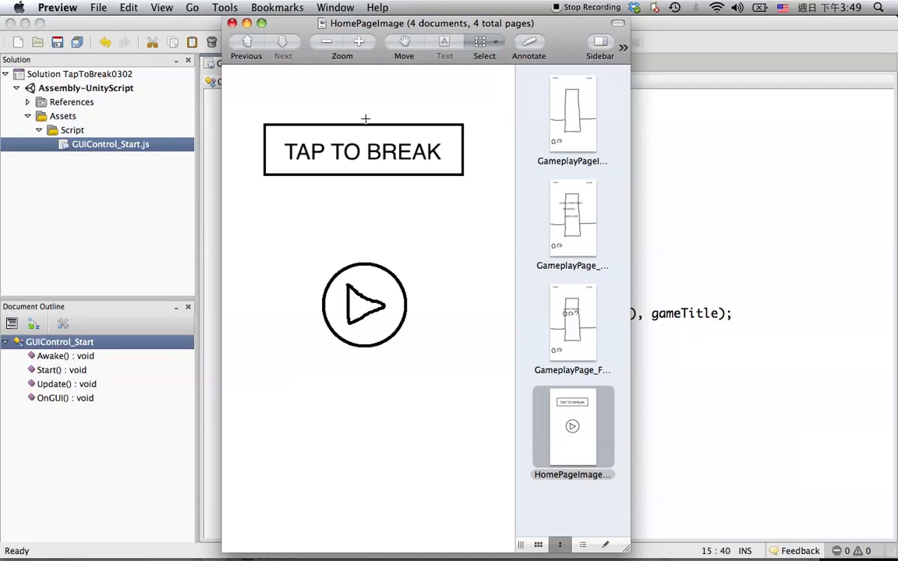
pyautogui.moveTo(266, 126)
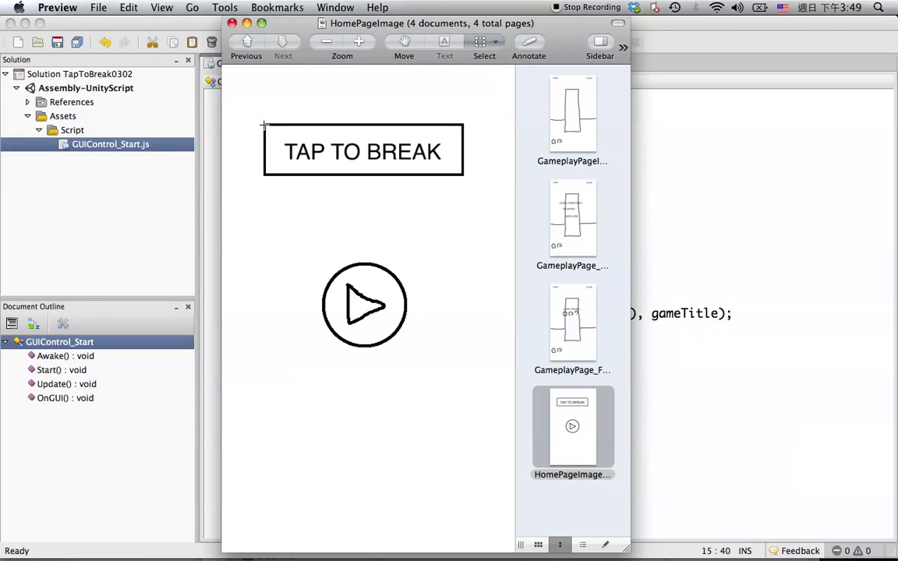
pyautogui.moveTo(433, 128)
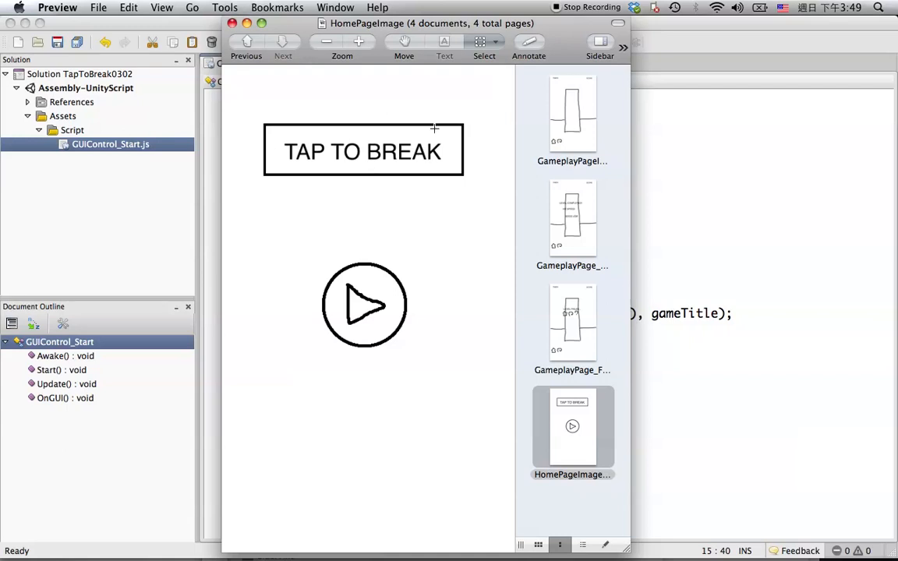
pyautogui.moveTo(388, 169)
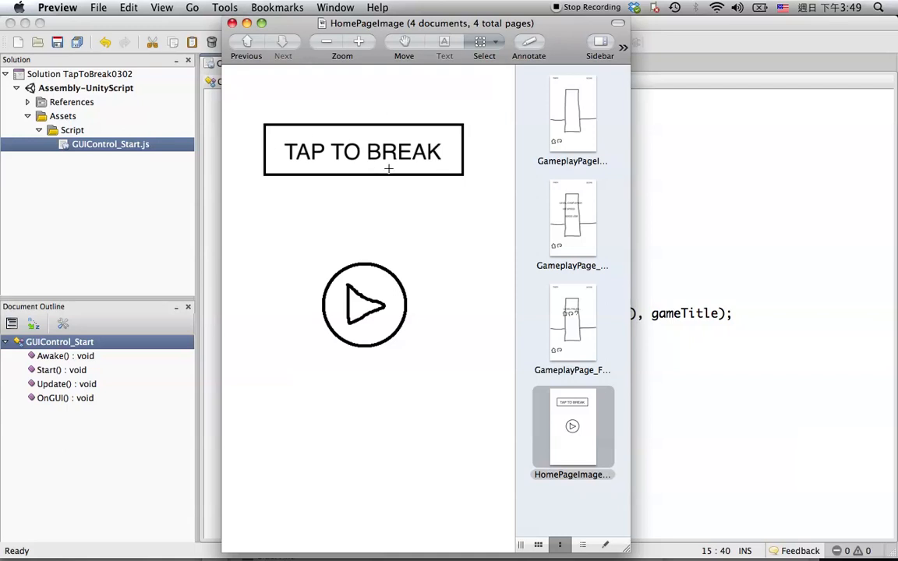
pyautogui.moveTo(362, 125)
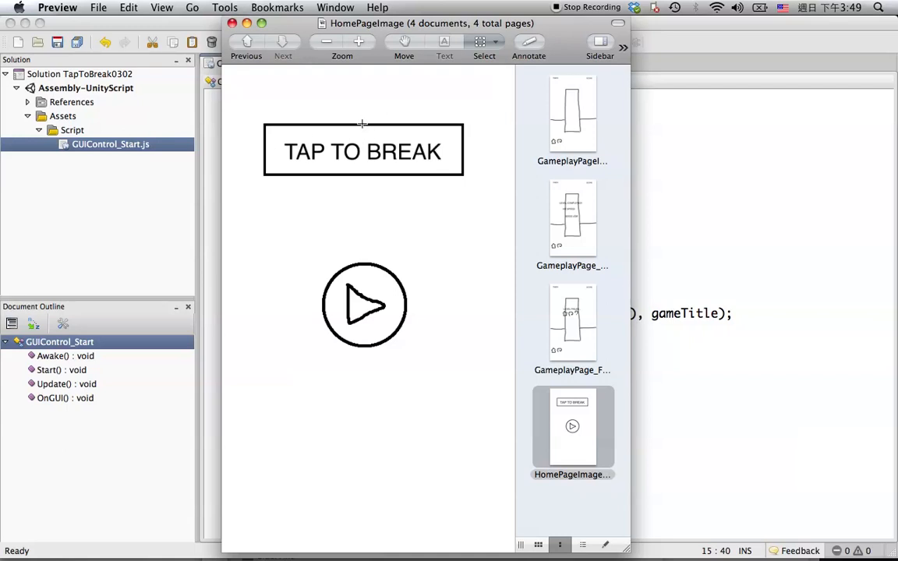
pyautogui.moveTo(362, 165)
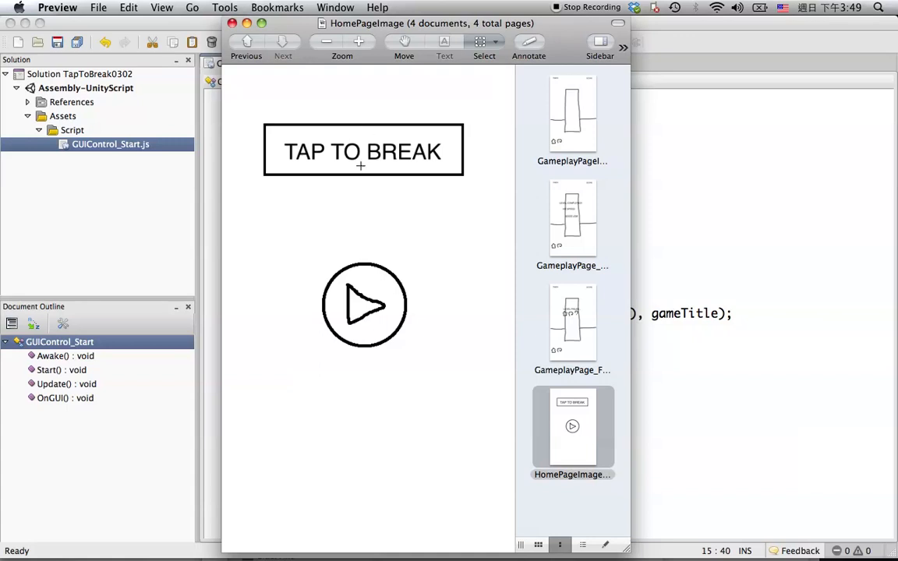
pyautogui.moveTo(340, 162)
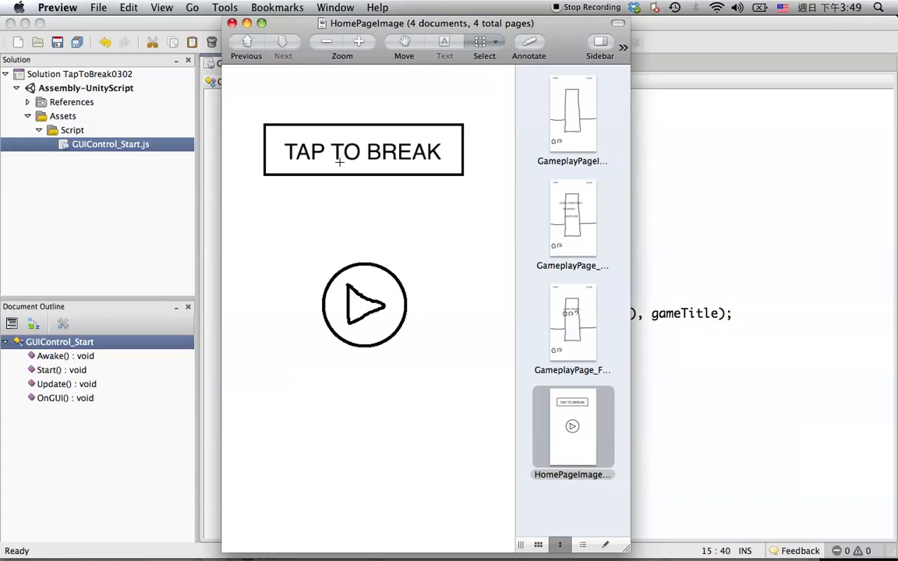
pyautogui.moveTo(324, 144)
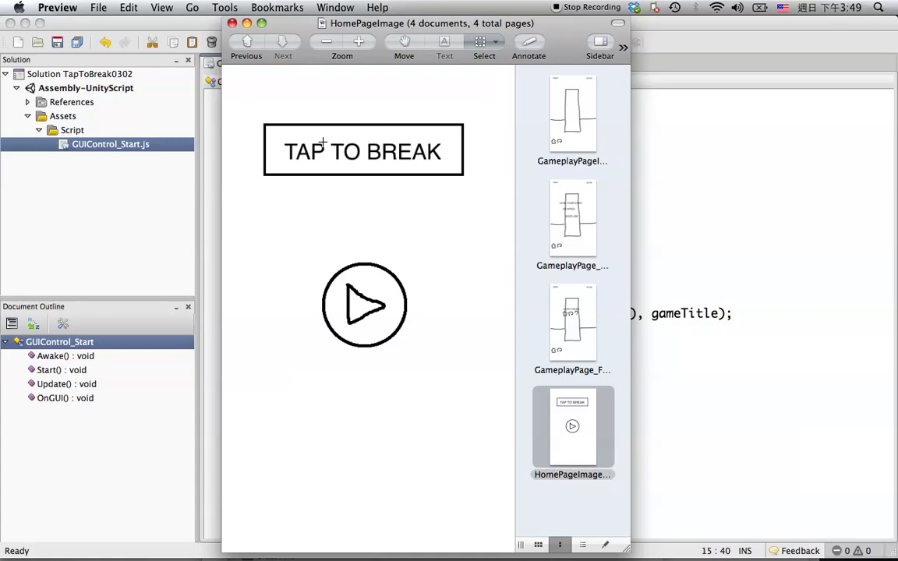
pyautogui.moveTo(424, 135)
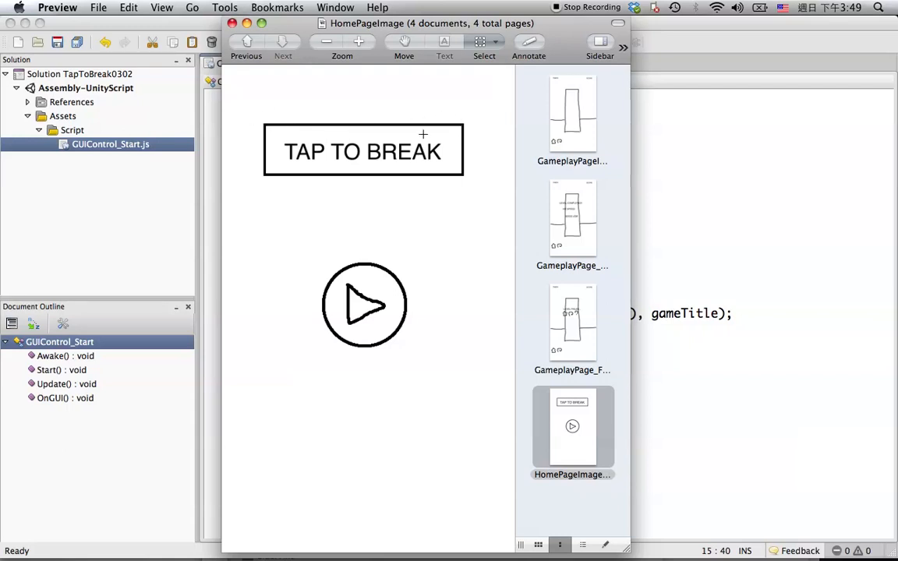
pyautogui.moveTo(325, 104)
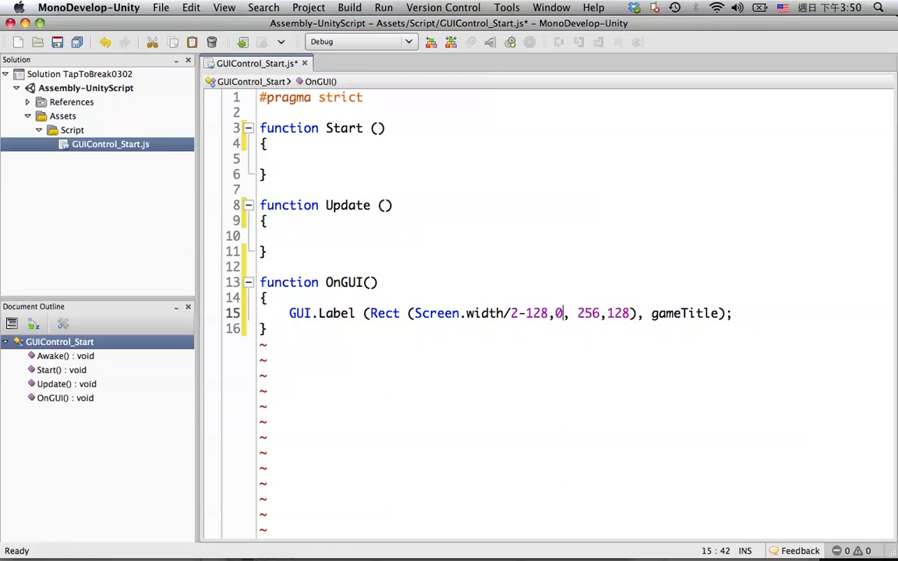
pyautogui.write('64')
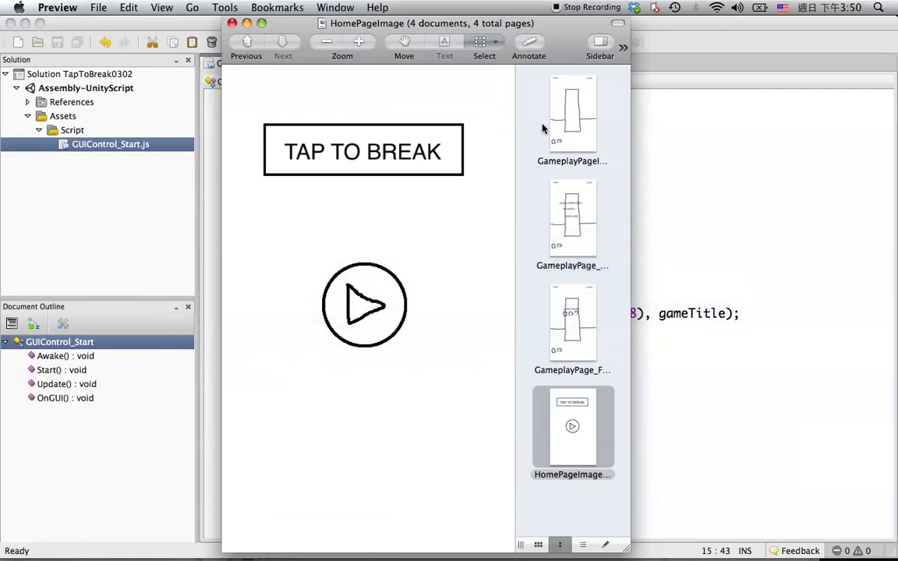
pyautogui.moveTo(362, 68)
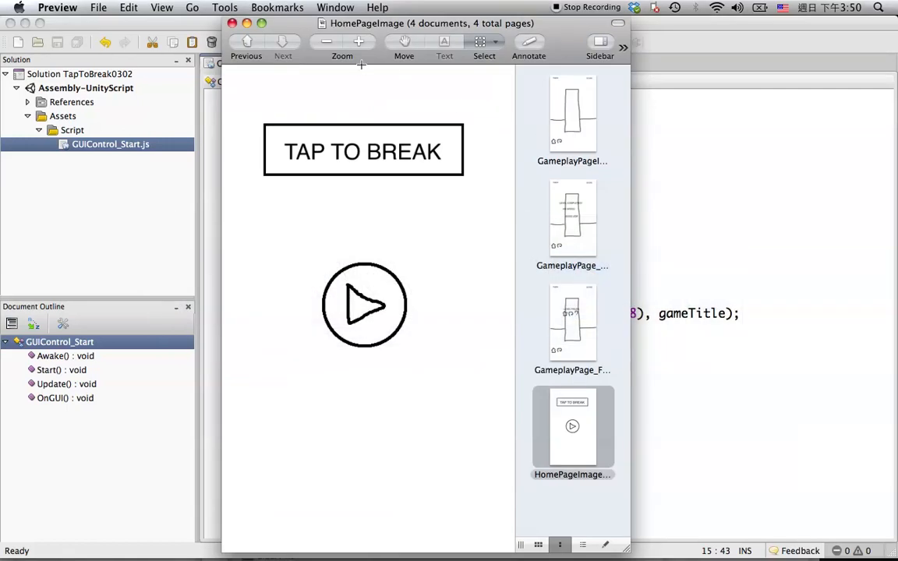
pyautogui.moveTo(359, 78)
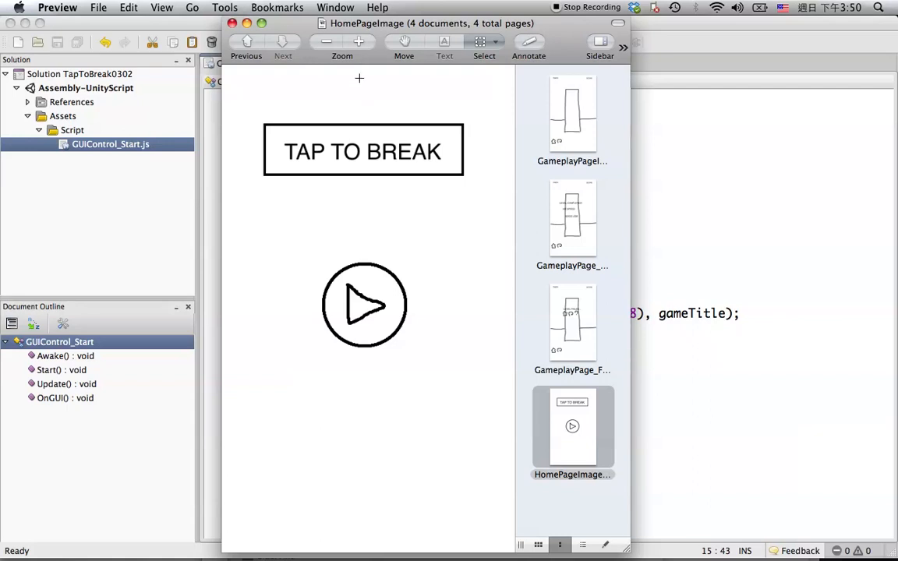
pyautogui.moveTo(309, 108)
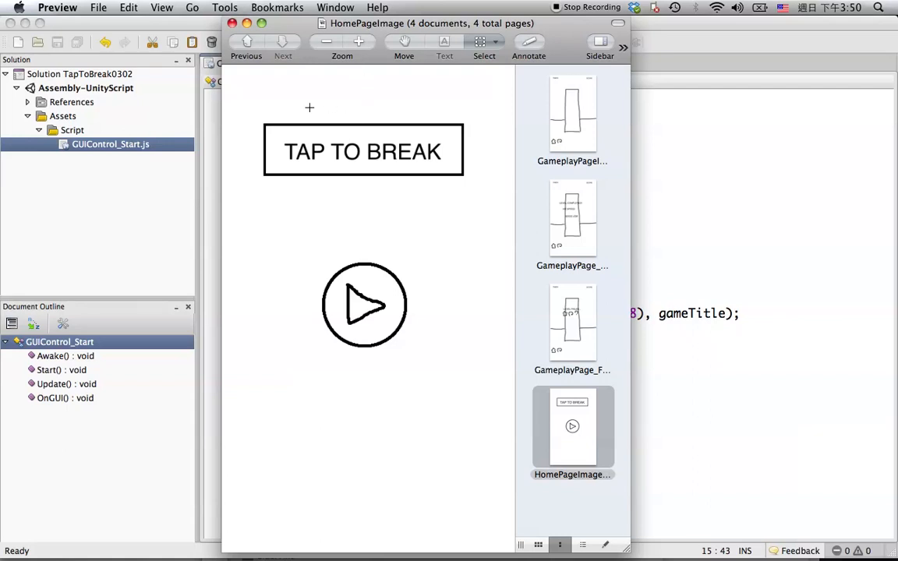
pyautogui.moveTo(393, 181)
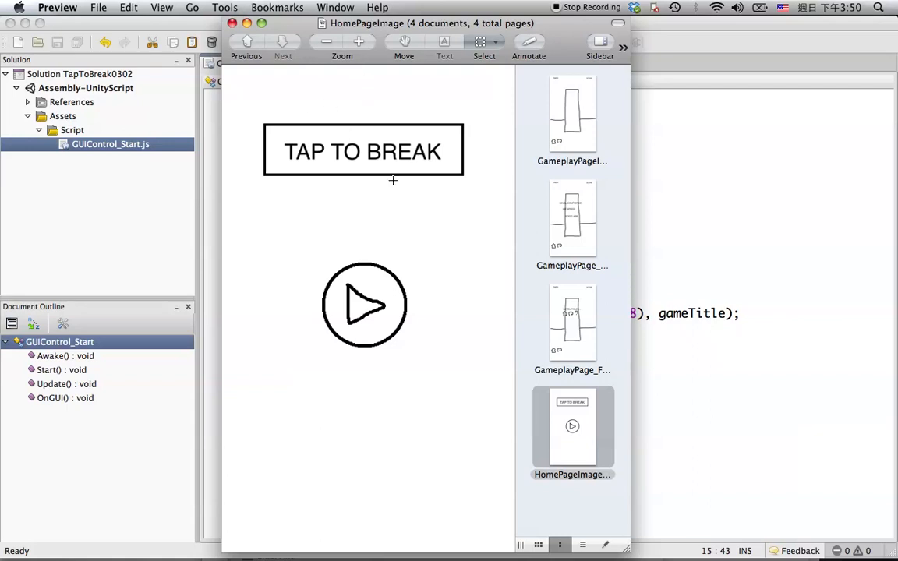
# Step: Switch from Preview to MonoDevelop with the application switcher
pyautogui.press('Cmd+Tab')
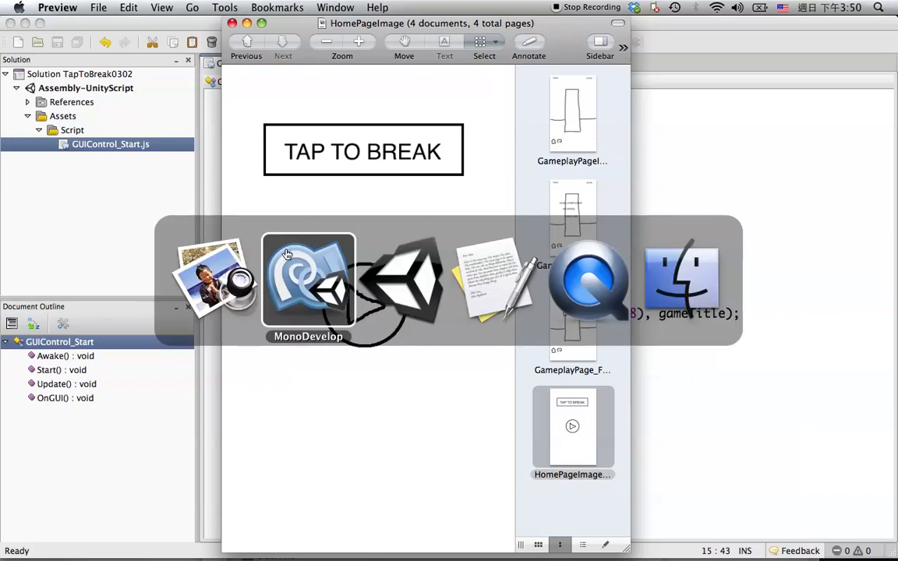
# Step: Review the OnGUI label code in MonoDevelop, then switch to Unity
pyautogui.click(309, 281)
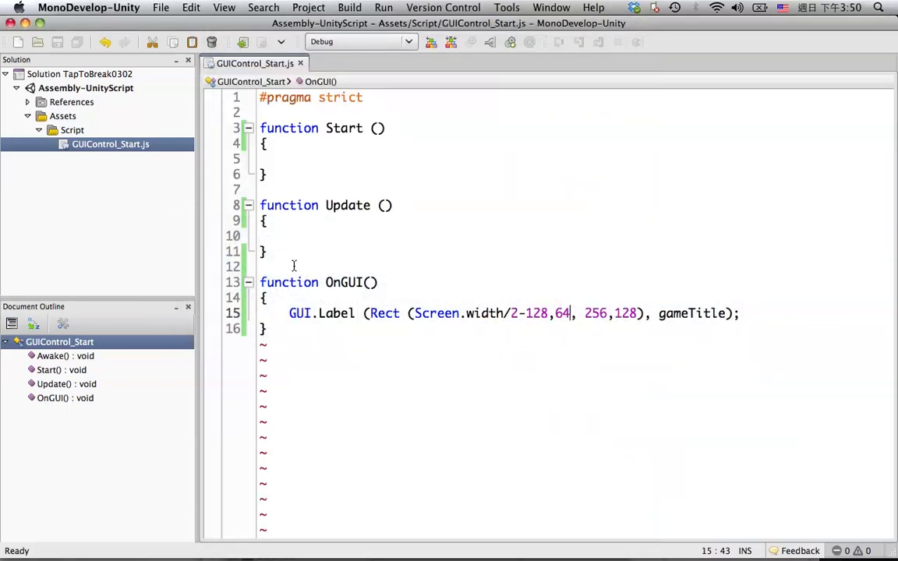
pyautogui.click(267, 328)
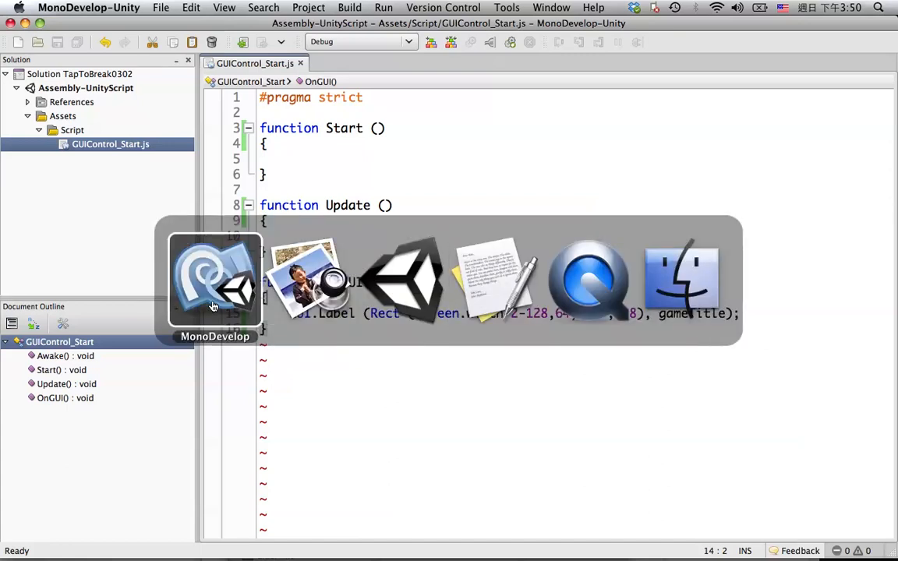
pyautogui.click(403, 280)
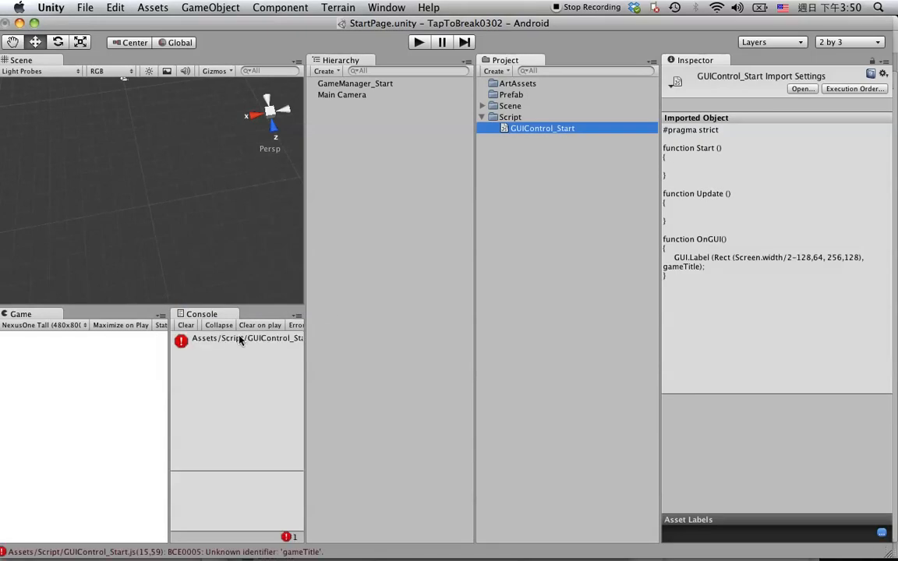
# Step: Show the BCE0005 unknown identifier 'gameTitle' error details in the Console
pyautogui.click(237, 337)
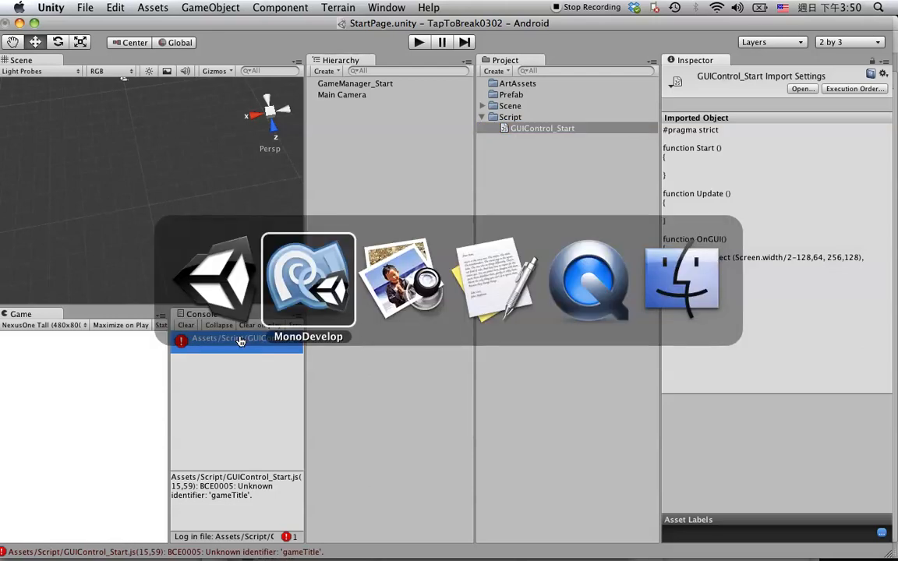
# Step: Add the line var gameTitle: Texture2D; directly under #pragma strict in GUIControl_Start
pyautogui.click(309, 279)
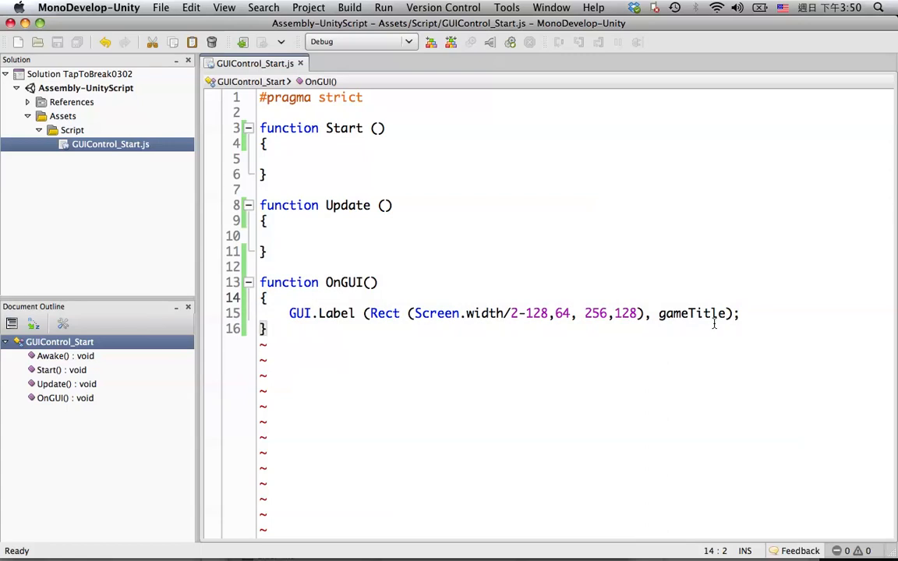
pyautogui.doubleClick(693, 314)
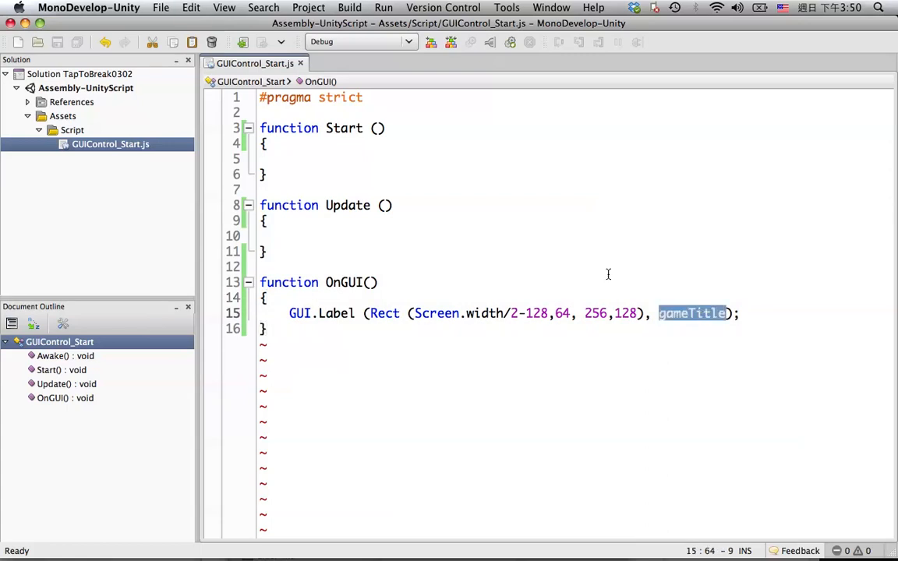
pyautogui.click(264, 143)
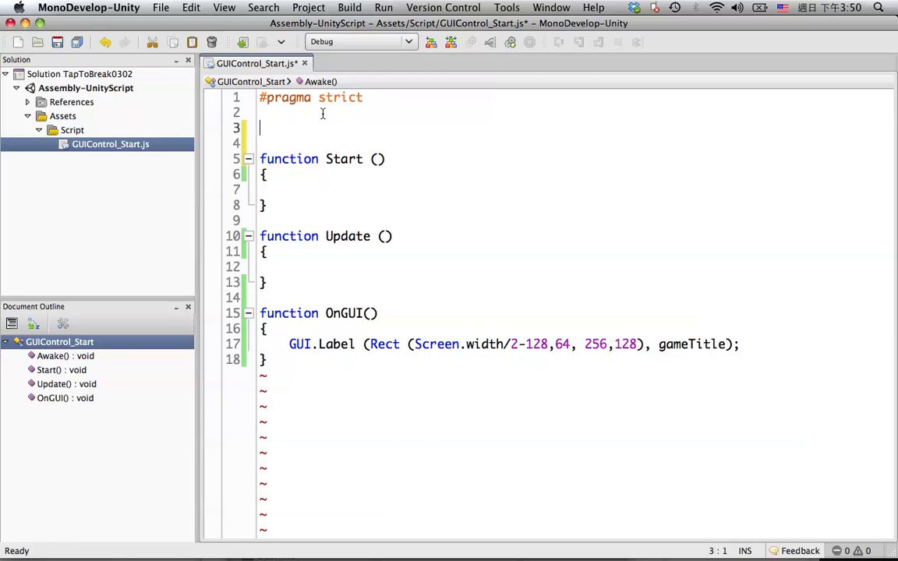
pyautogui.write('v')
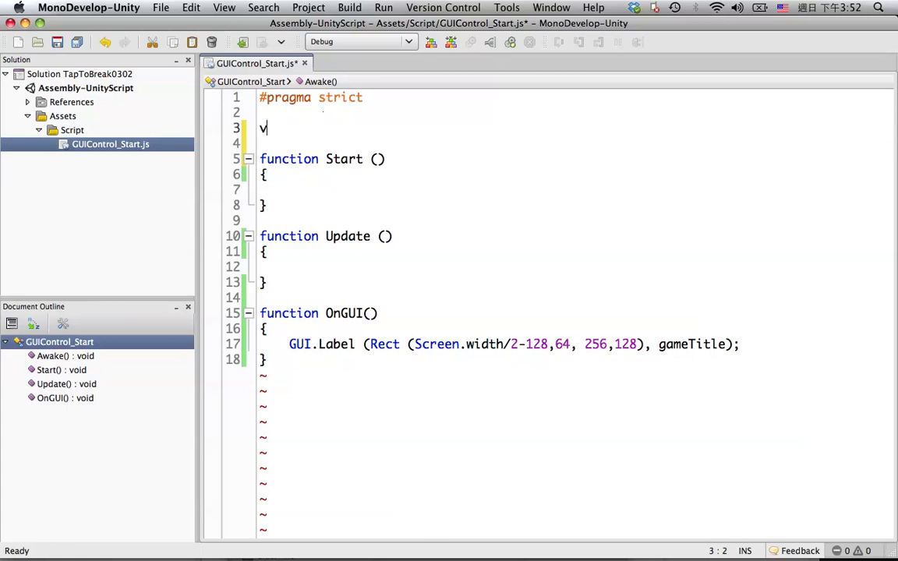
pyautogui.write('ar')
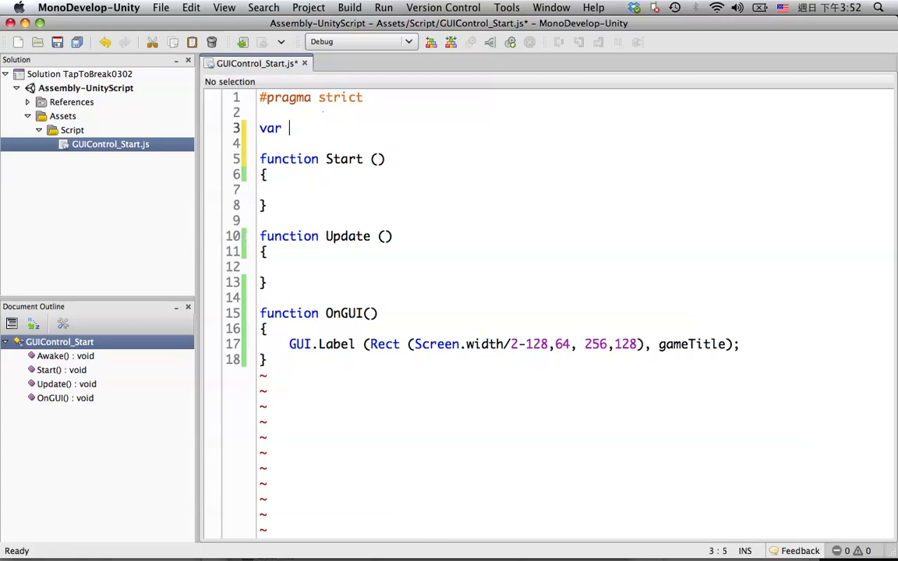
pyautogui.write('gameTitle')
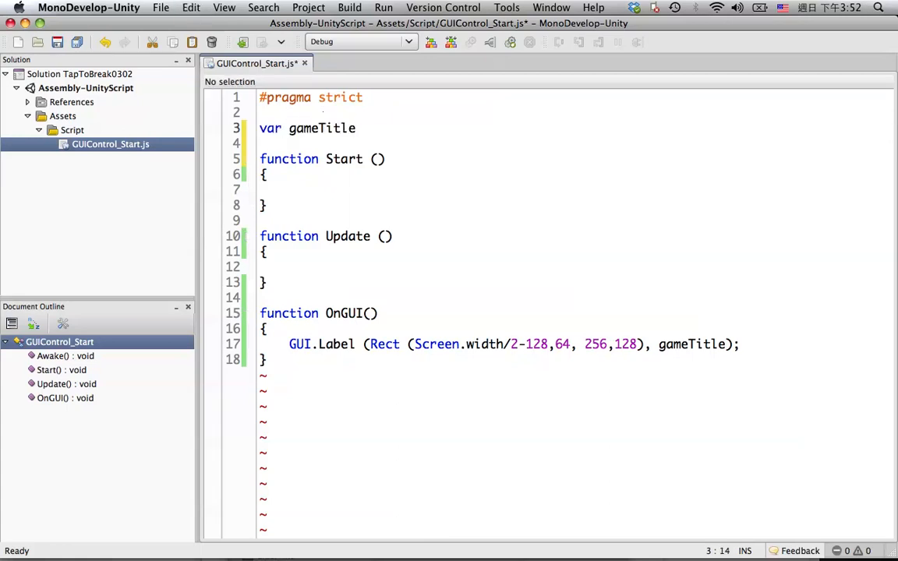
pyautogui.write(':')
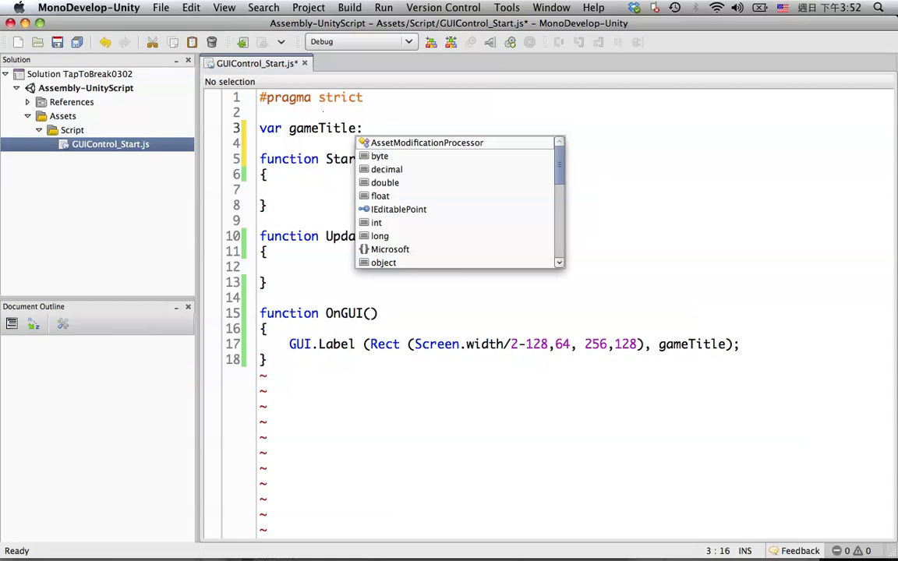
pyautogui.write('Texture')
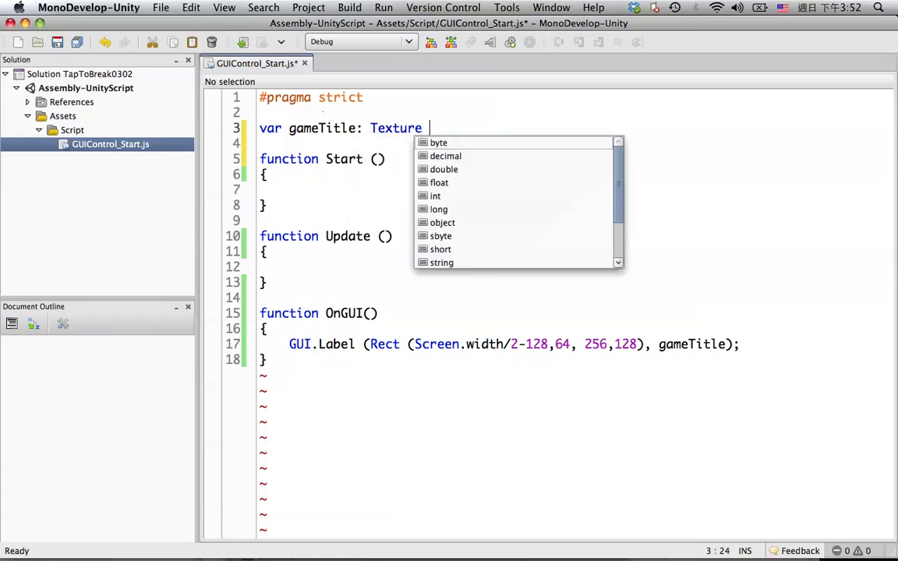
pyautogui.write('2')
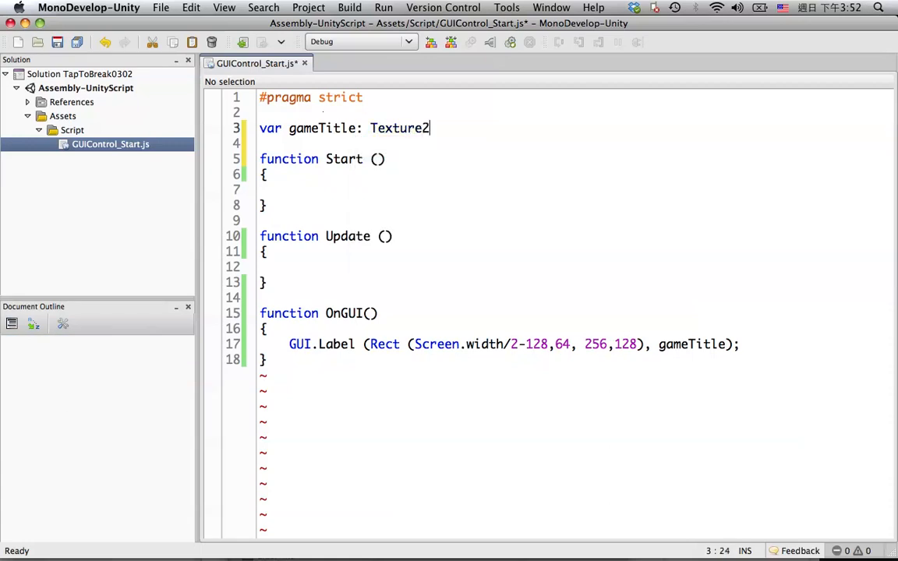
pyautogui.write(';')
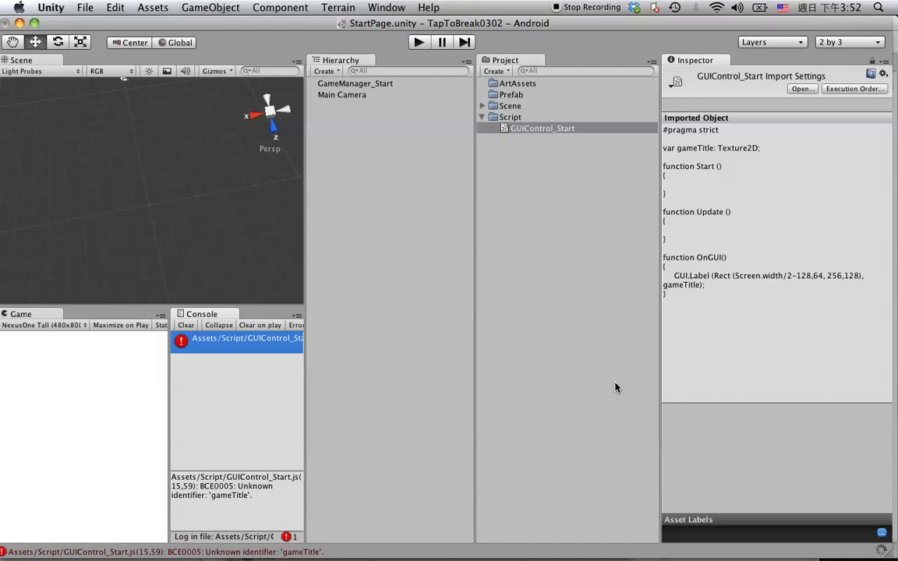
pyautogui.moveTo(424, 338)
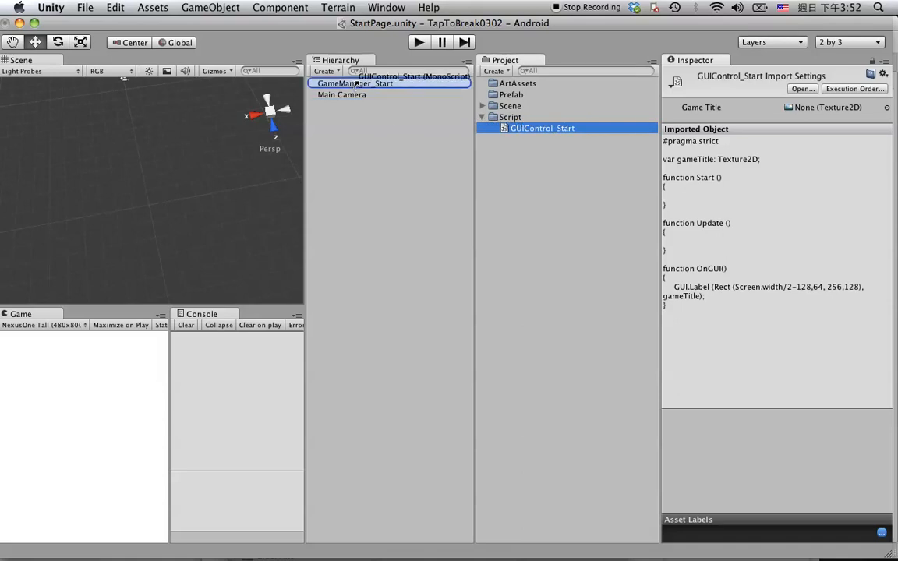
# Step: Attach GUIControl_Start to GameManager_Start, exposing an empty Game Title texture field
pyautogui.click(355, 84)
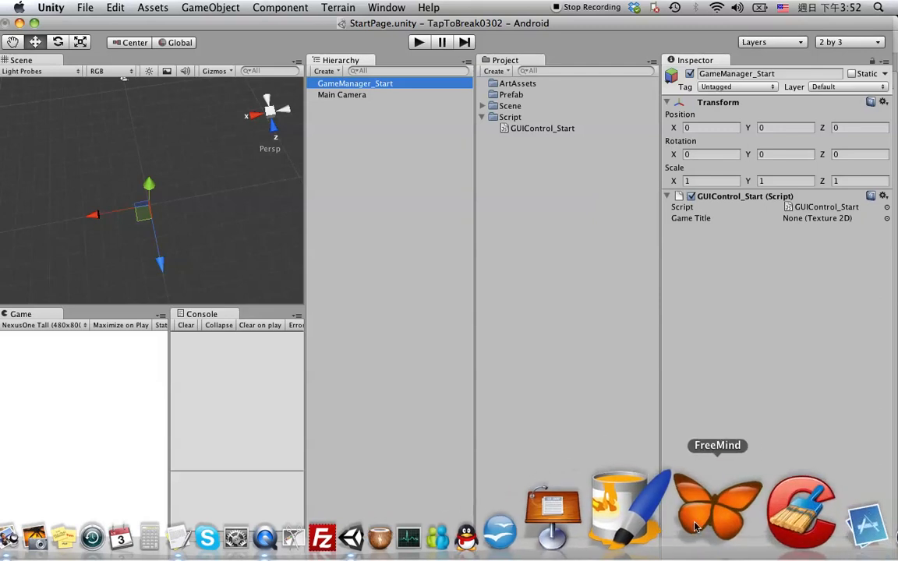
pyautogui.moveTo(674, 515)
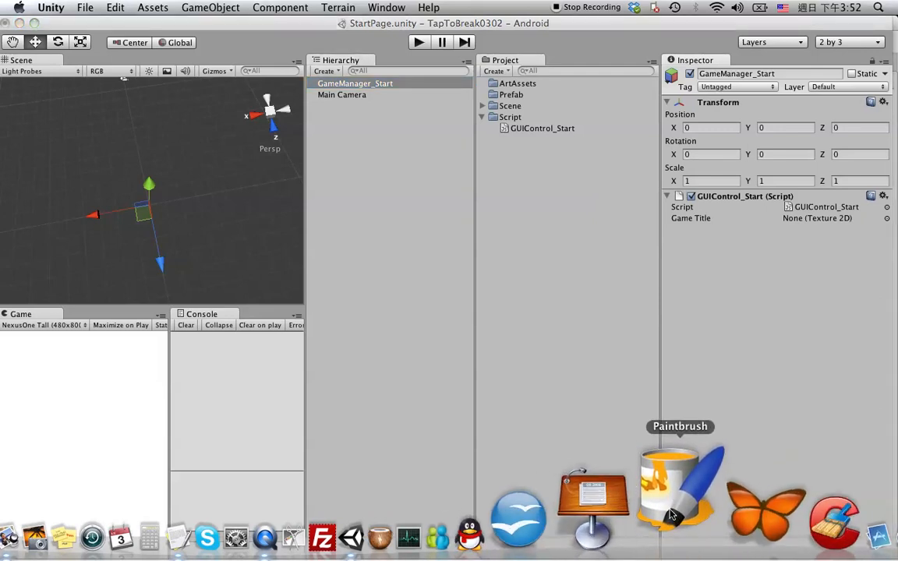
# Step: Start a new Paintbrush image 256 pixels wide by 128 pixels high
pyautogui.click(679, 486)
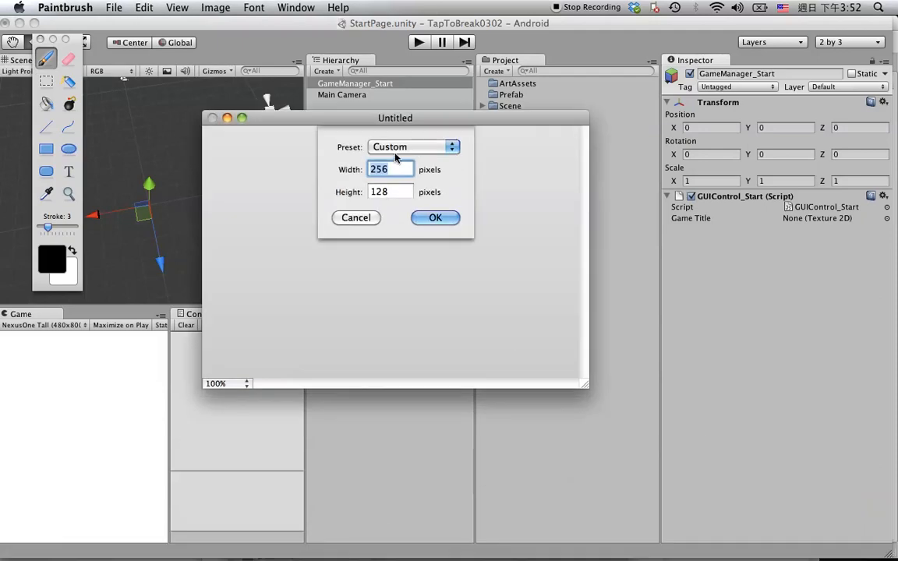
pyautogui.click(390, 192)
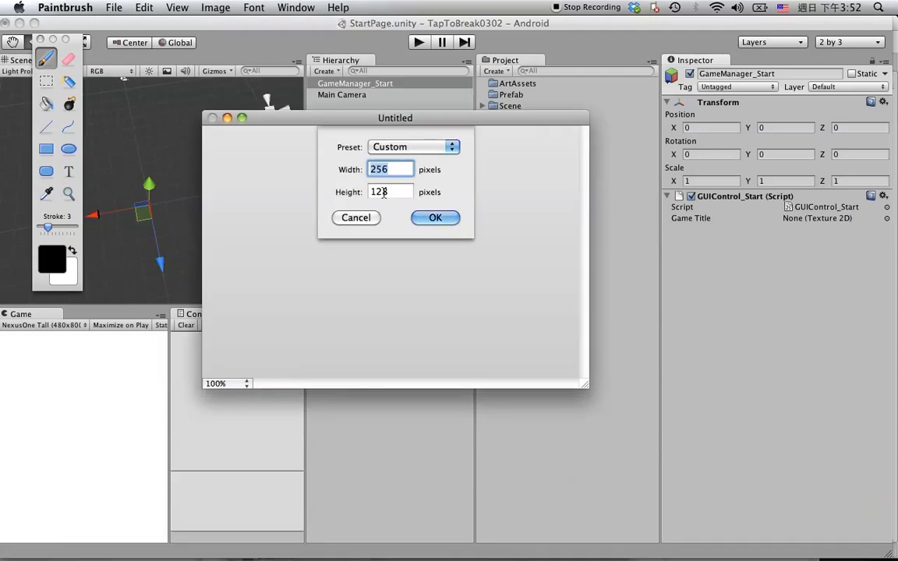
pyautogui.click(436, 218)
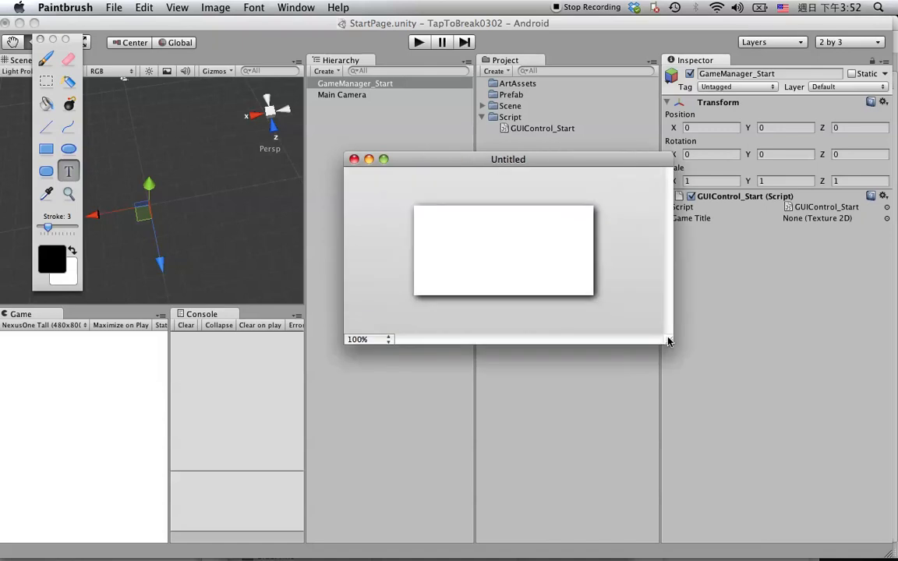
pyautogui.moveTo(425, 218)
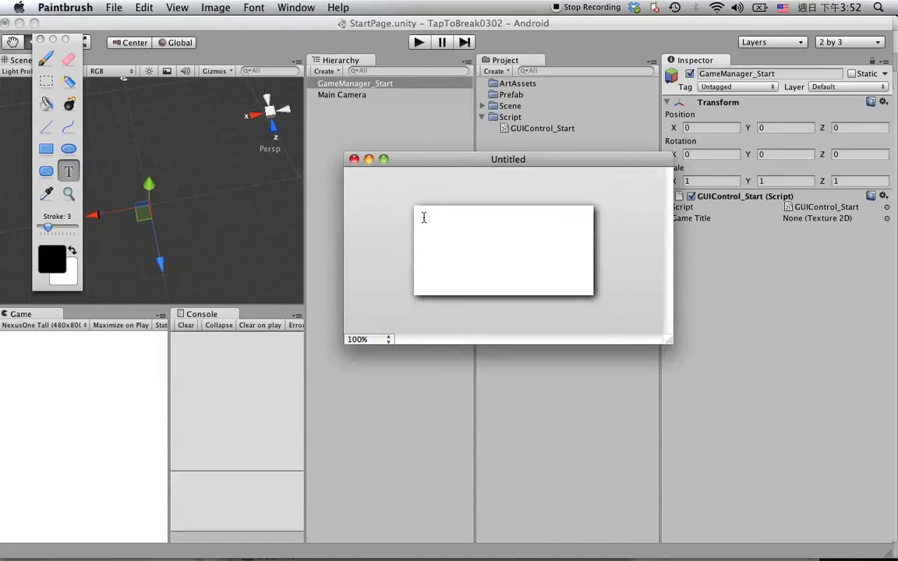
# Step: Place the text TAP TO BREAK on the canvas in 48-point Helvetica
pyautogui.click(430, 293)
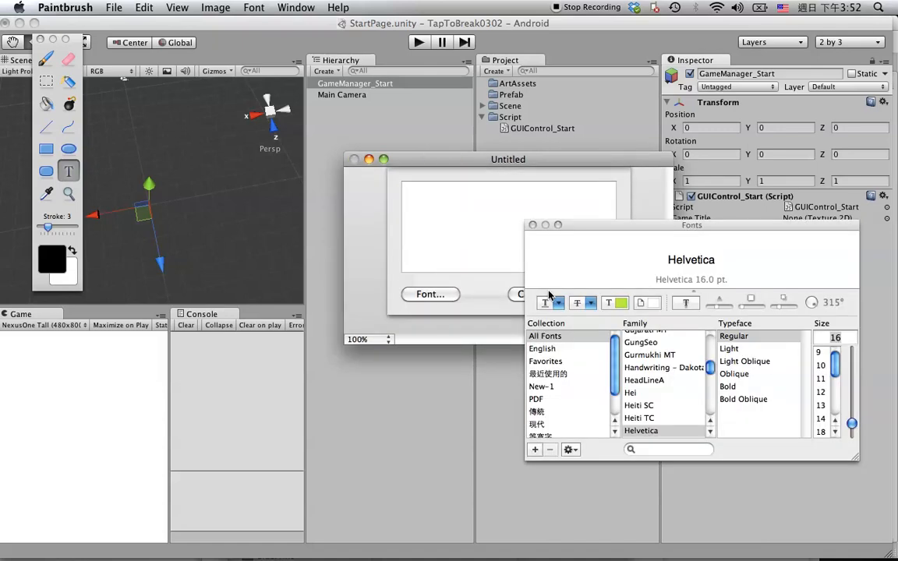
pyautogui.write('TAP TO')
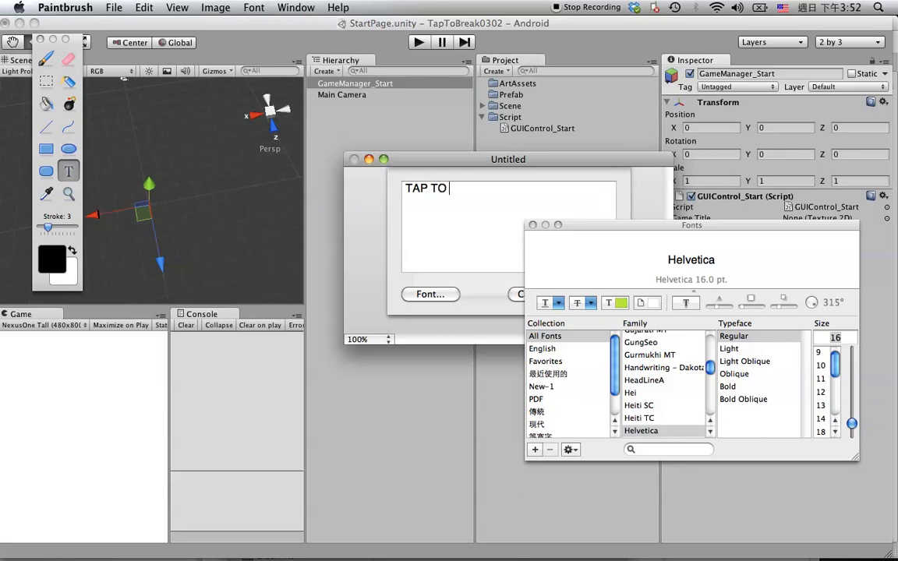
pyautogui.write('BREAK')
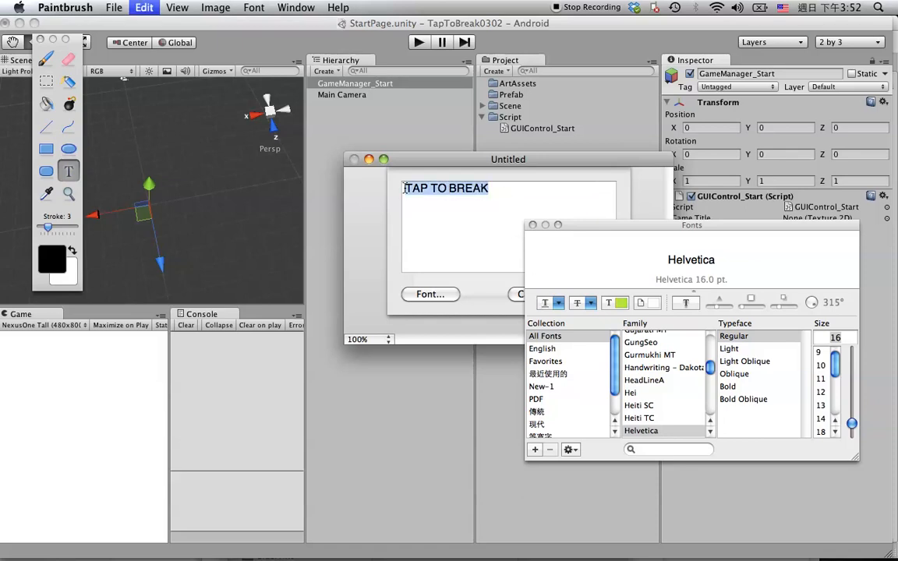
pyautogui.scroll(-3)
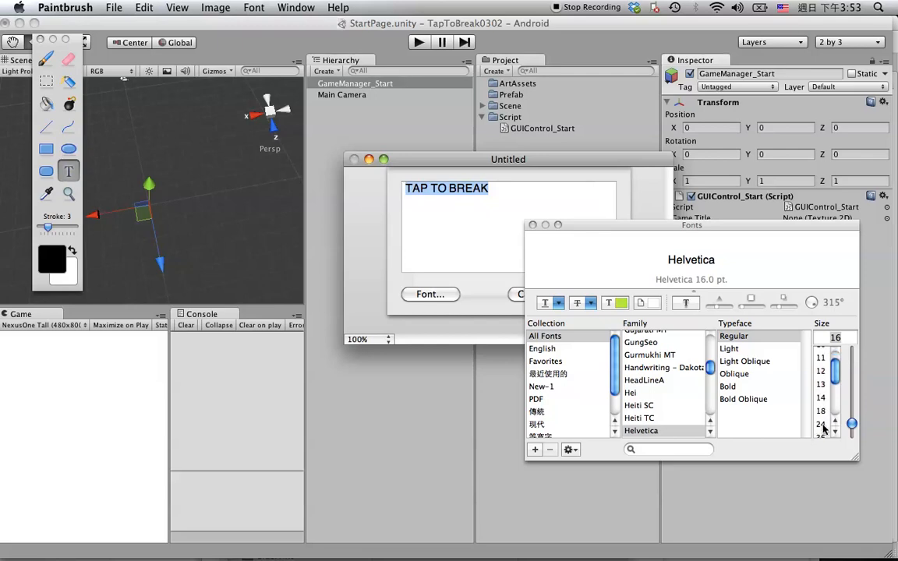
pyautogui.click(820, 387)
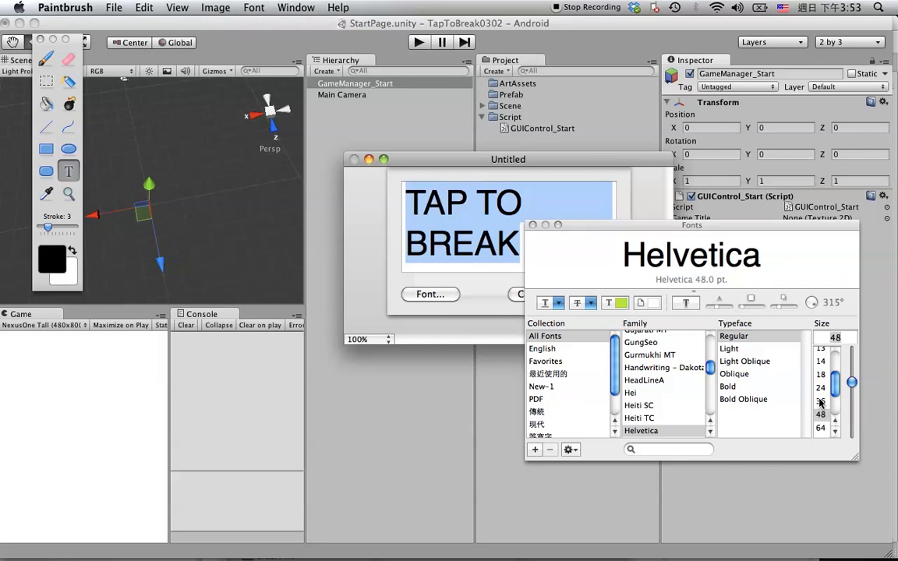
pyautogui.click(851, 397)
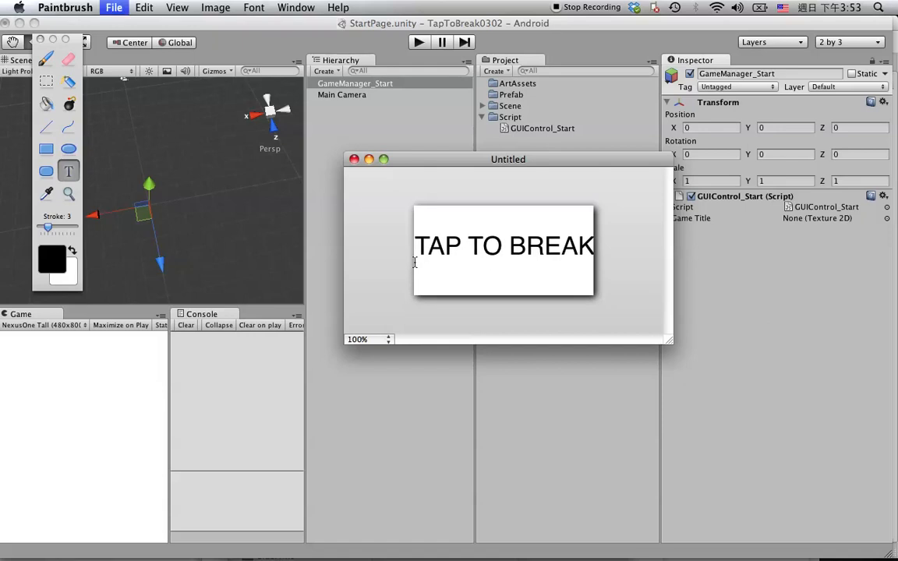
# Step: Name the image GameTitle in PNG format in the Save dialog
pyautogui.click(112, 6)
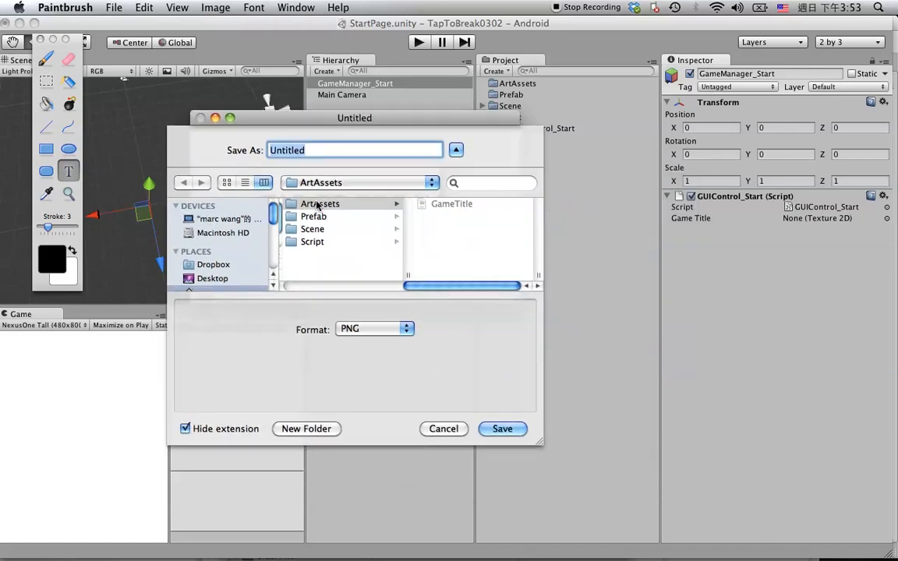
pyautogui.click(320, 203)
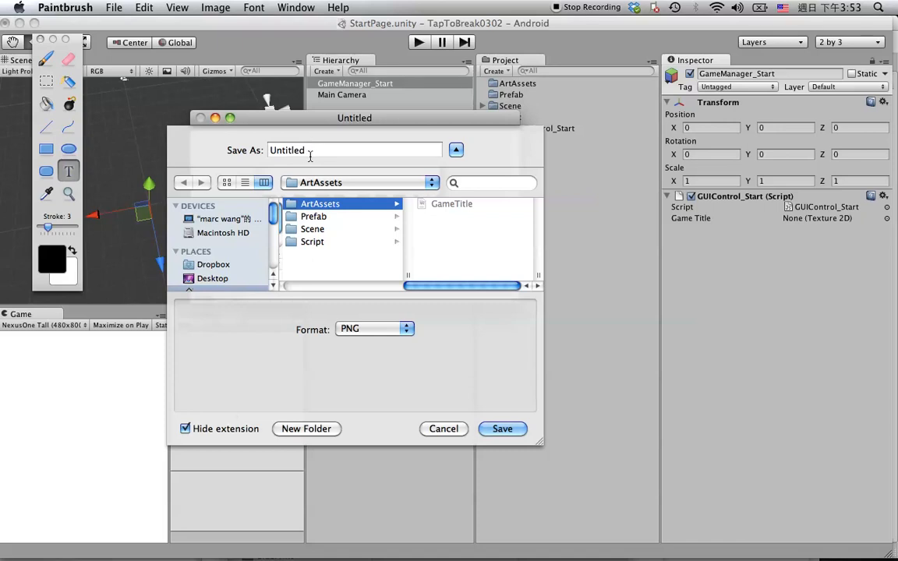
pyautogui.write('Game')
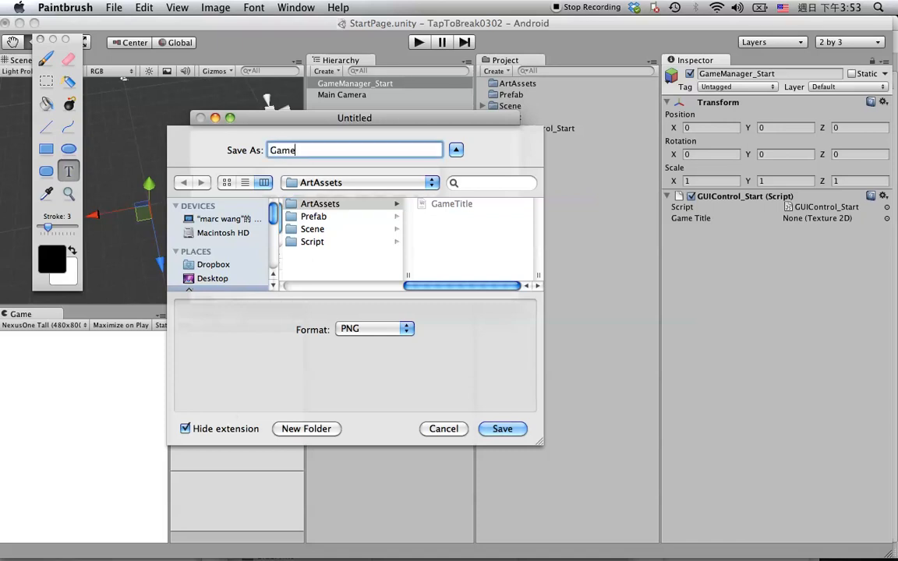
pyautogui.write('Title')
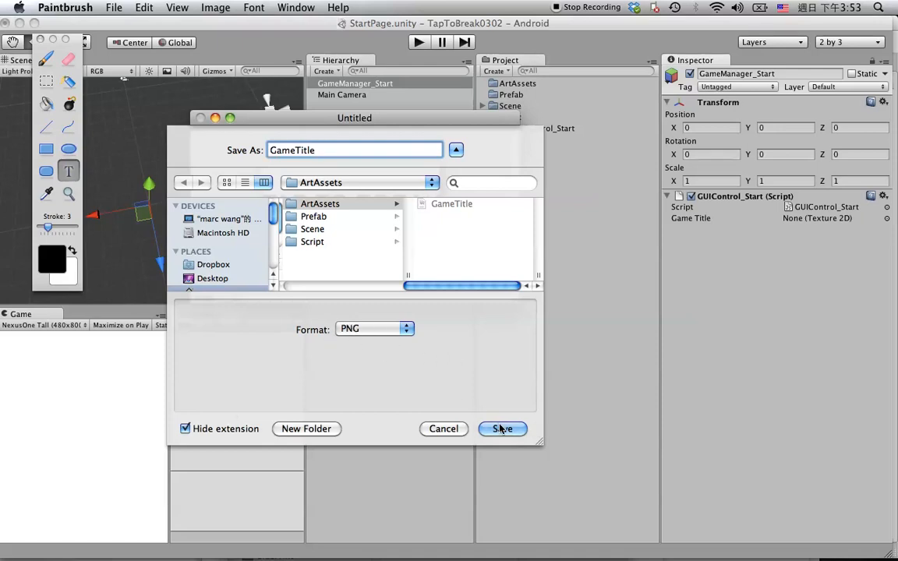
pyautogui.click(502, 429)
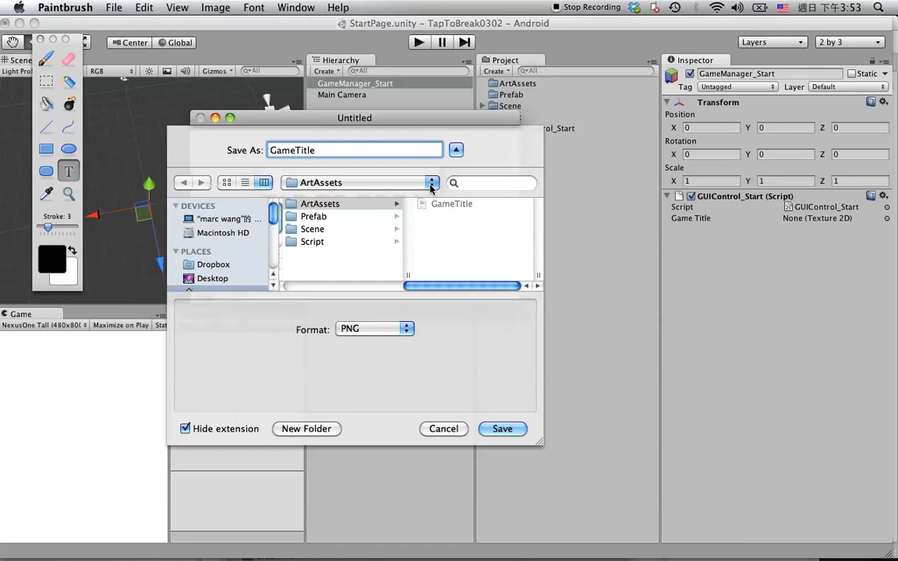
# Step: Choose the project's ArtAssets folder as the location and save GameTitle.png
pyautogui.click(432, 182)
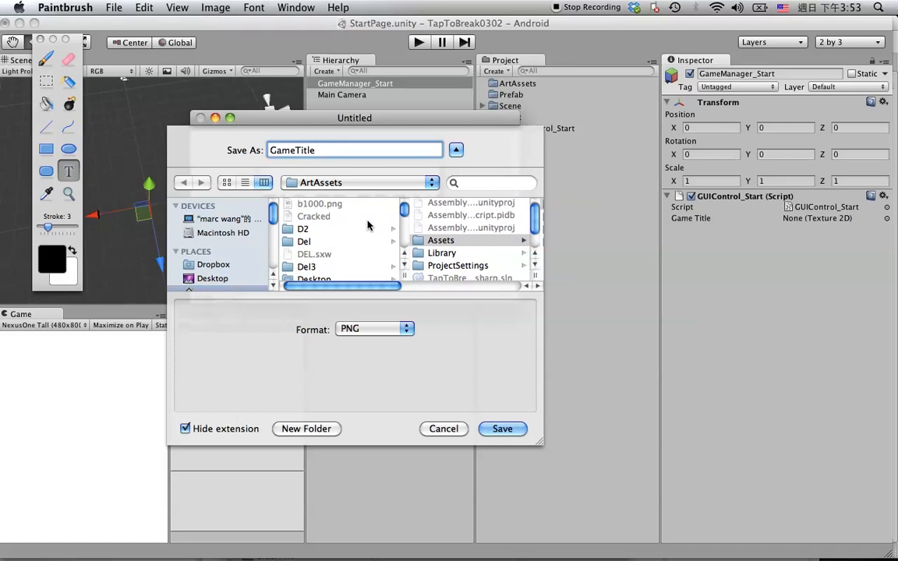
pyautogui.scroll(-3)
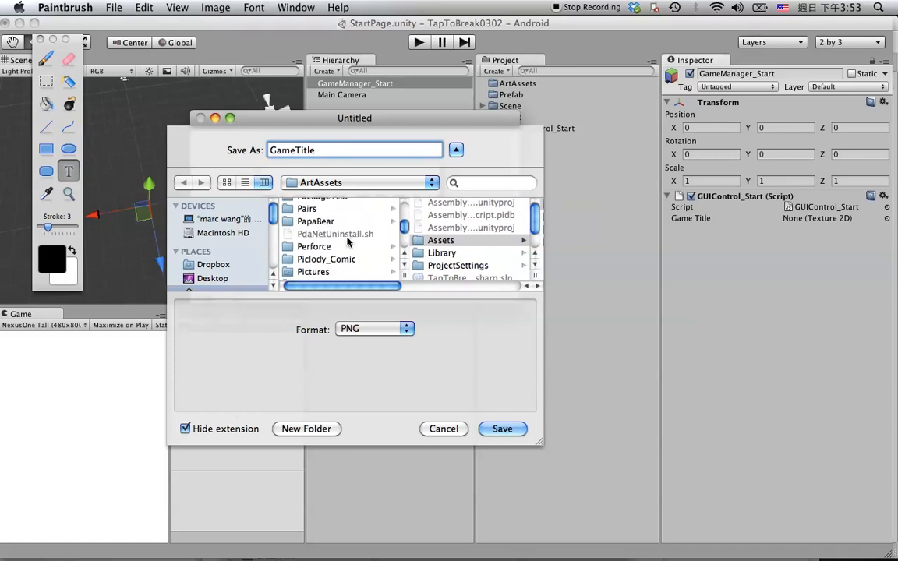
pyautogui.scroll(-3)
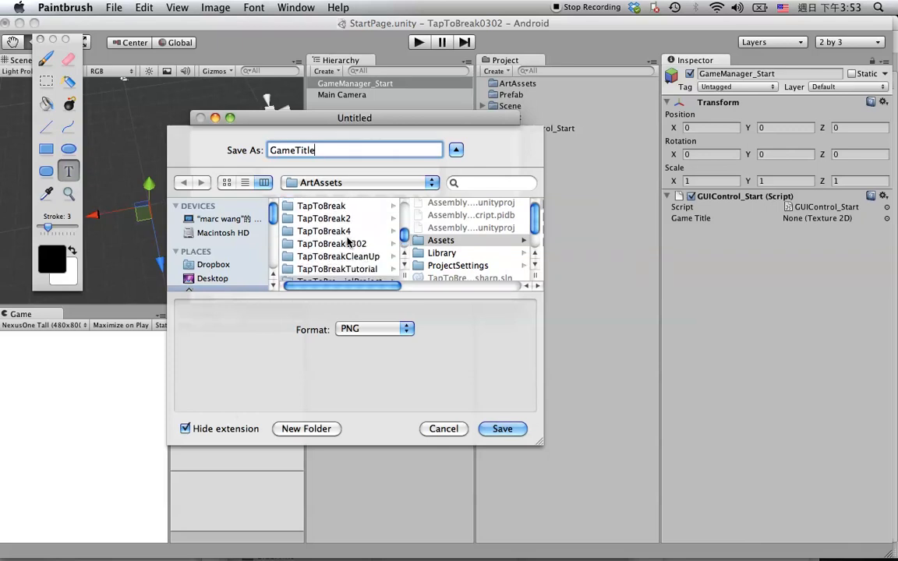
pyautogui.moveTo(359, 249)
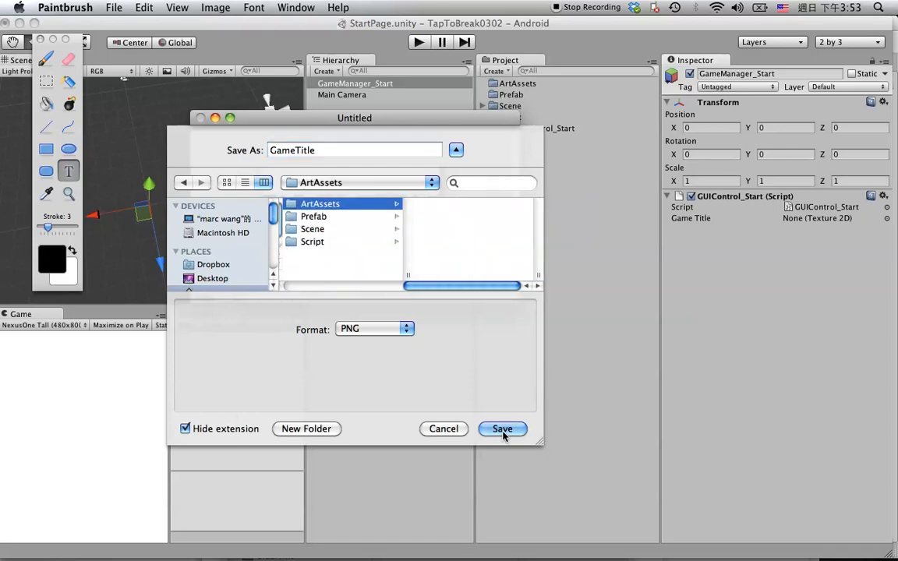
pyautogui.click(502, 428)
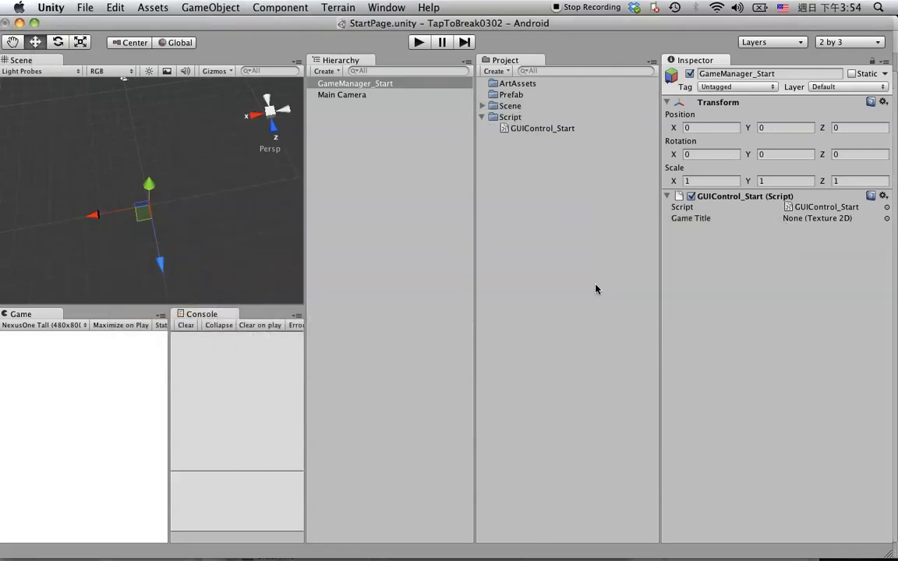
# Step: Set GameTitle's import Texture Type to GUI in ArtAssets and apply it
pyautogui.click(483, 84)
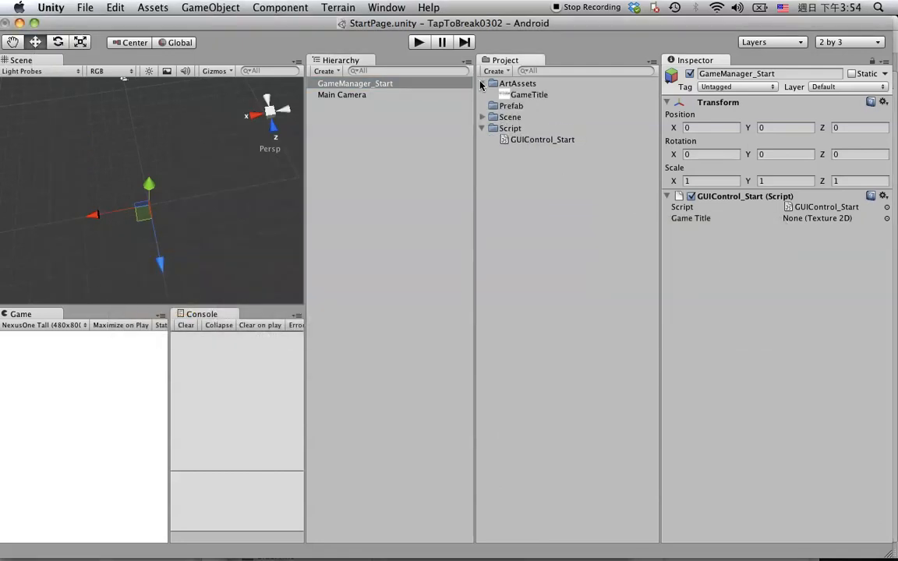
pyautogui.click(530, 95)
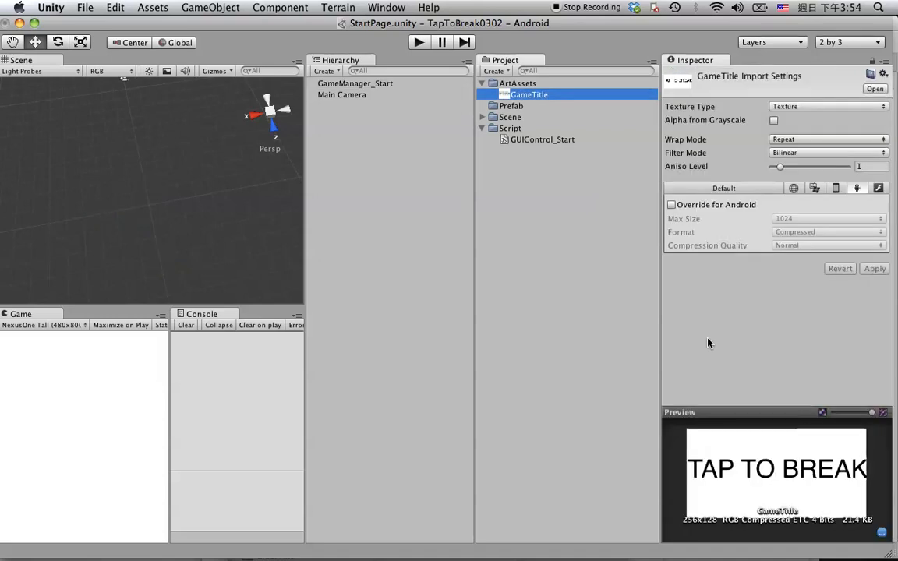
pyautogui.click(828, 107)
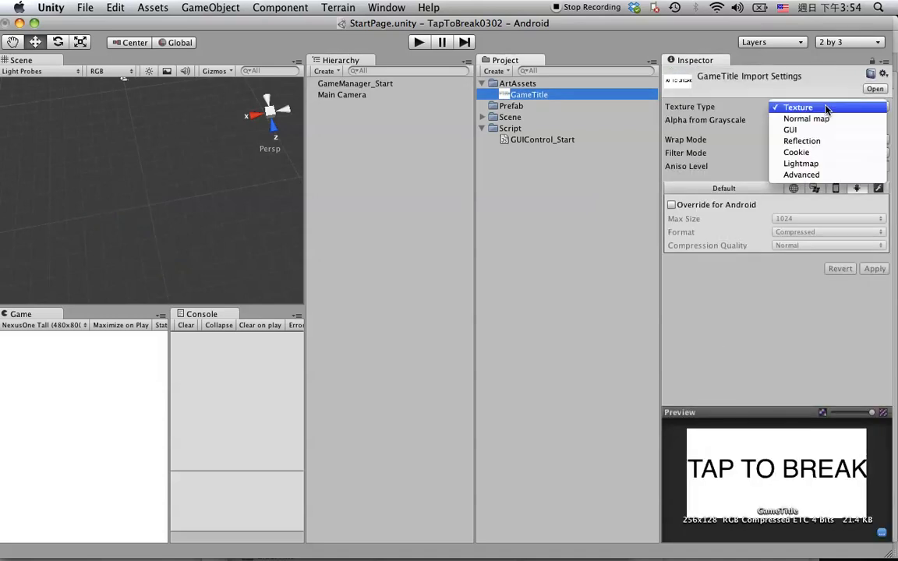
pyautogui.click(789, 130)
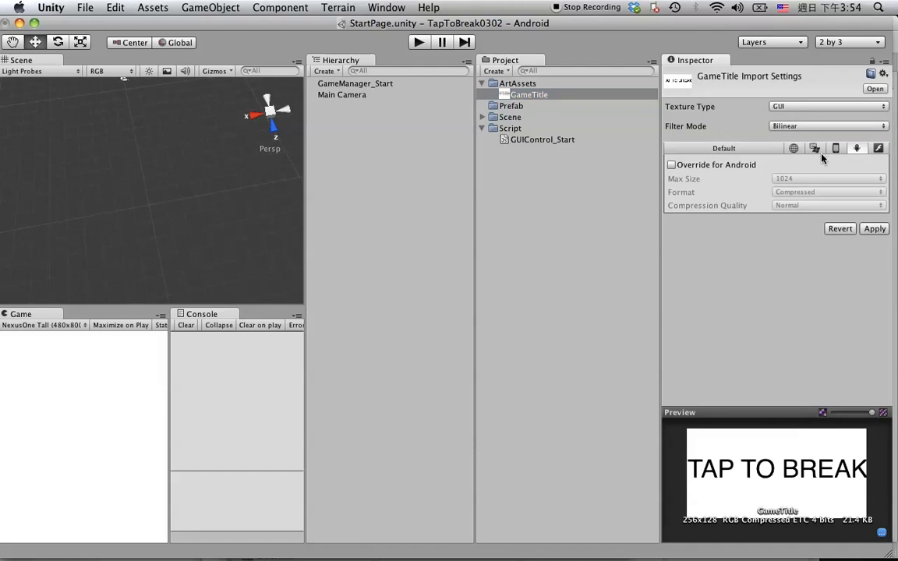
pyautogui.moveTo(817, 121)
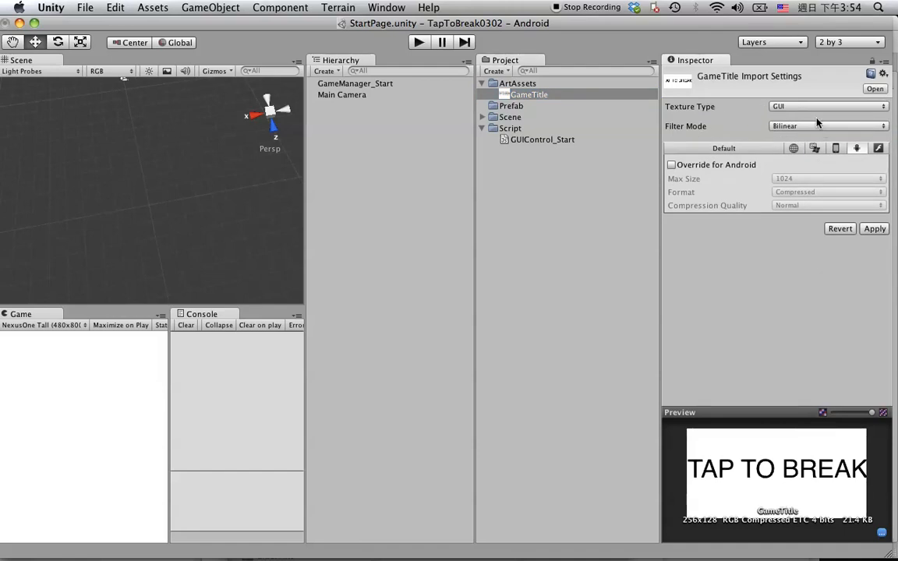
pyautogui.moveTo(740, 240)
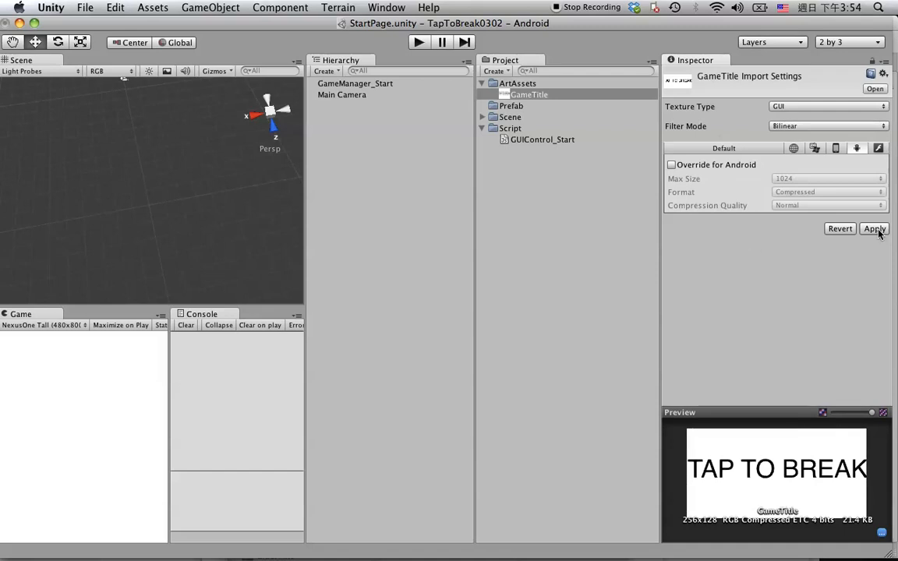
pyautogui.click(874, 227)
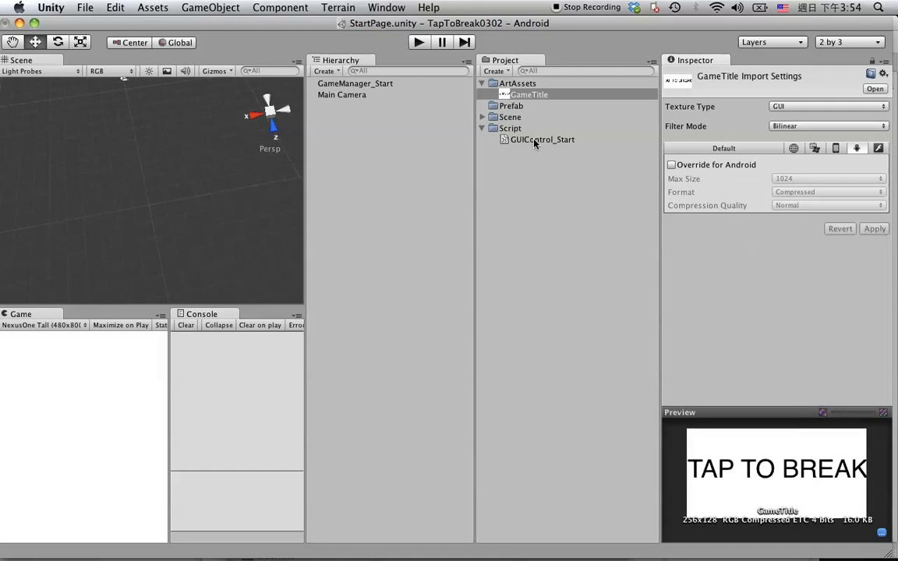
pyautogui.click(356, 84)
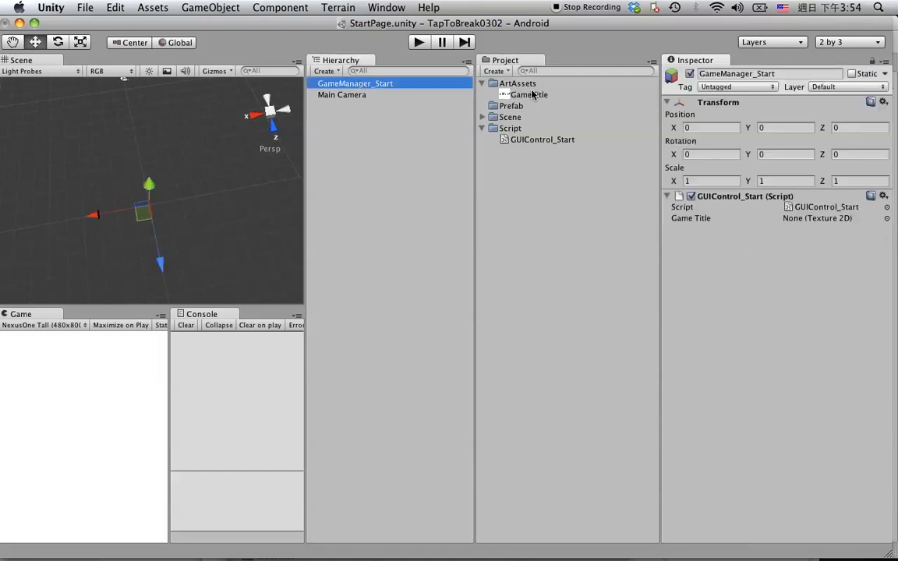
# Step: Drop the GameTitle texture into GUIControl_Start's Game Title slot and enter play mode
pyautogui.click(531, 93)
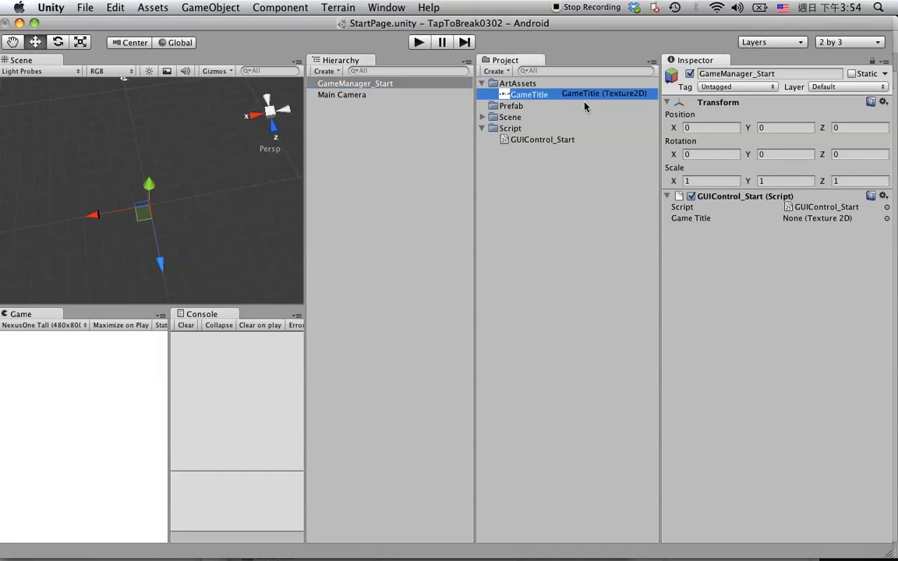
pyautogui.moveTo(531, 93); pyautogui.dragTo(811, 218)
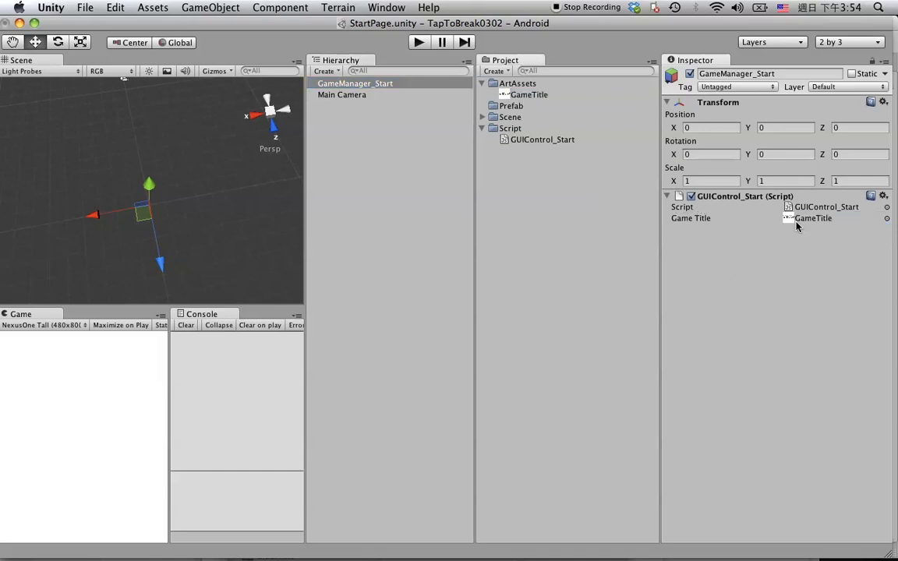
pyautogui.click(409, 221)
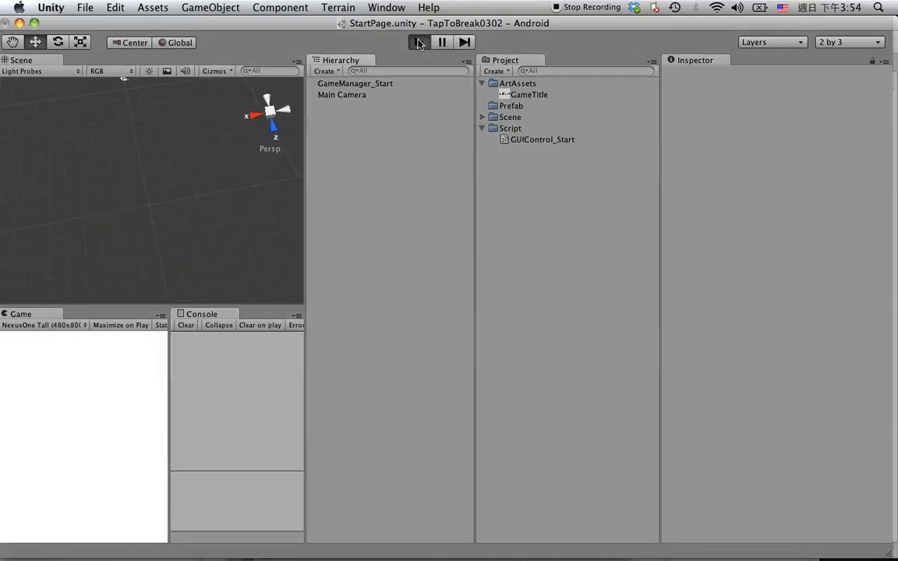
# Step: Restart play maximized so the TAP TO BREAK title shows atop the full-size game view
pyautogui.click(418, 42)
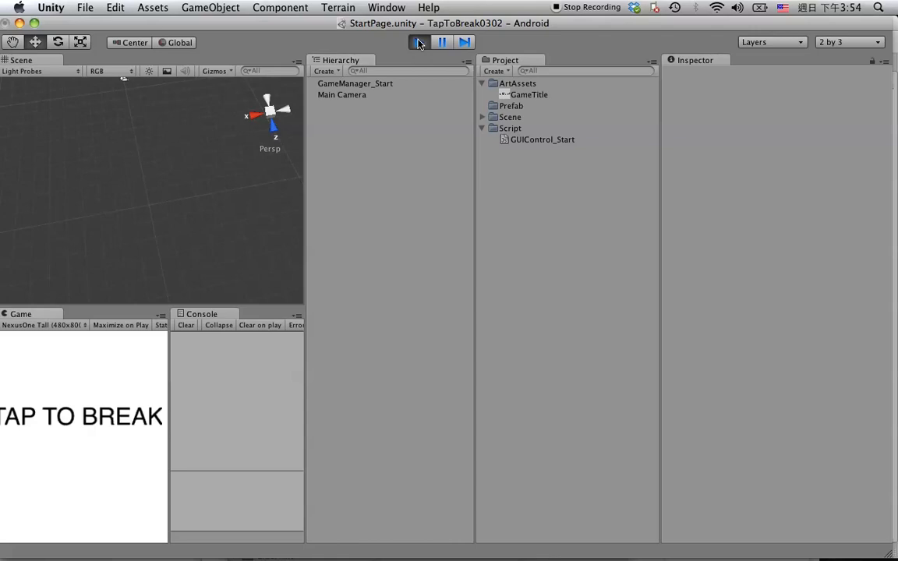
pyautogui.click(418, 43)
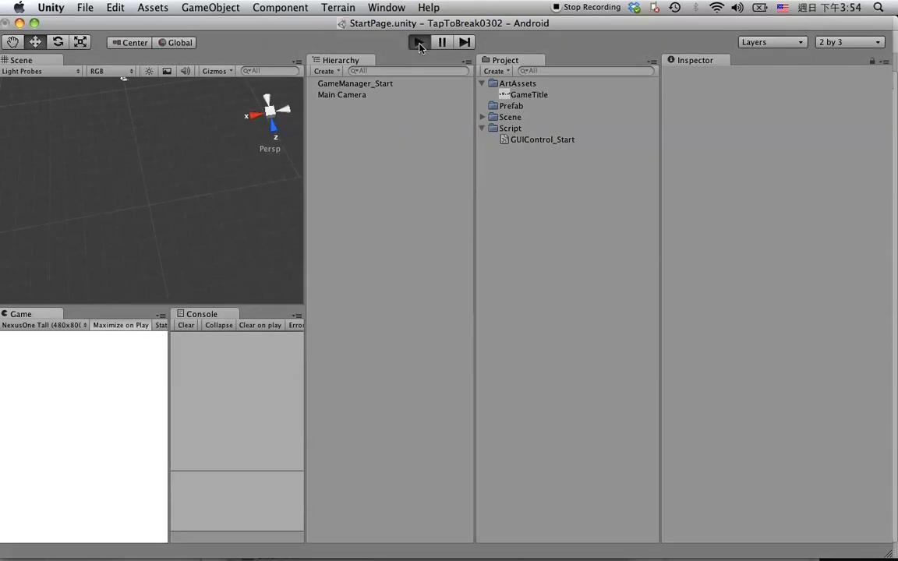
pyautogui.click(418, 42)
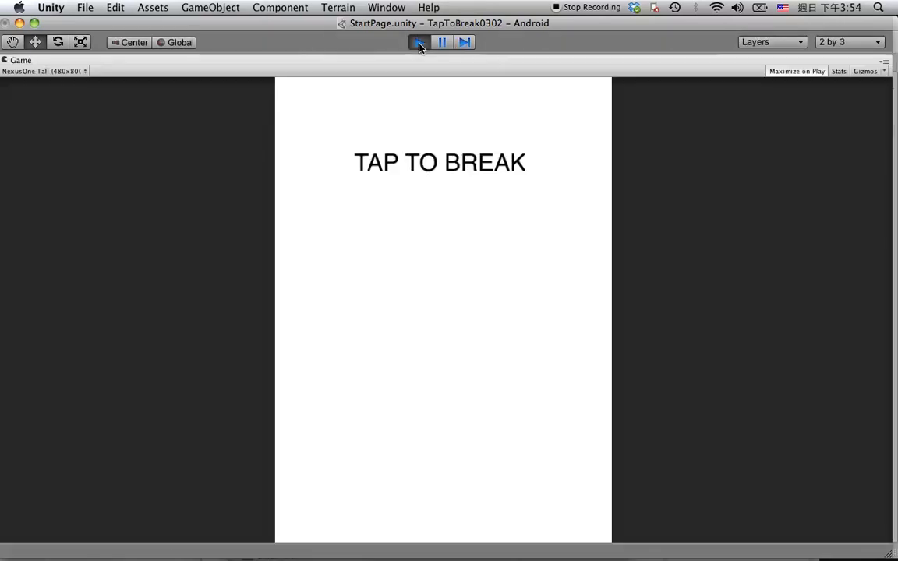
pyautogui.click(418, 42)
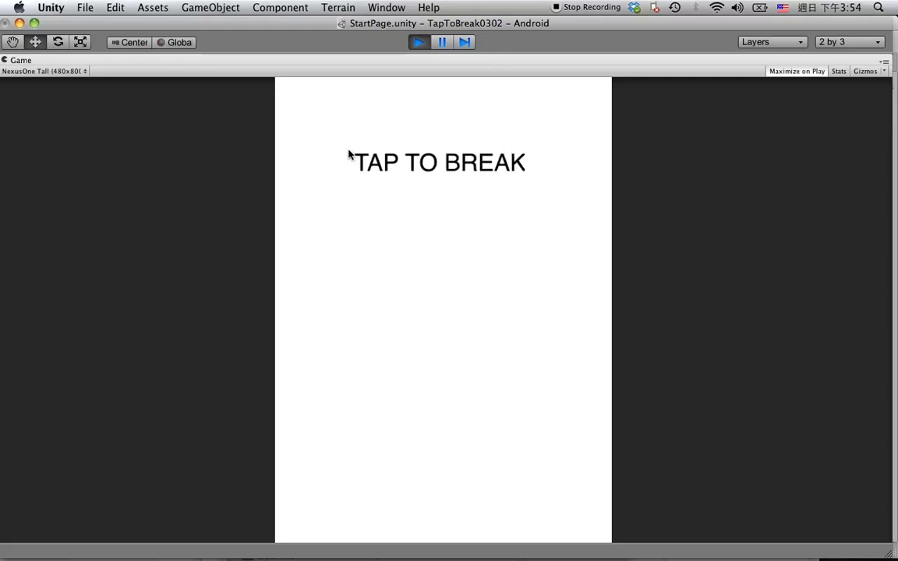
pyautogui.moveTo(402, 163)
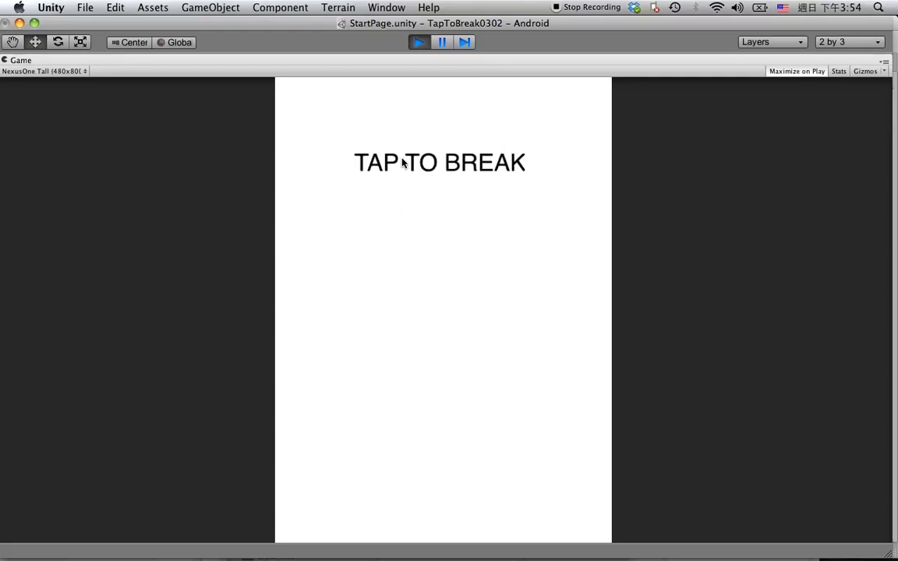